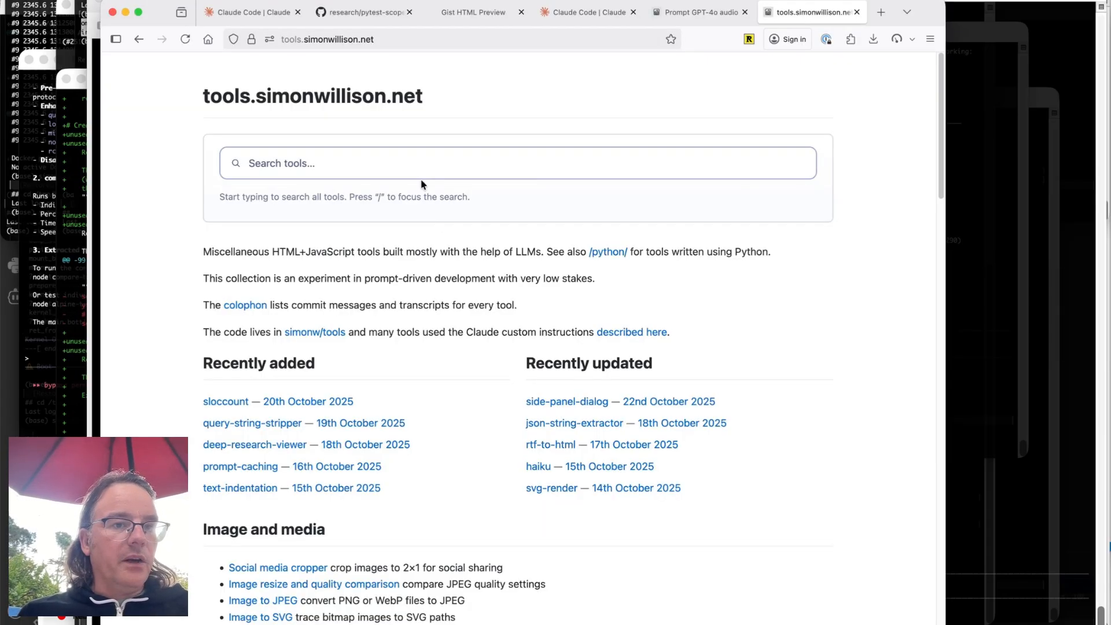
# - Open the rtf-to-html converter from the tools homepage and focus its paste area
pyautogui.write('ltf')
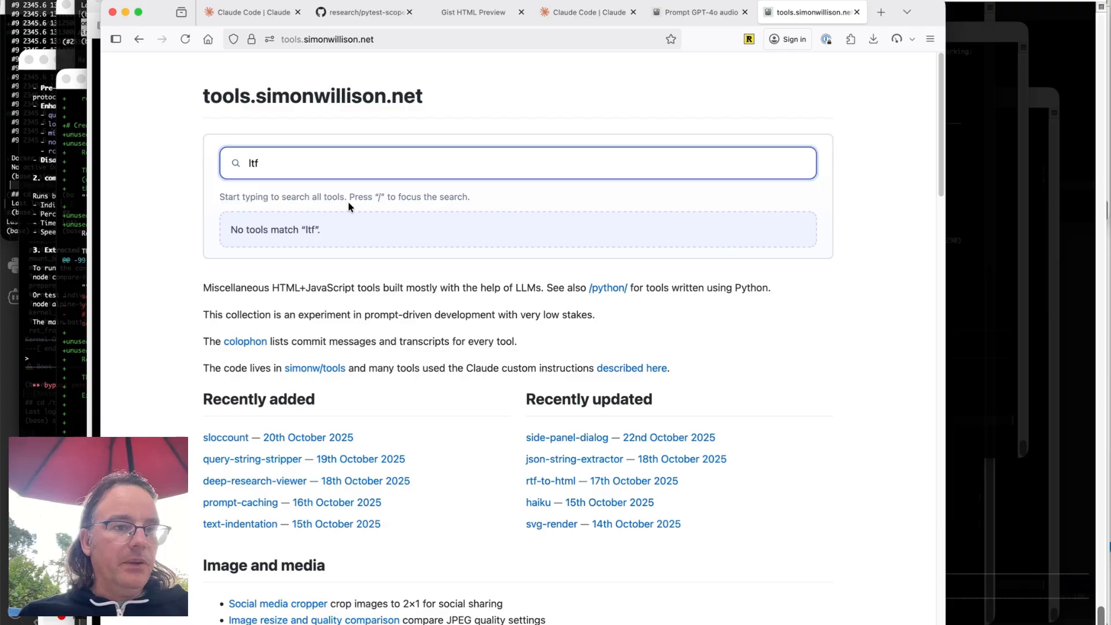
pyautogui.click(549, 480)
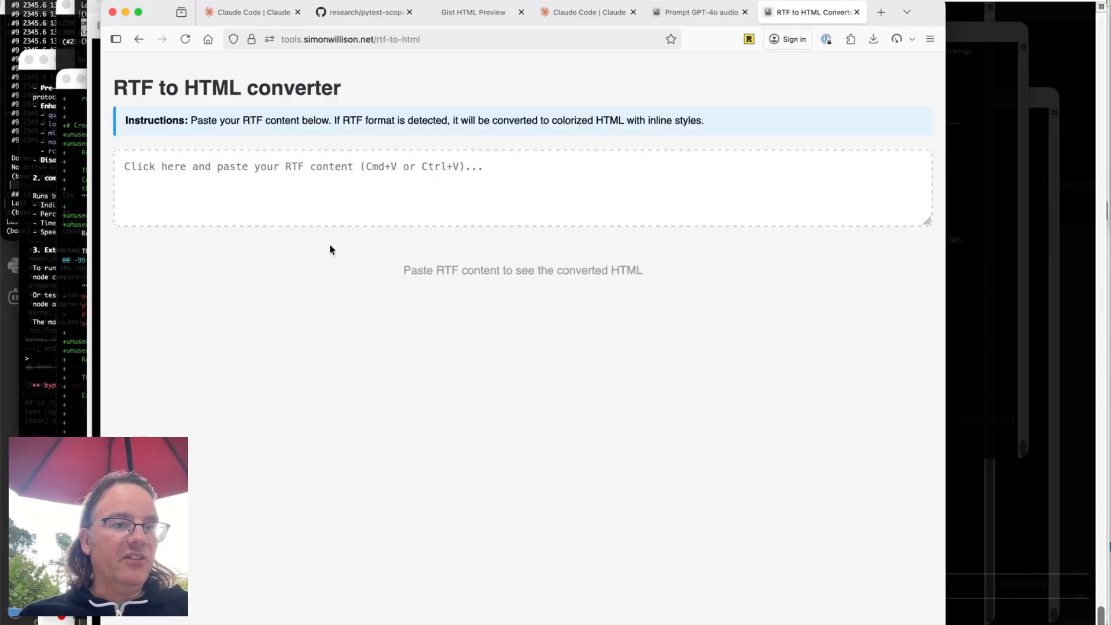
pyautogui.click(327, 184)
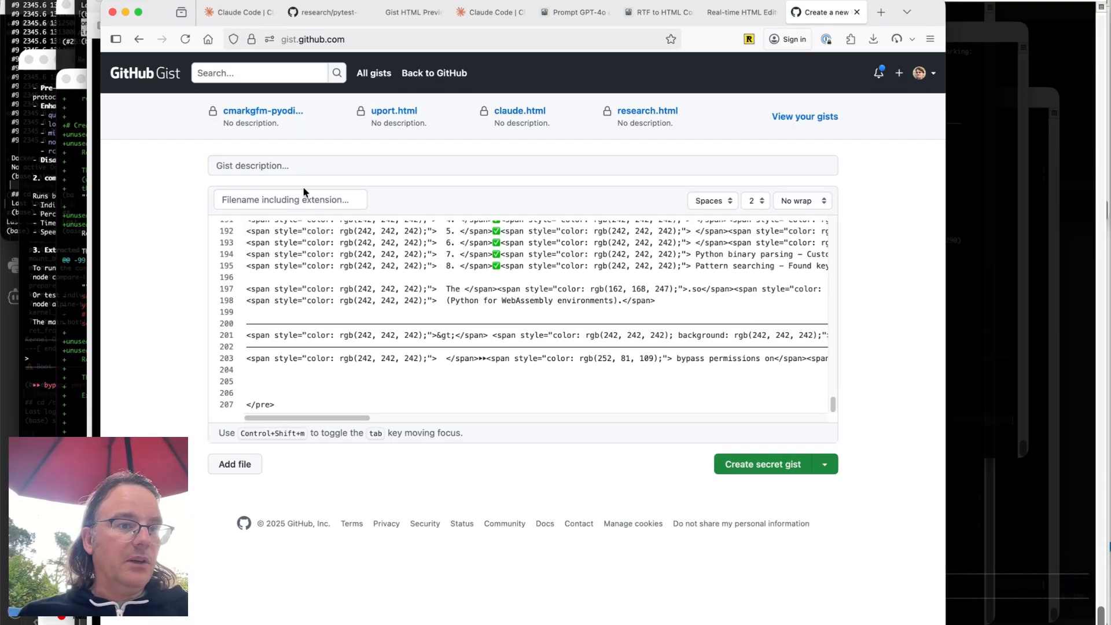
# - Save the HTML as a secret gist named index.html and view it via gistpreview.github.io
pyautogui.write('index.html')
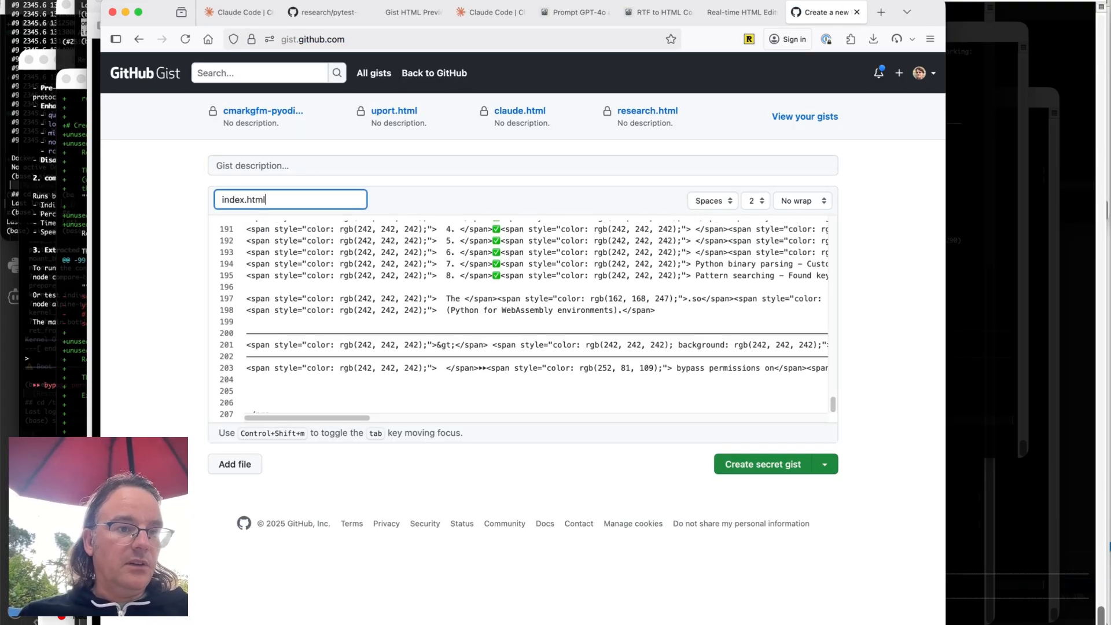
pyautogui.click(762, 464)
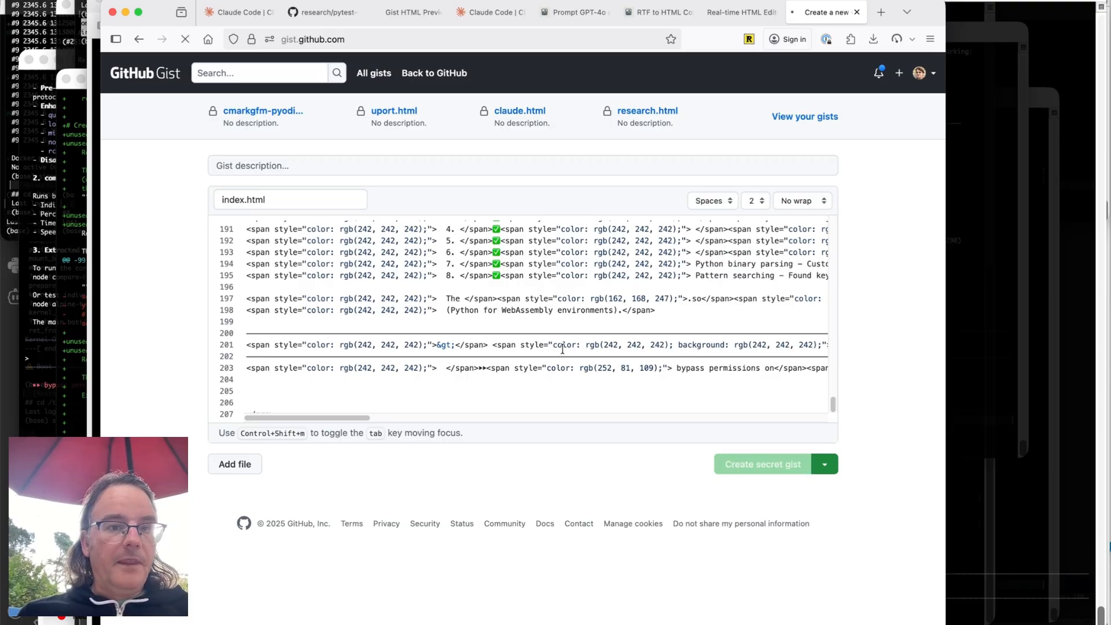
pyautogui.click(762, 464)
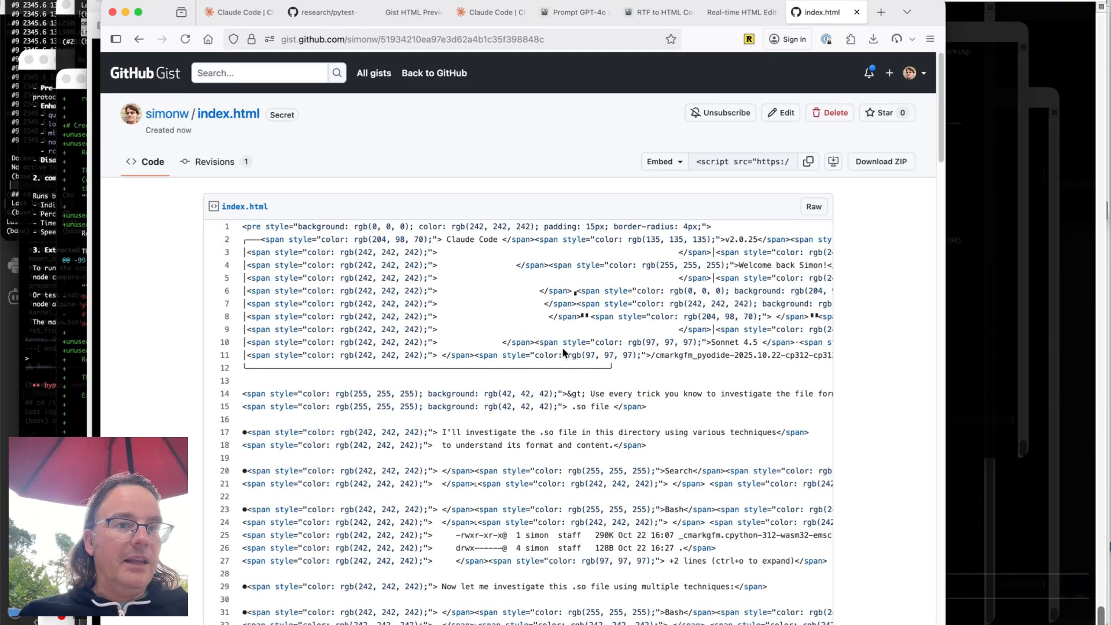
pyautogui.click(411, 38)
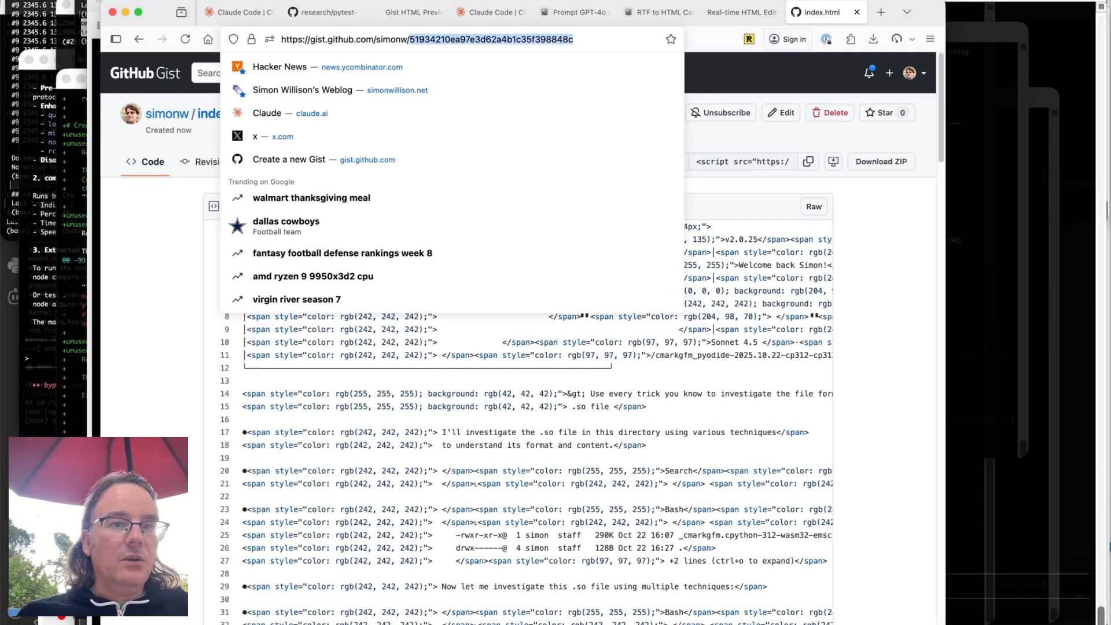
pyautogui.write('gistpreview.github.io/')
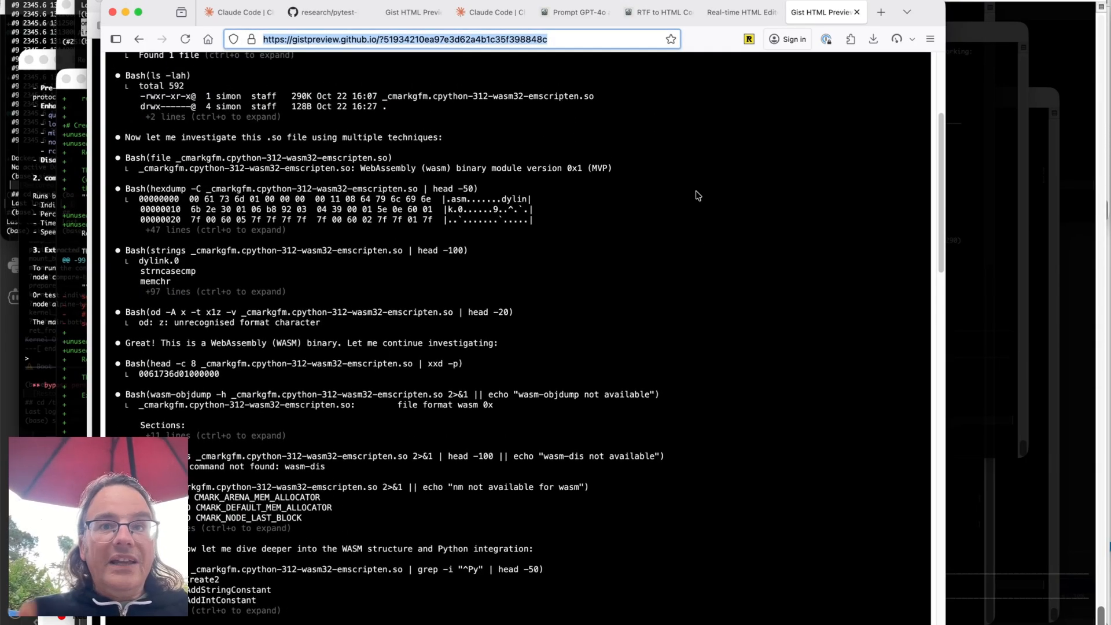
# - Compare the rendered output with the HTML editor page, then open the simonw/tools repository
pyautogui.click(804, 12)
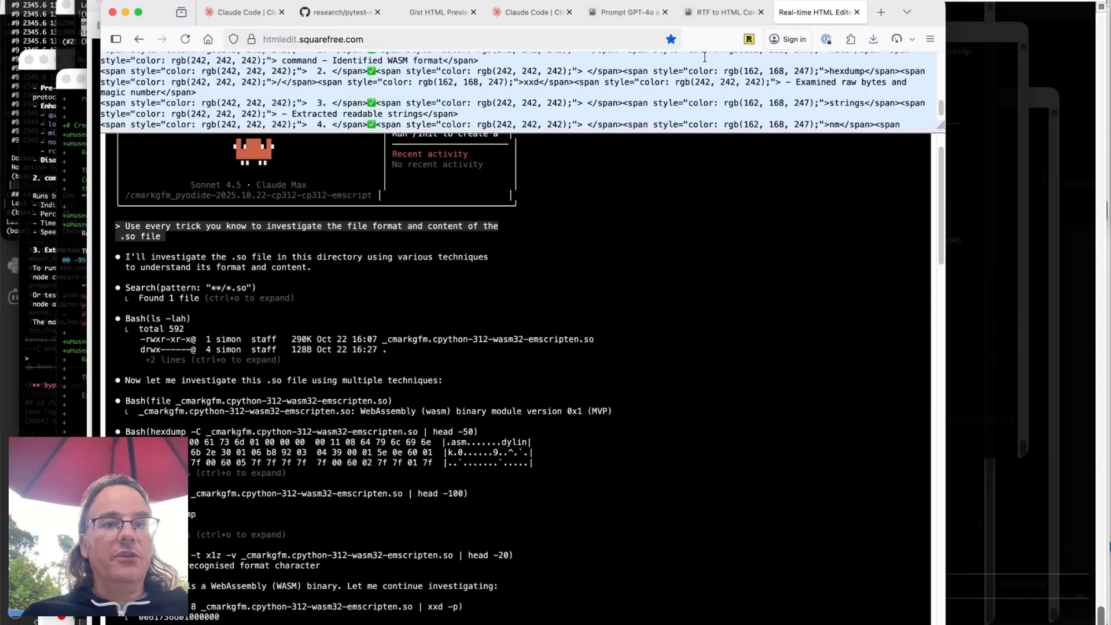
pyautogui.scroll(-3)
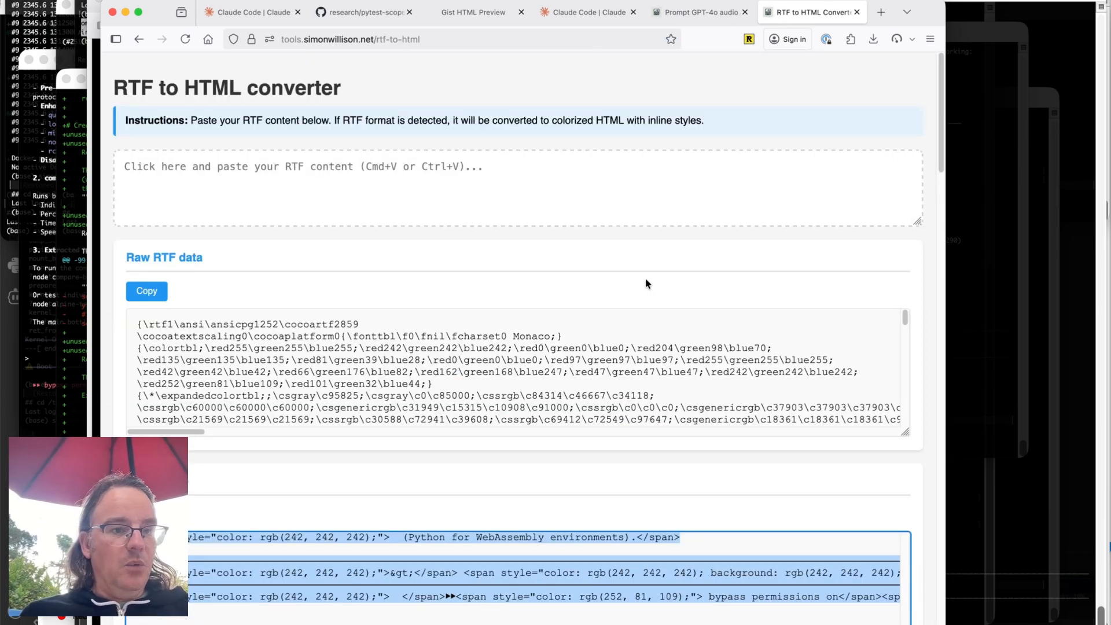
pyautogui.moveTo(546, 73)
pyautogui.write('github.com/simonw/')
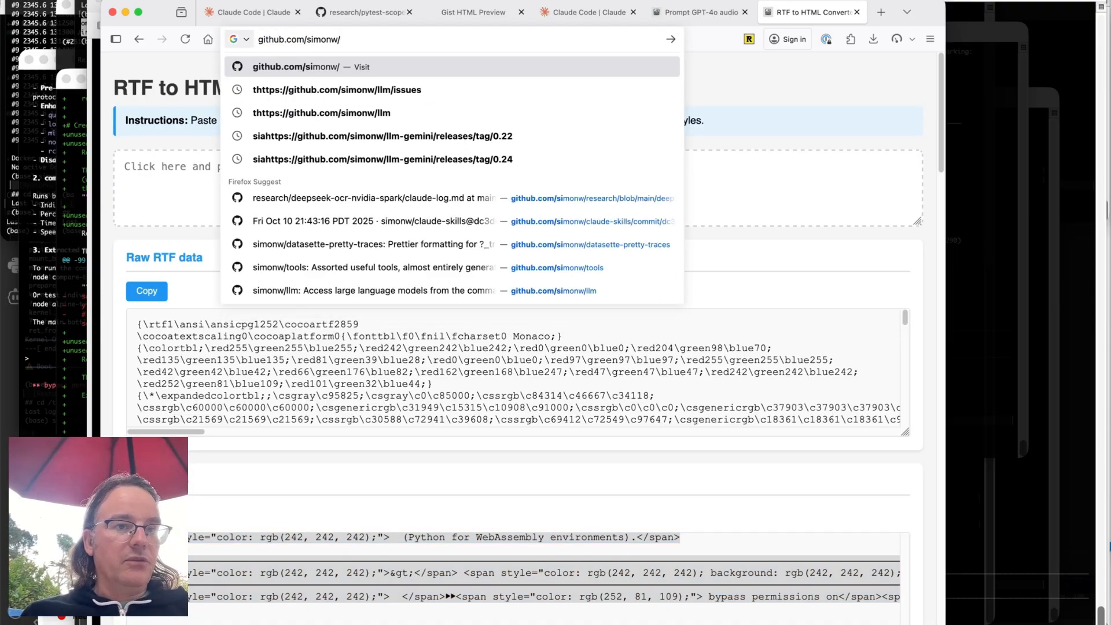
pyautogui.click(374, 267)
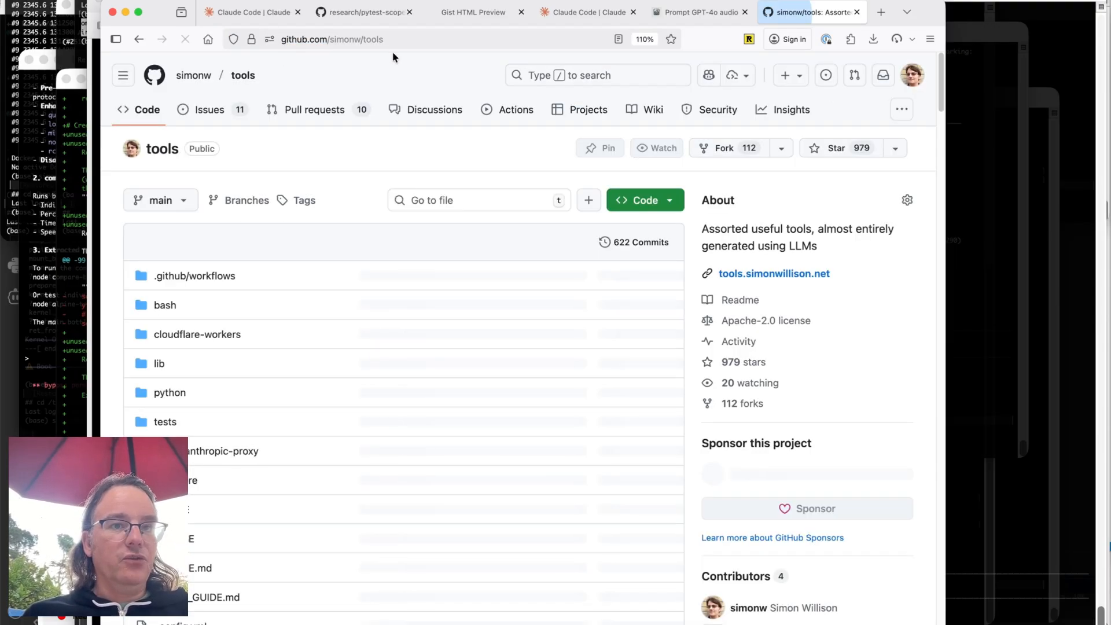
# - Draft the terminal-to-html tool prompt in Claude Code, then switch to Prompt GPT-4o audio
pyautogui.click(586, 12)
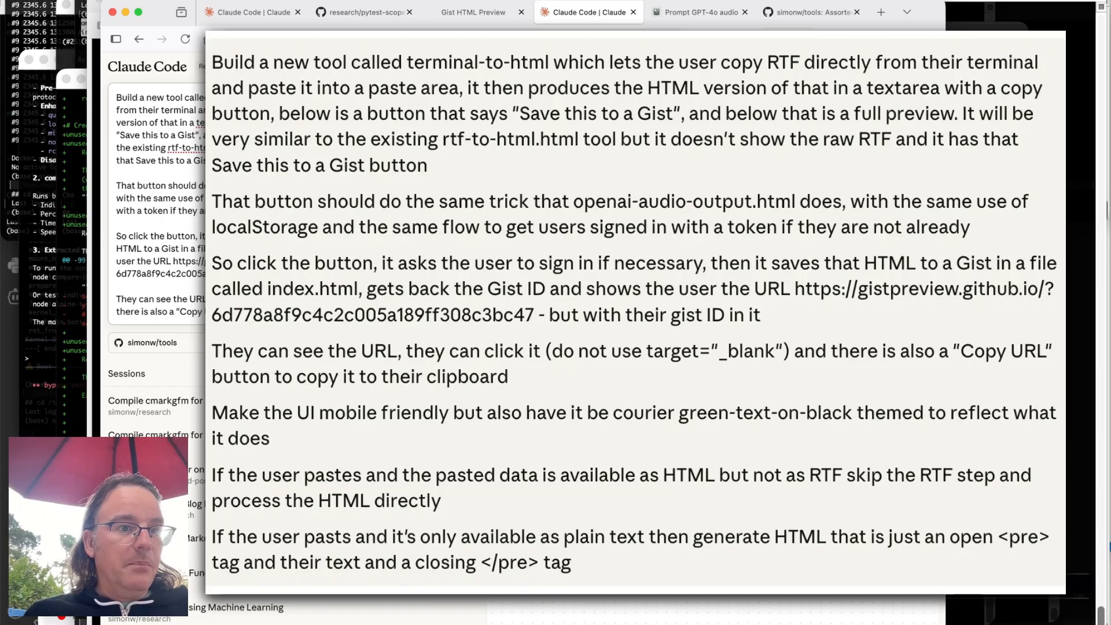
pyautogui.click(880, 12)
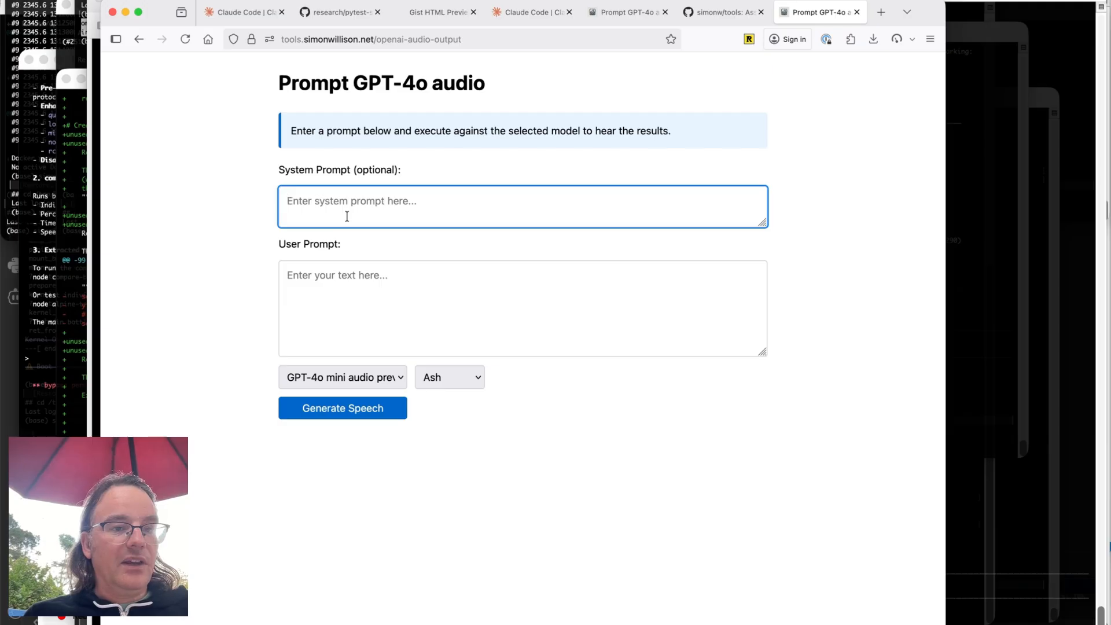
# - Generate a fast-spoken pelican poem with GPT-4o audio and authenticate with GitHub
pyautogui.write('talk fast')
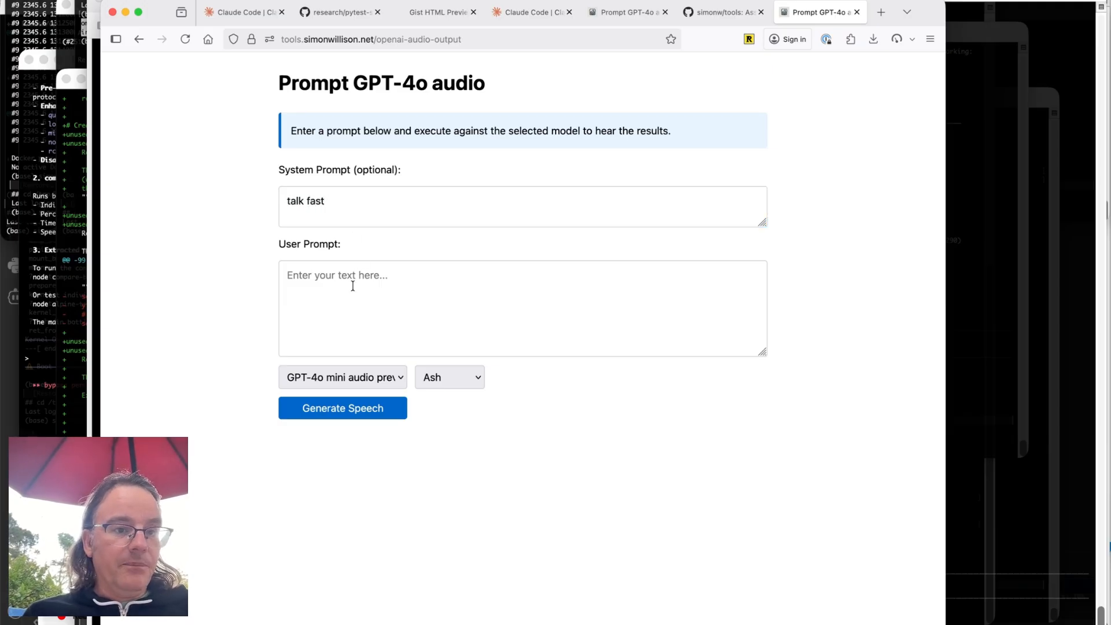
pyautogui.write('A poem about pe')
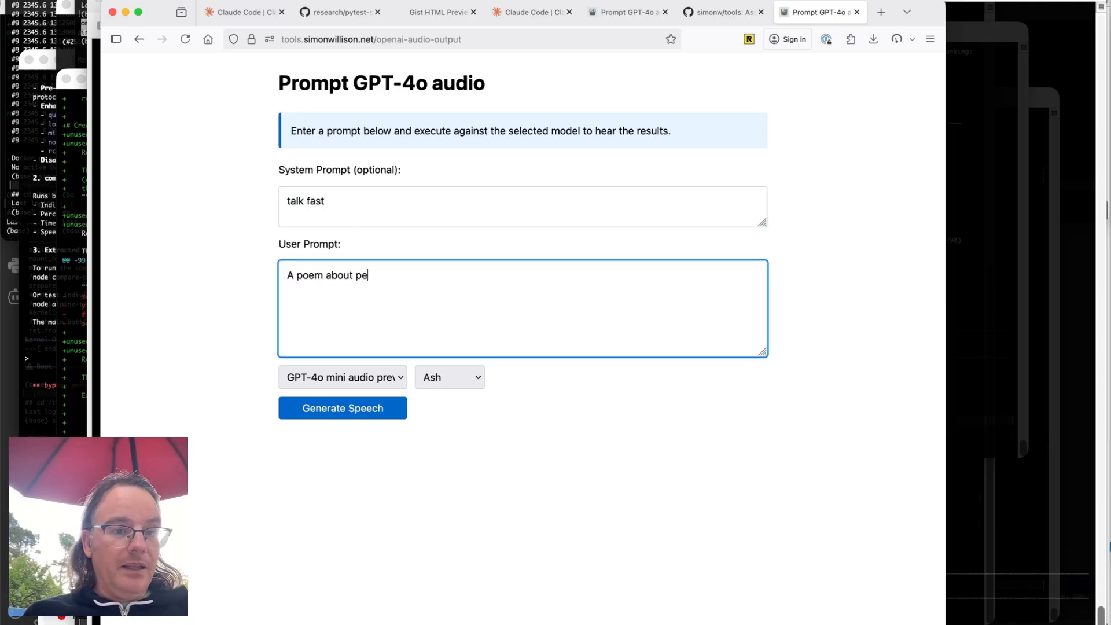
pyautogui.click(342, 407)
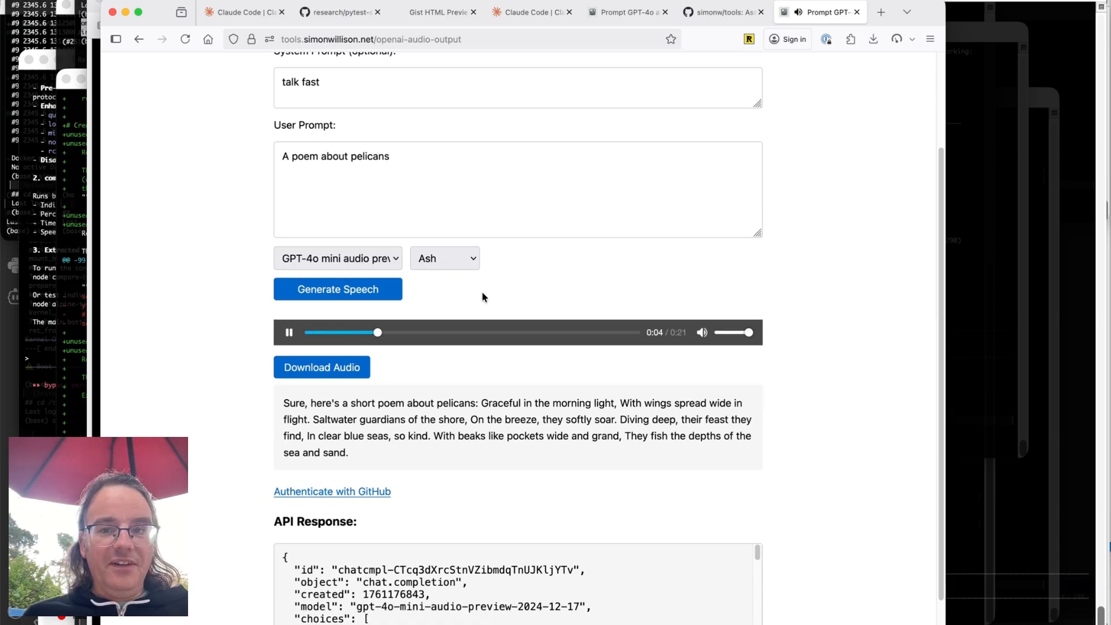
pyautogui.scroll(-3)
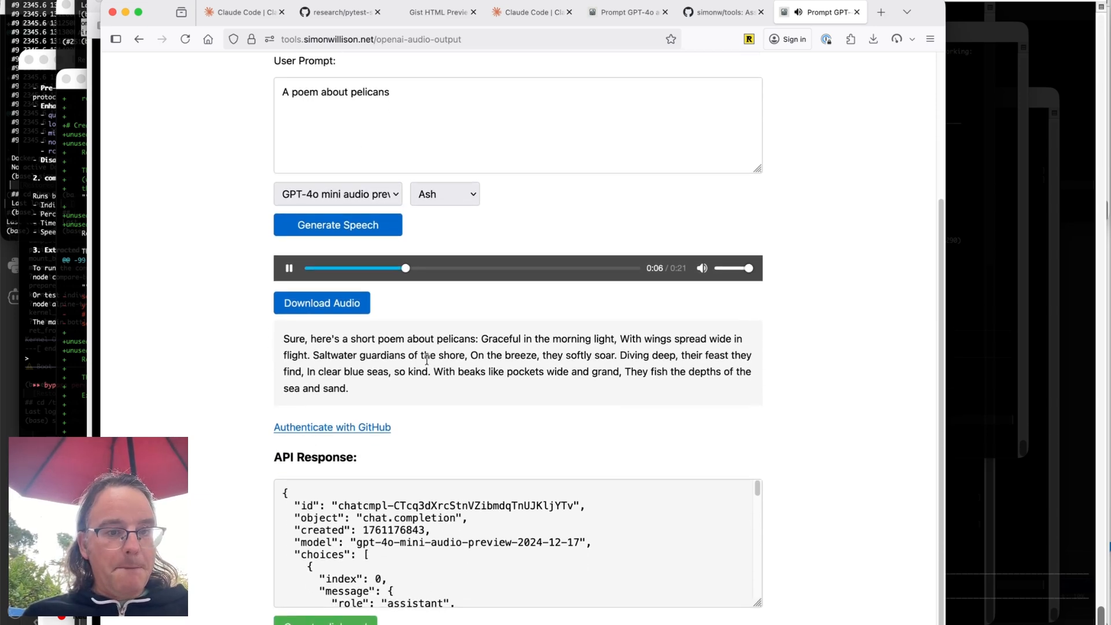
pyautogui.click(288, 268)
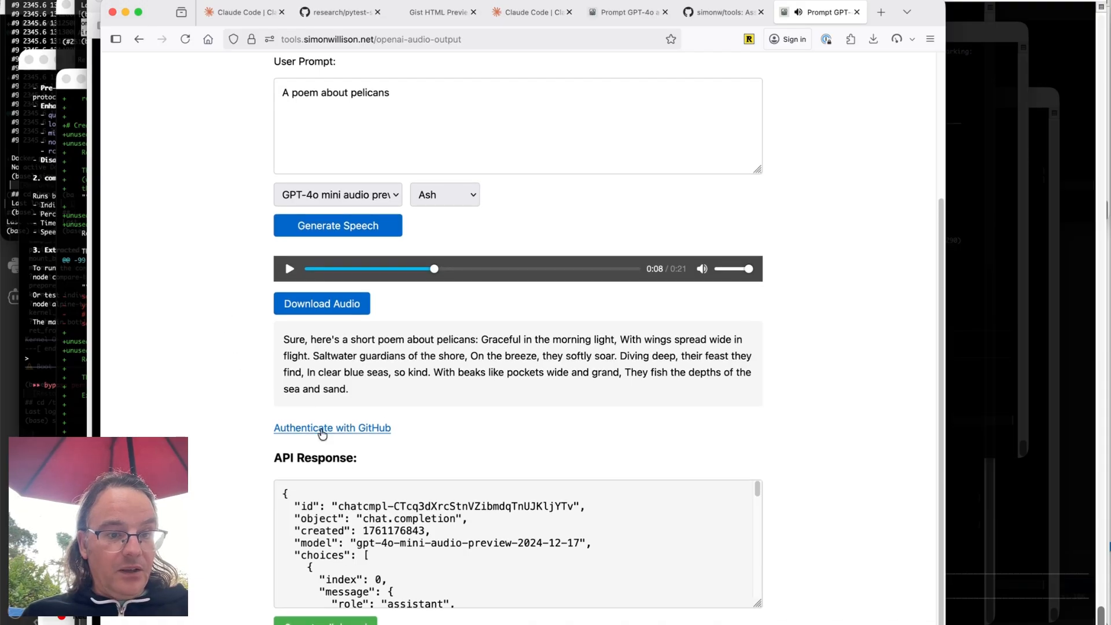
pyautogui.click(331, 428)
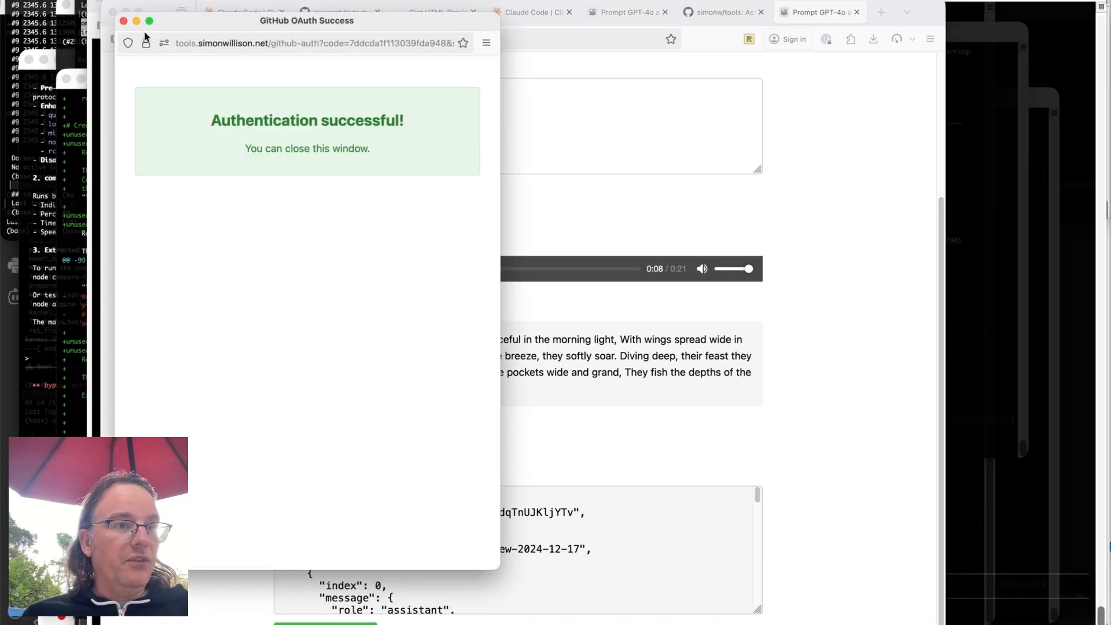
pyautogui.click(122, 21)
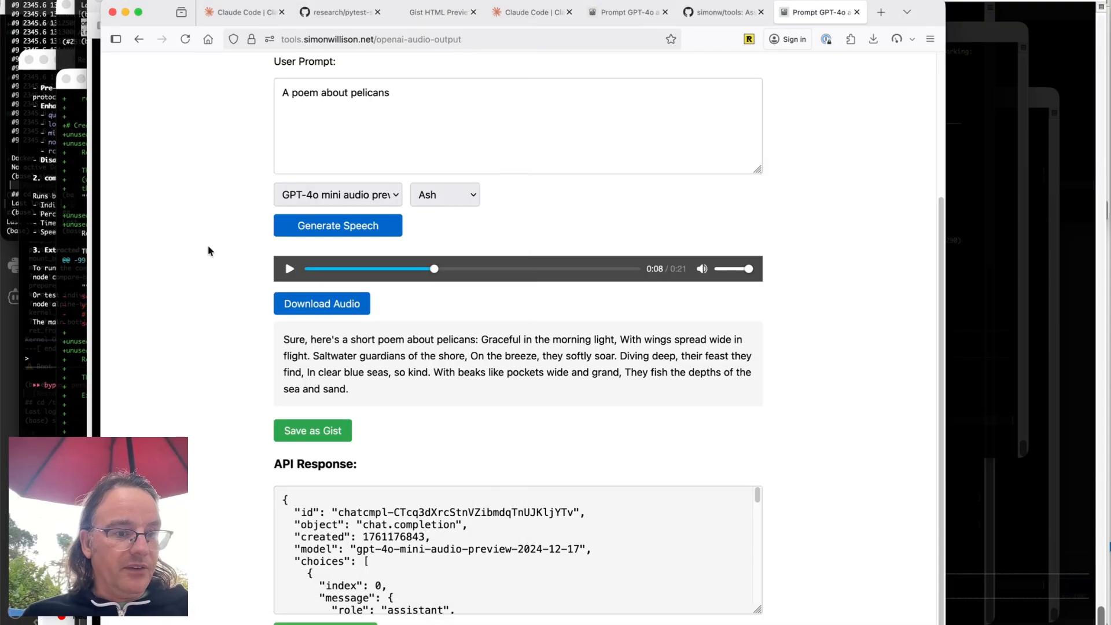
# - Save the pelican poem response as a gist and play it in the Gist Audio Player
pyautogui.click(311, 429)
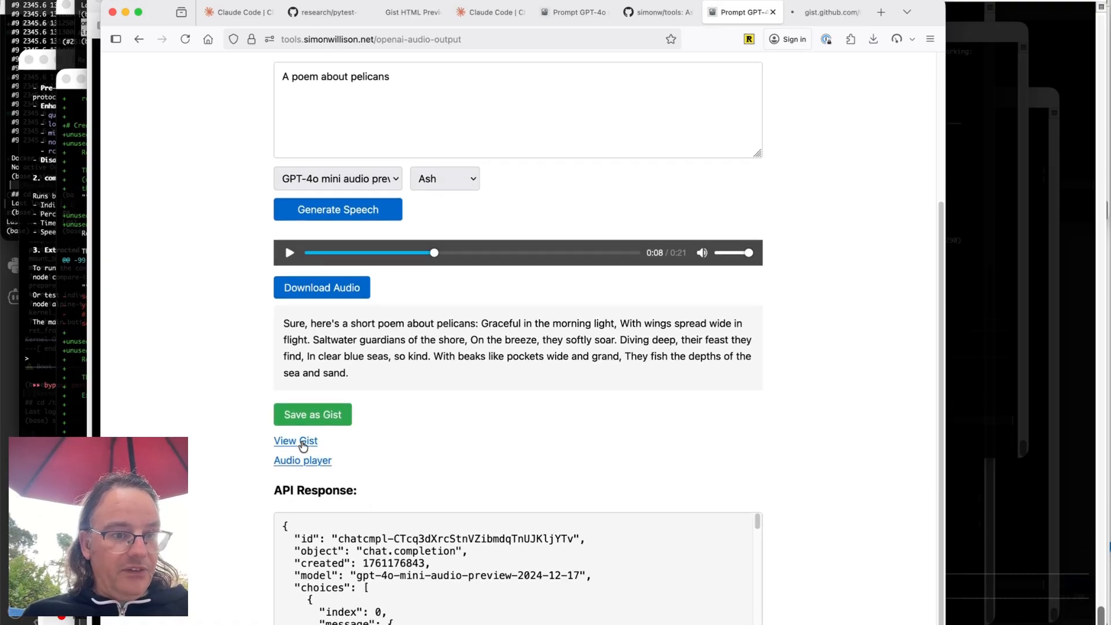
pyautogui.click(295, 441)
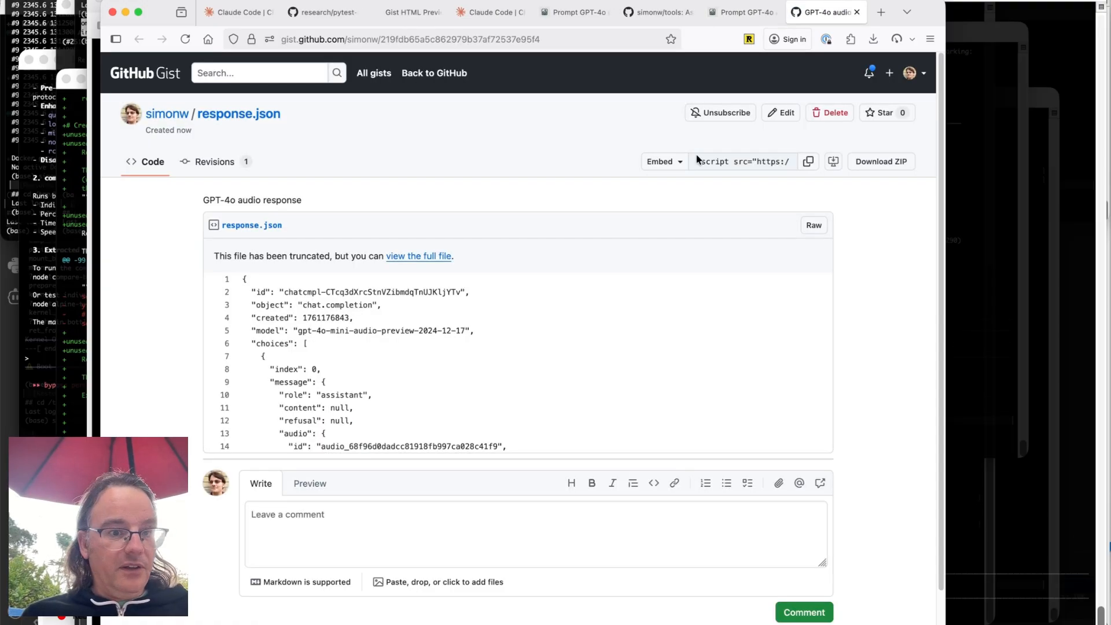
pyautogui.scroll(-3)
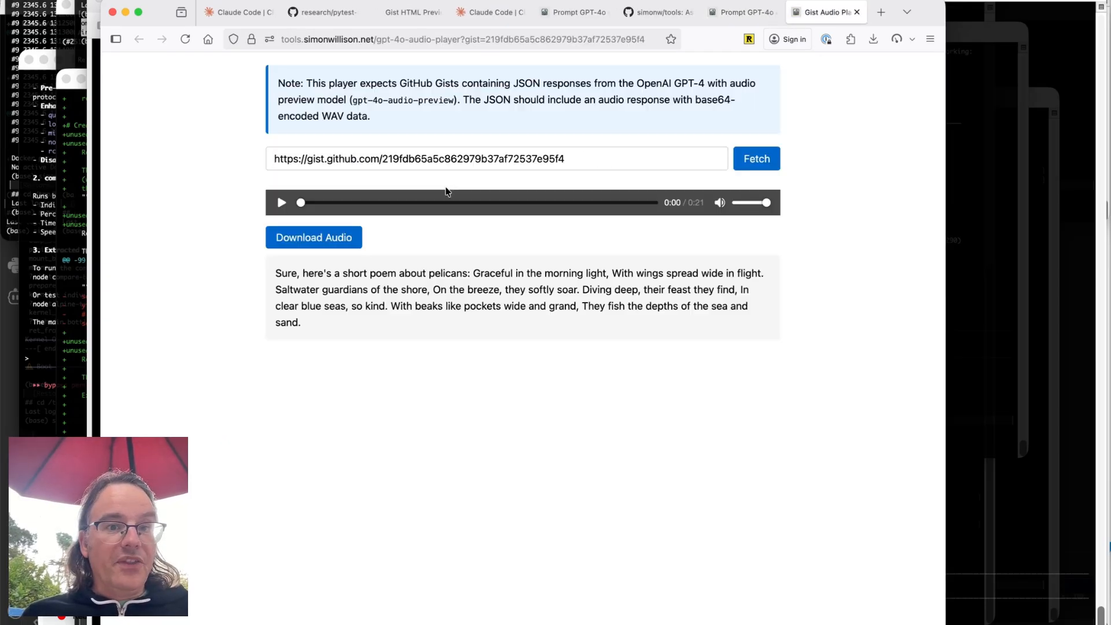
pyautogui.click(280, 203)
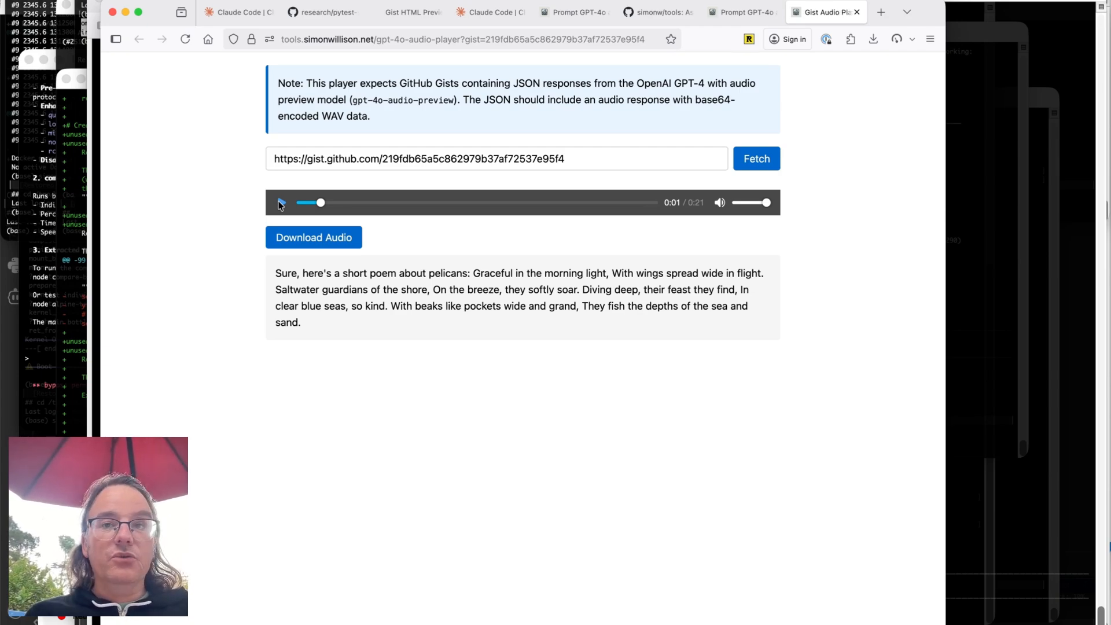
pyautogui.click(624, 12)
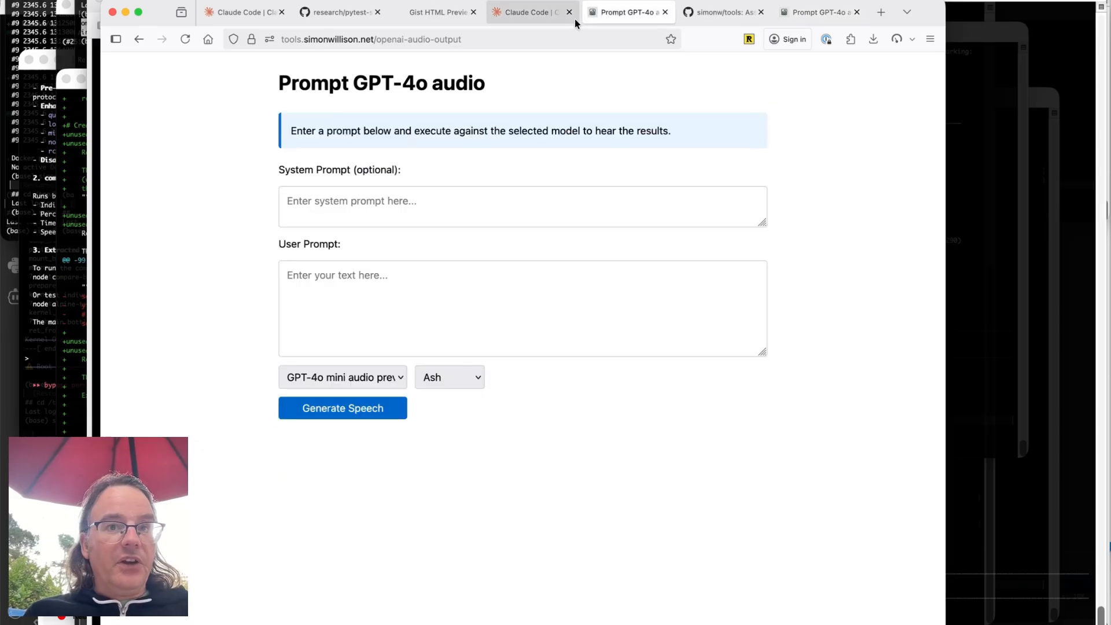
# - Add prompt paragraphs on mobile-friendly courier green-on-black styling and HTML-only or plain-text pastes
pyautogui.click(530, 12)
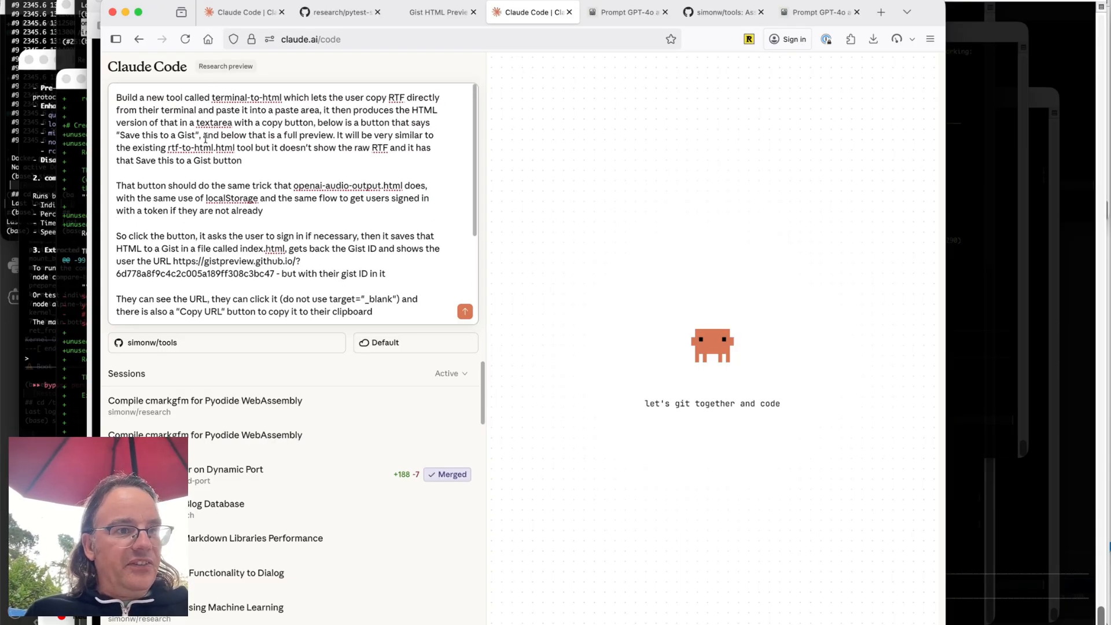
pyautogui.write('Make the UI mobile friendly but also have it be courier green-text-on-black themed to reflect what it does')
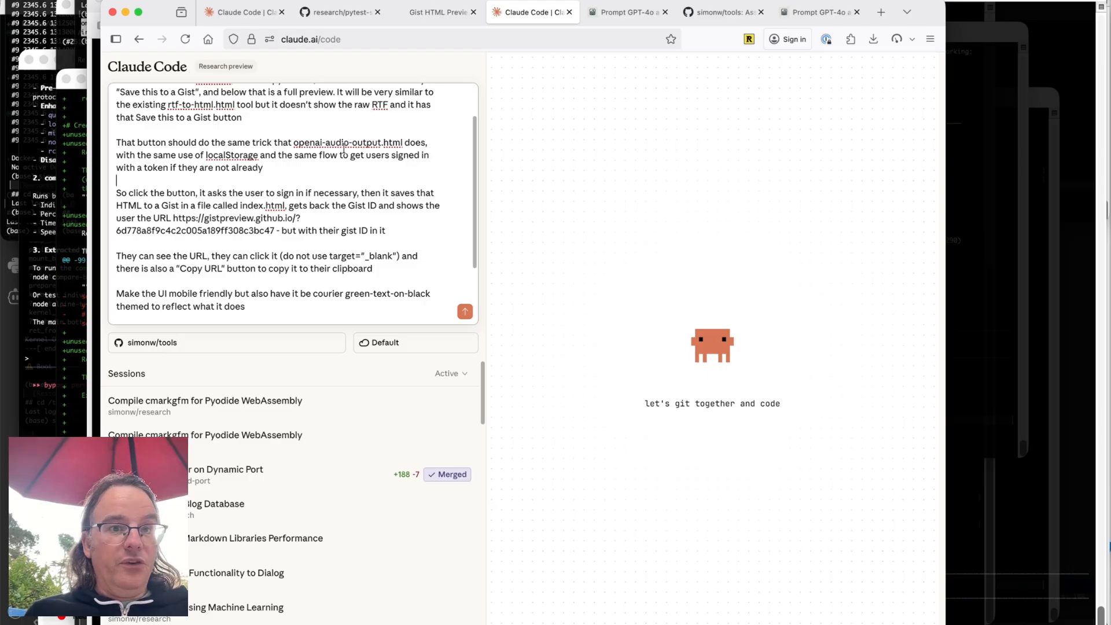
pyautogui.write('If the user pastes and the pasted data is available as HTML but not as RTF skip the RTF step and process the HTML directly')
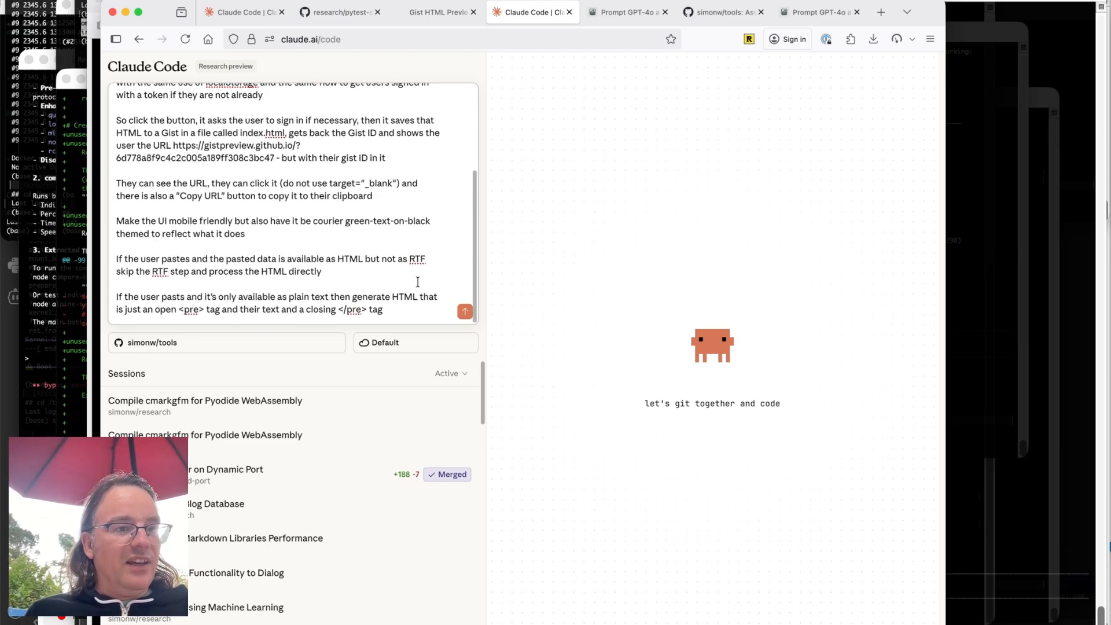
# - Submit the terminal-to-html prompt, reload after 'Session creation failed', and resubmit
pyautogui.click(464, 312)
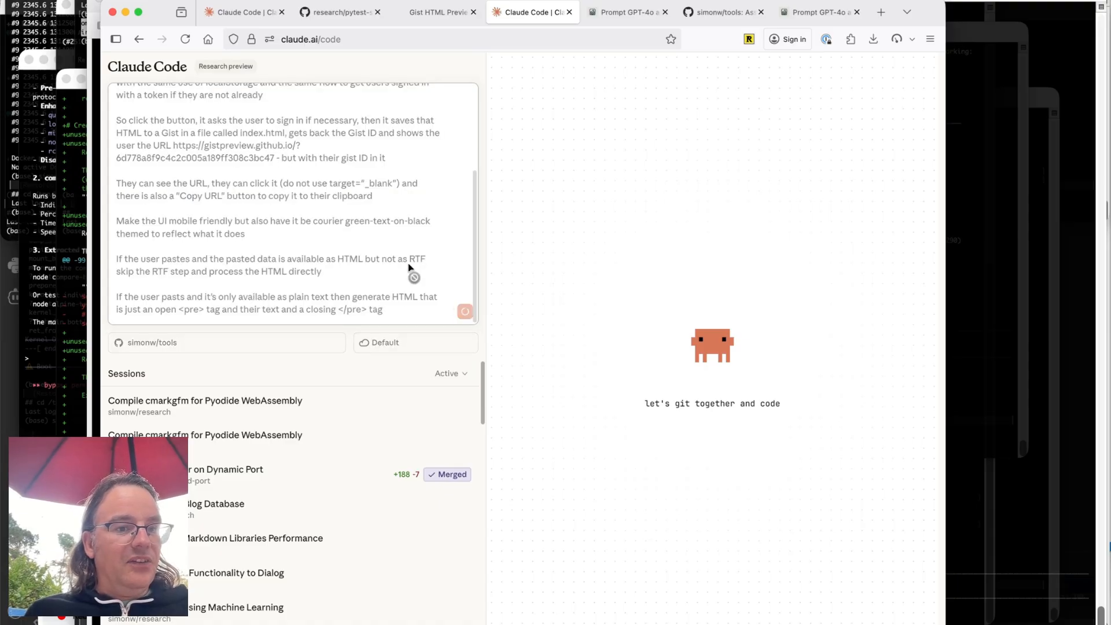
pyautogui.moveTo(202, 277)
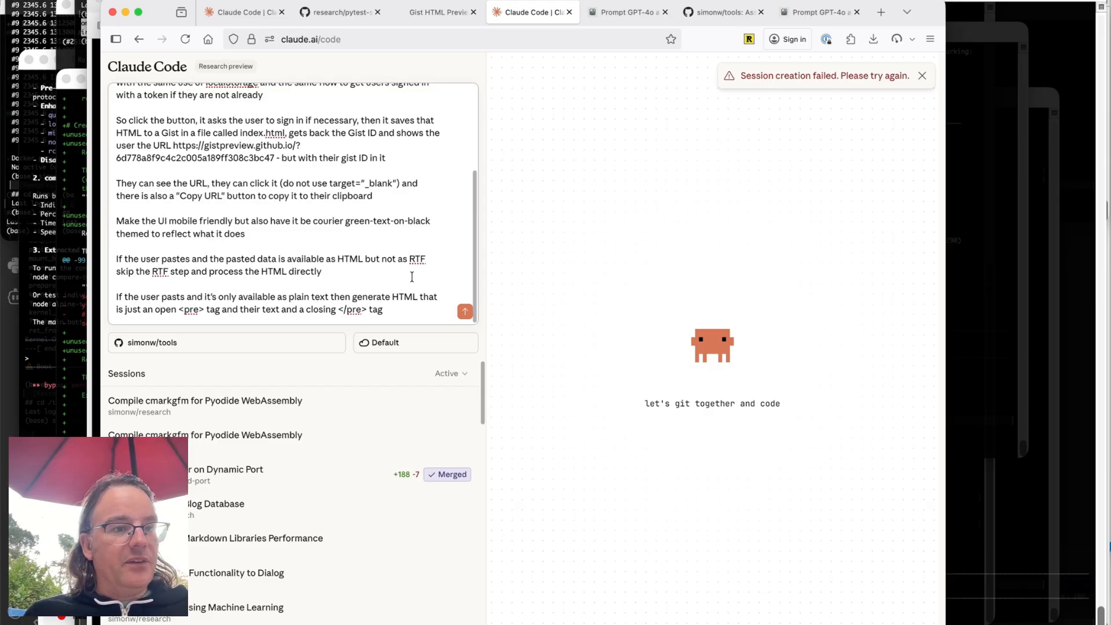
pyautogui.moveTo(466, 193)
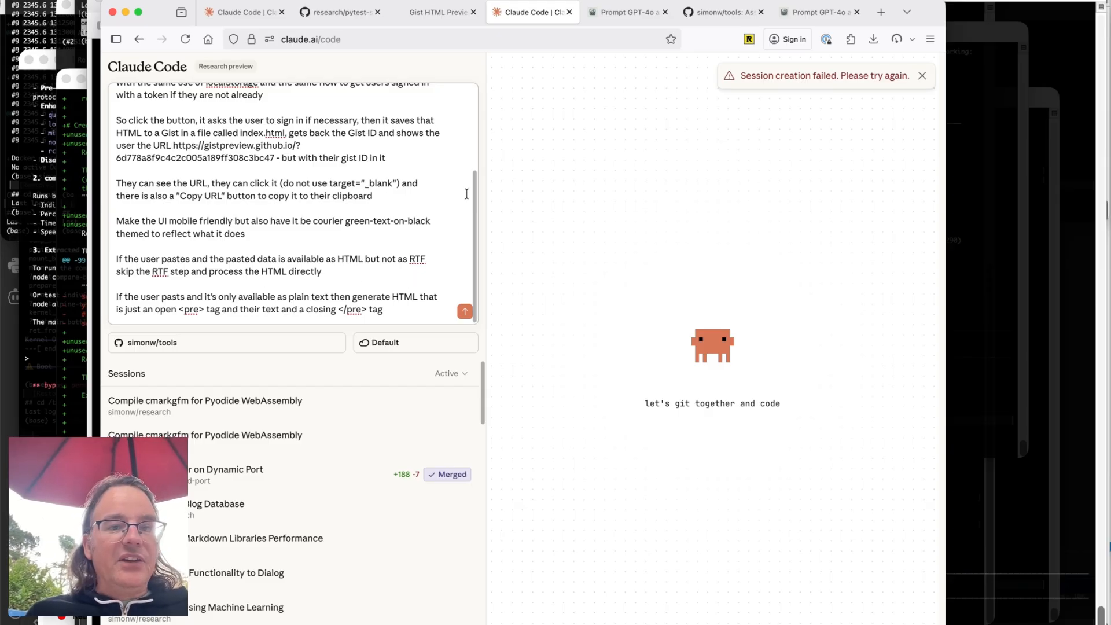
pyautogui.click(922, 76)
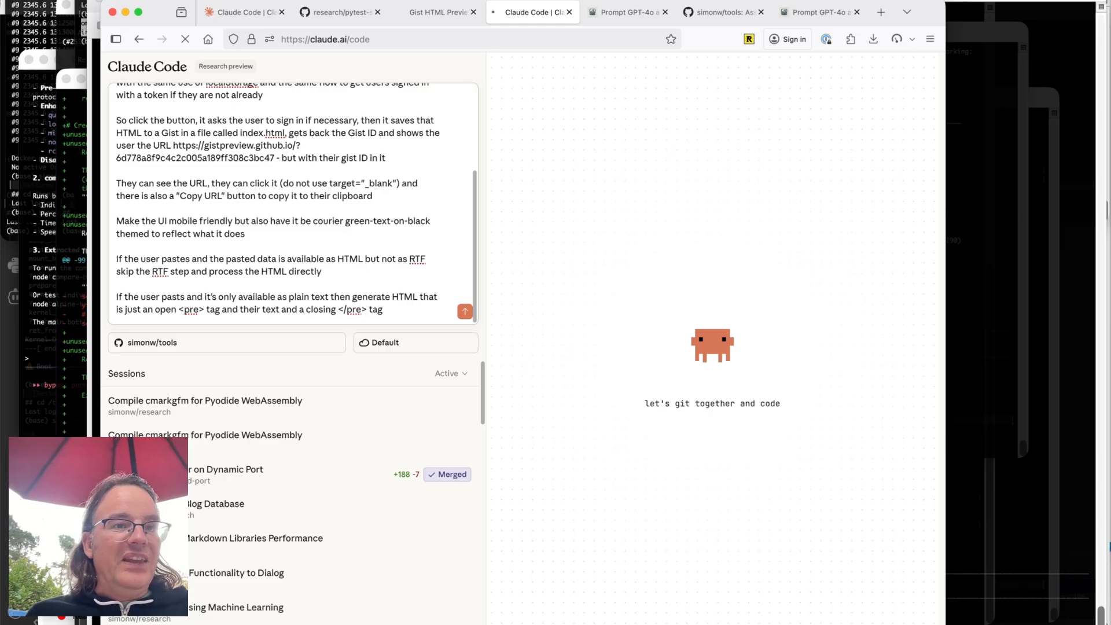
pyautogui.click(465, 312)
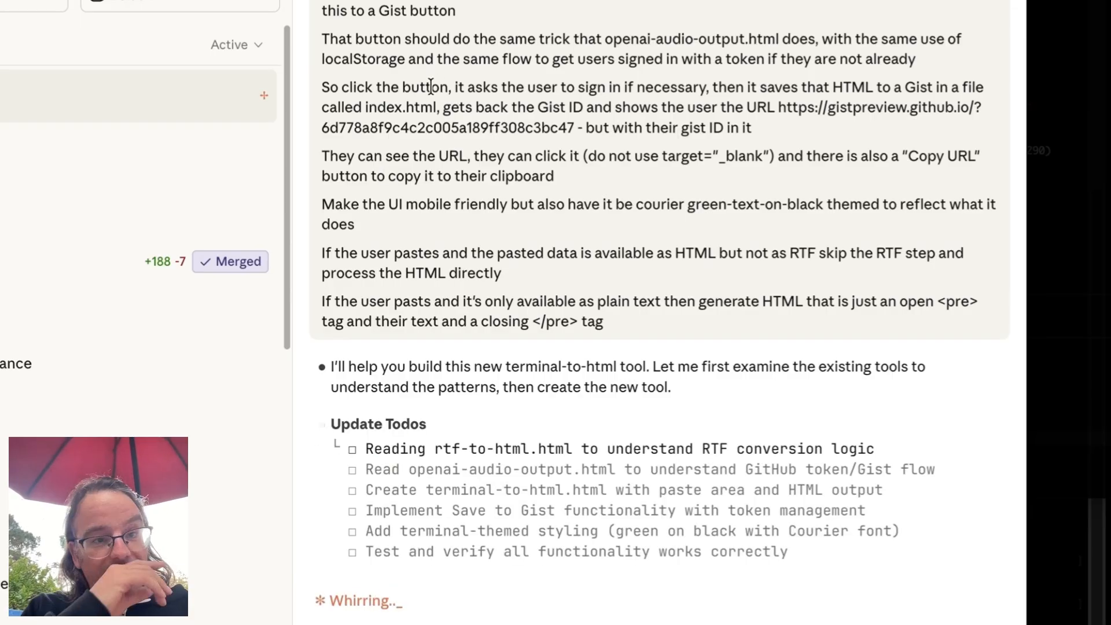
# - Follow Claude reading rtf-to-html.html and openai-audio-output.html as it starts terminal-to-html.html
pyautogui.scroll(-3)
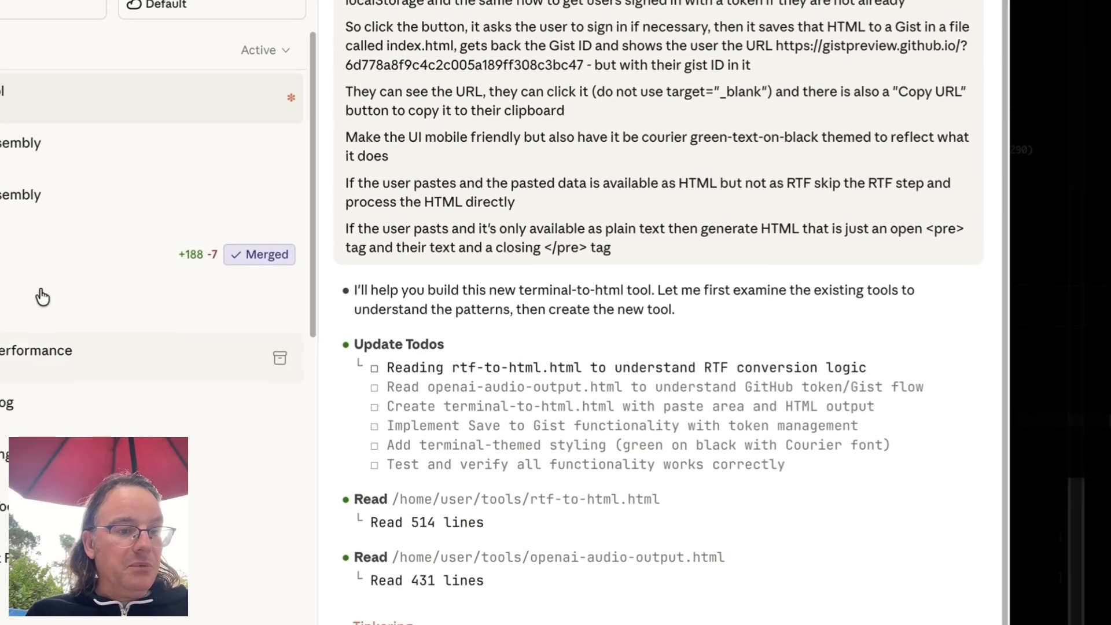
pyautogui.scroll(-3)
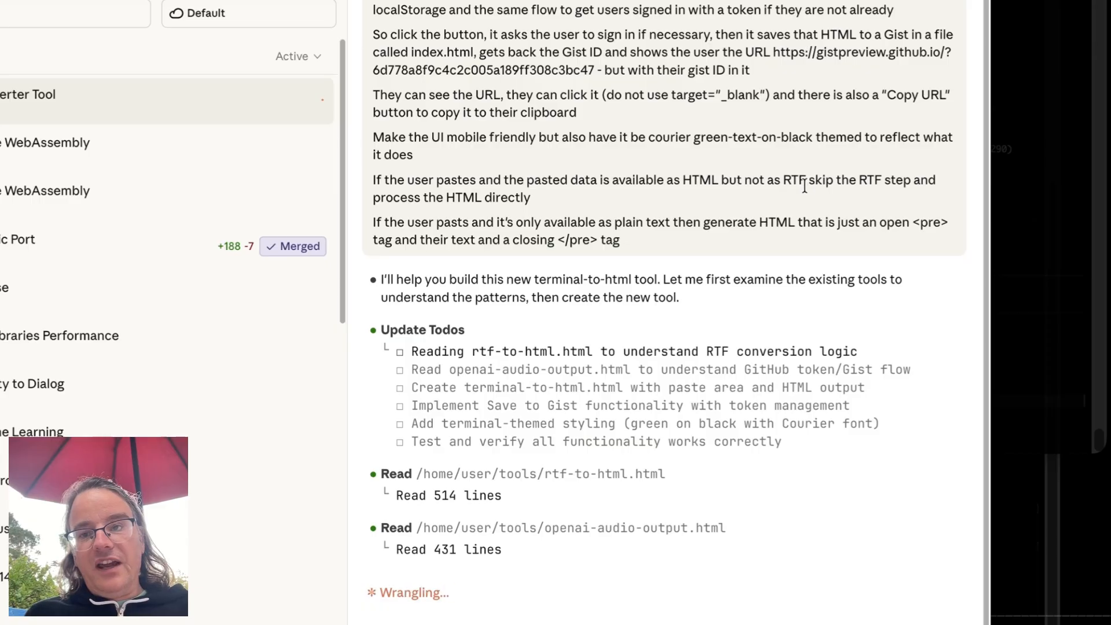
pyautogui.scroll(-3)
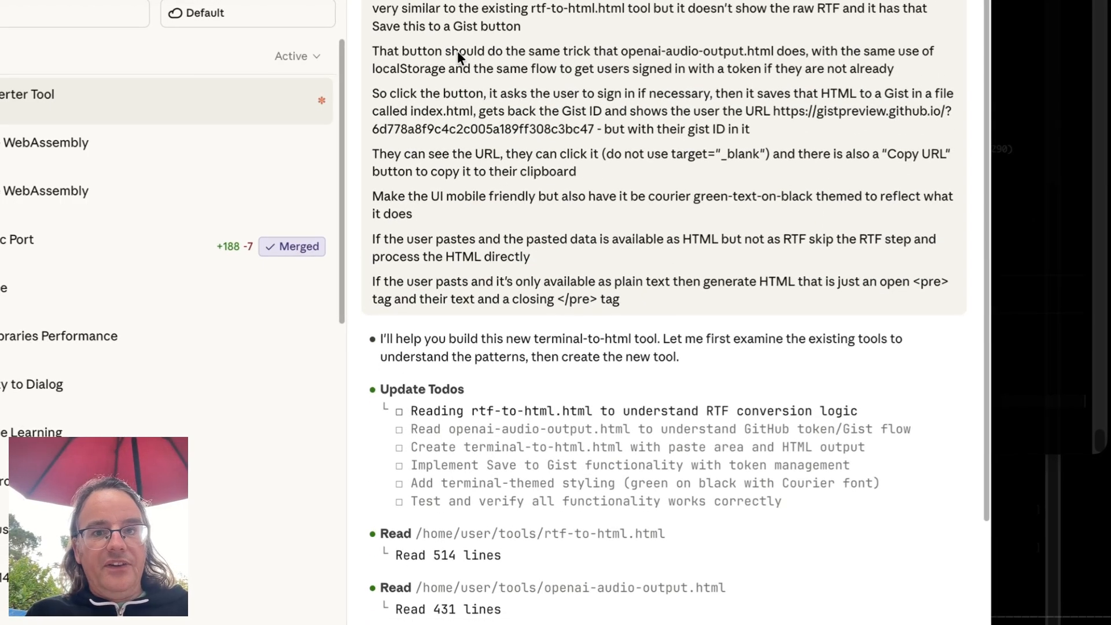
pyautogui.scroll(-3)
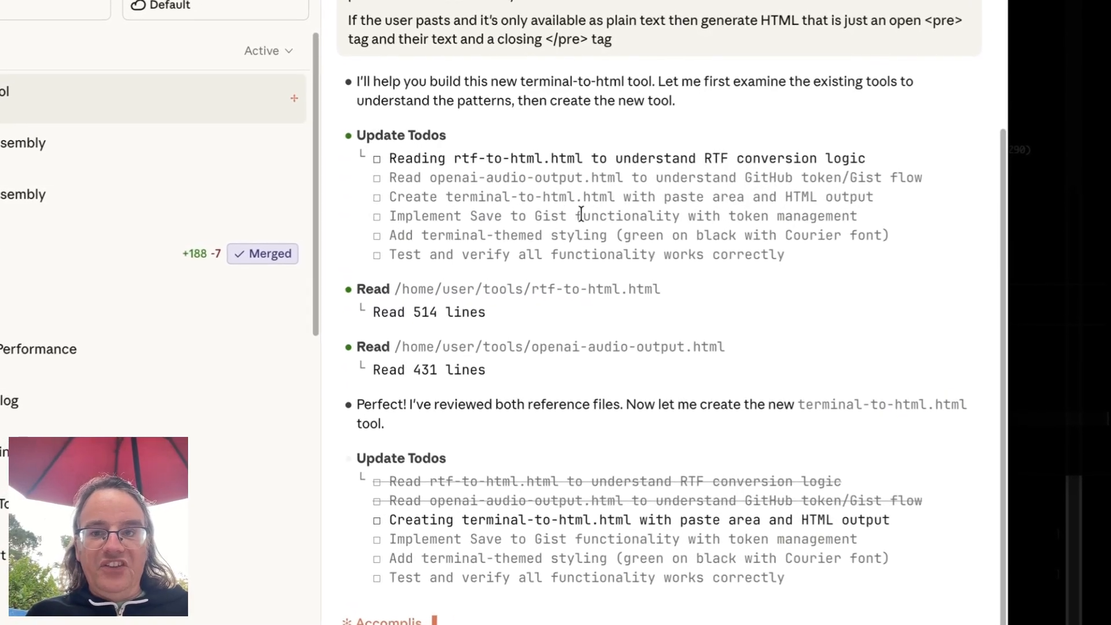
pyautogui.scroll(-3)
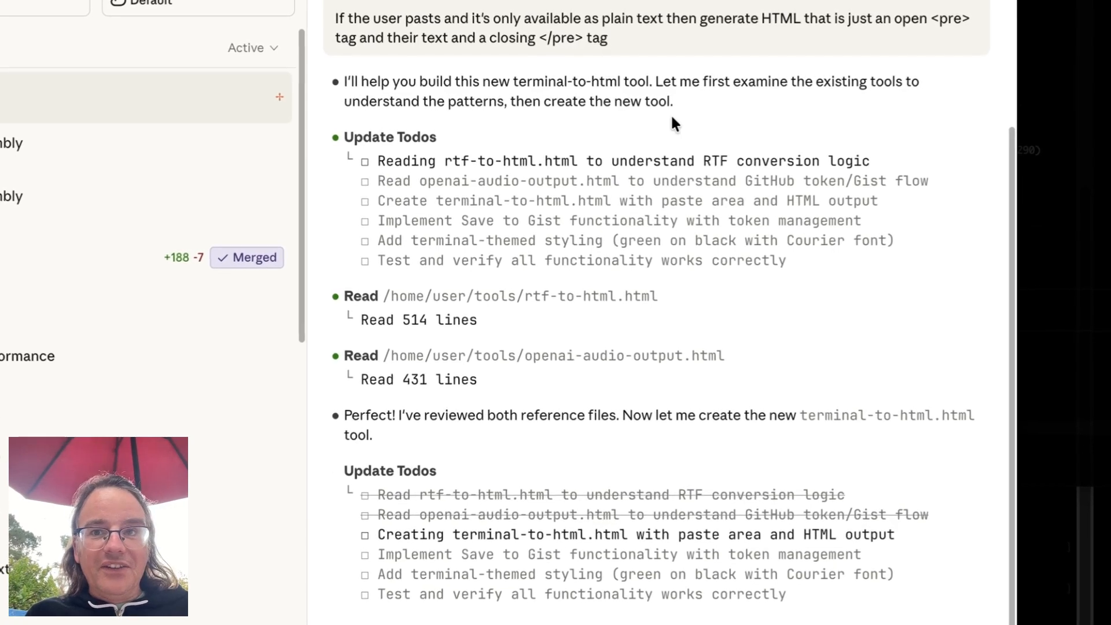
pyautogui.scroll(-3)
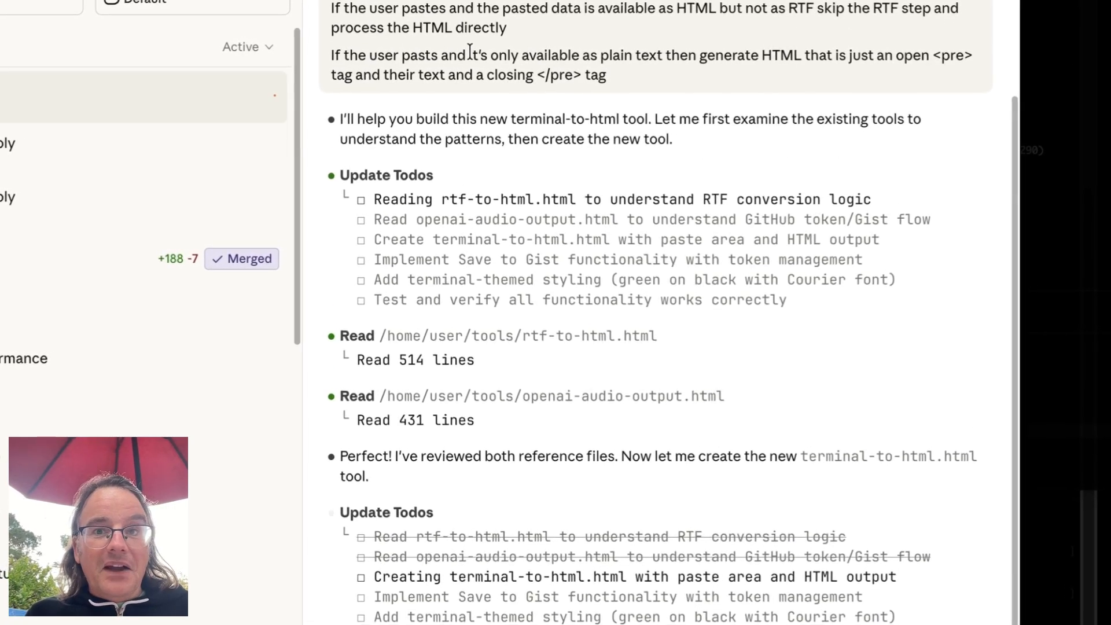
pyautogui.scroll(-3)
pyautogui.write('github.com/')
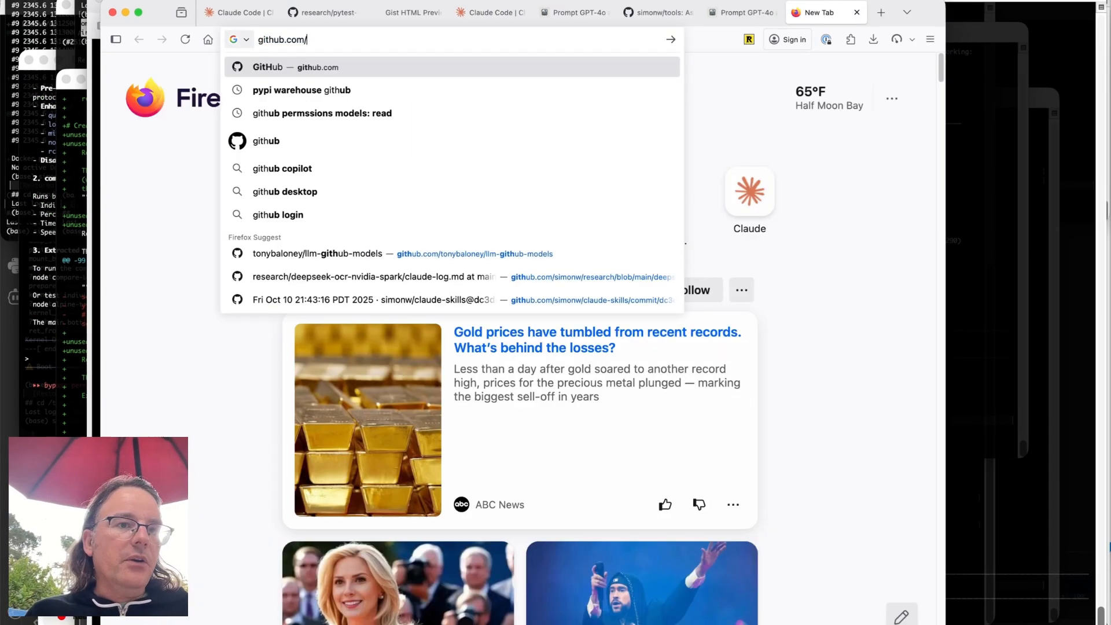
# - Go to github.com/simonw/tools and inspect the .github/workflows/pages.yml deploy workflow
pyautogui.write('simonw/tools')
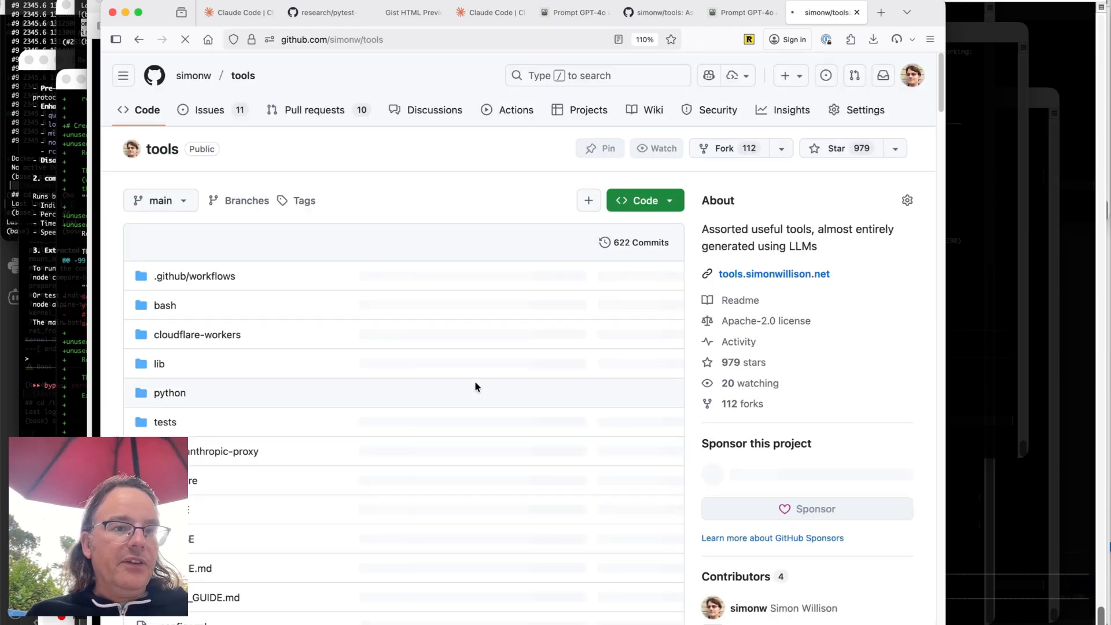
pyautogui.scroll(-3)
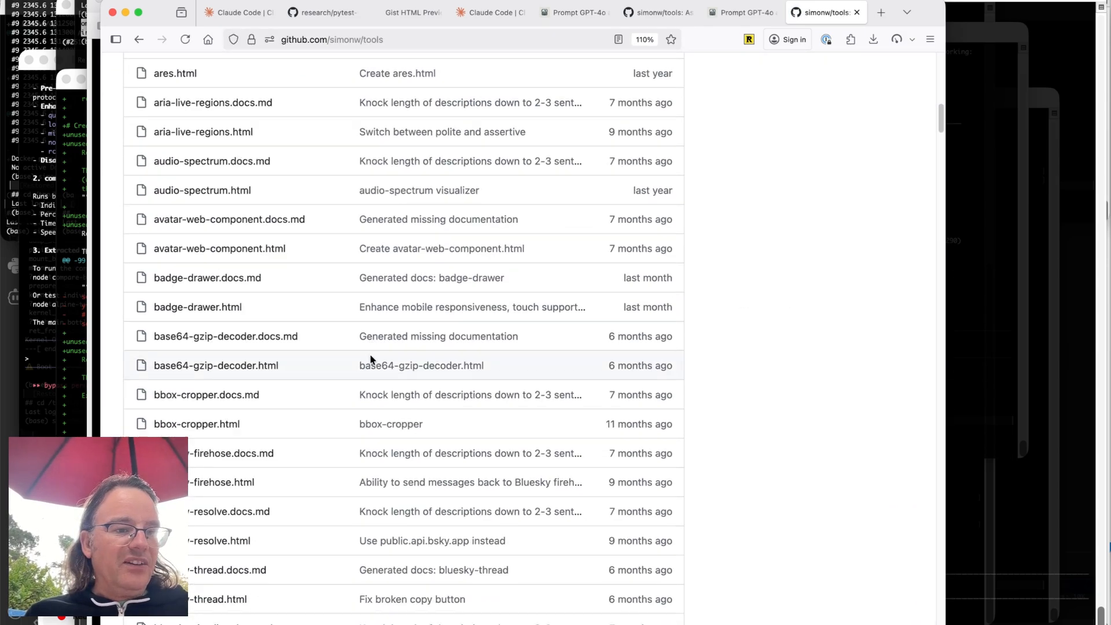
pyautogui.scroll(-3)
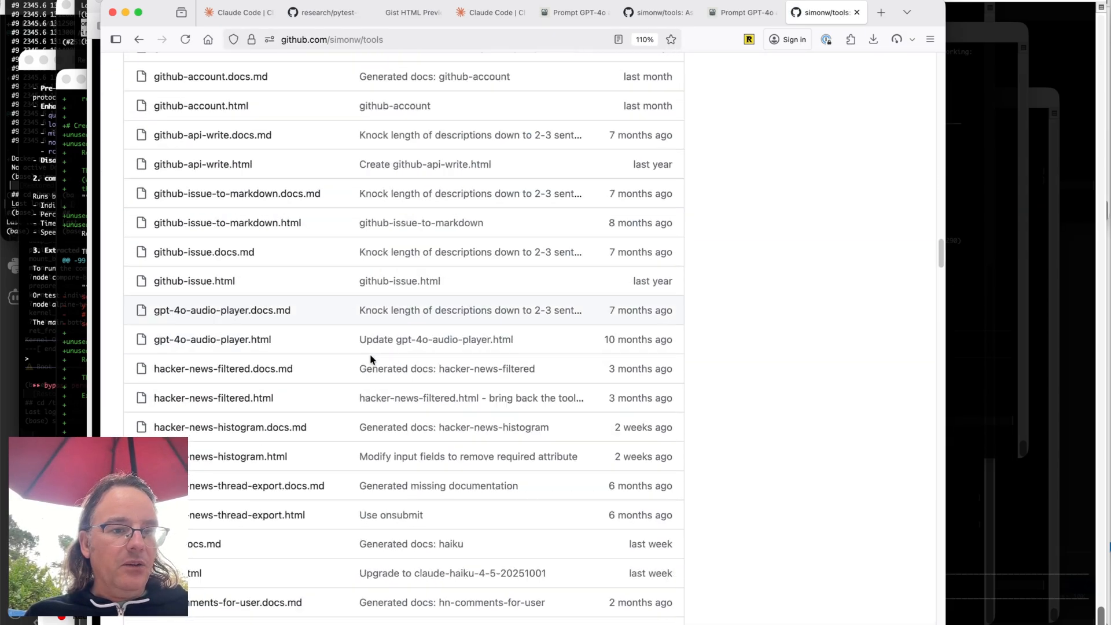
pyautogui.scroll(-3)
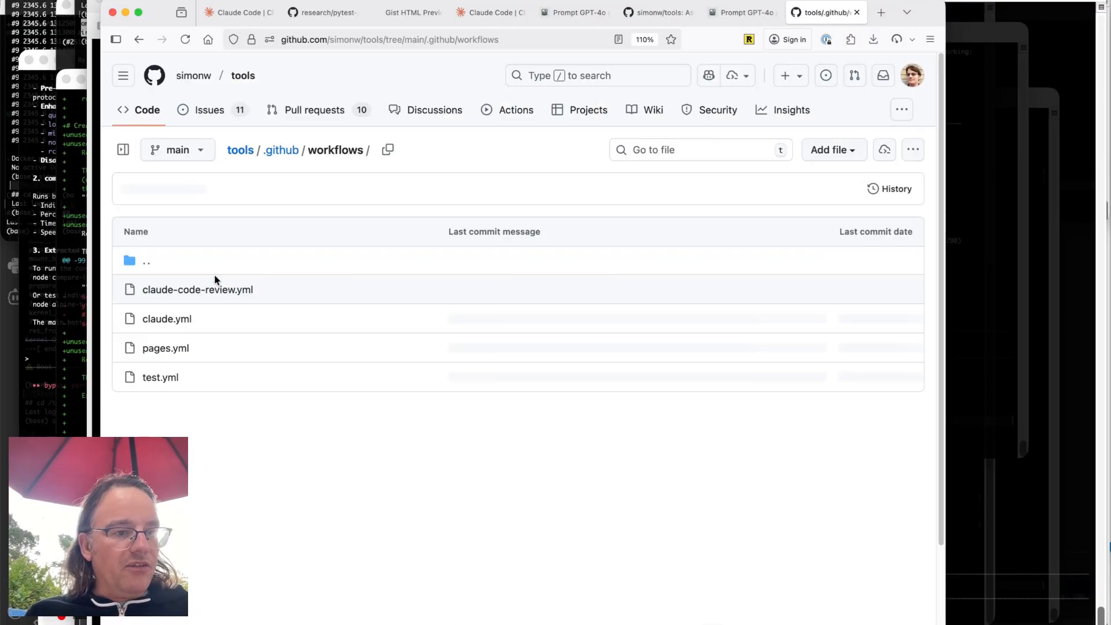
pyautogui.click(164, 347)
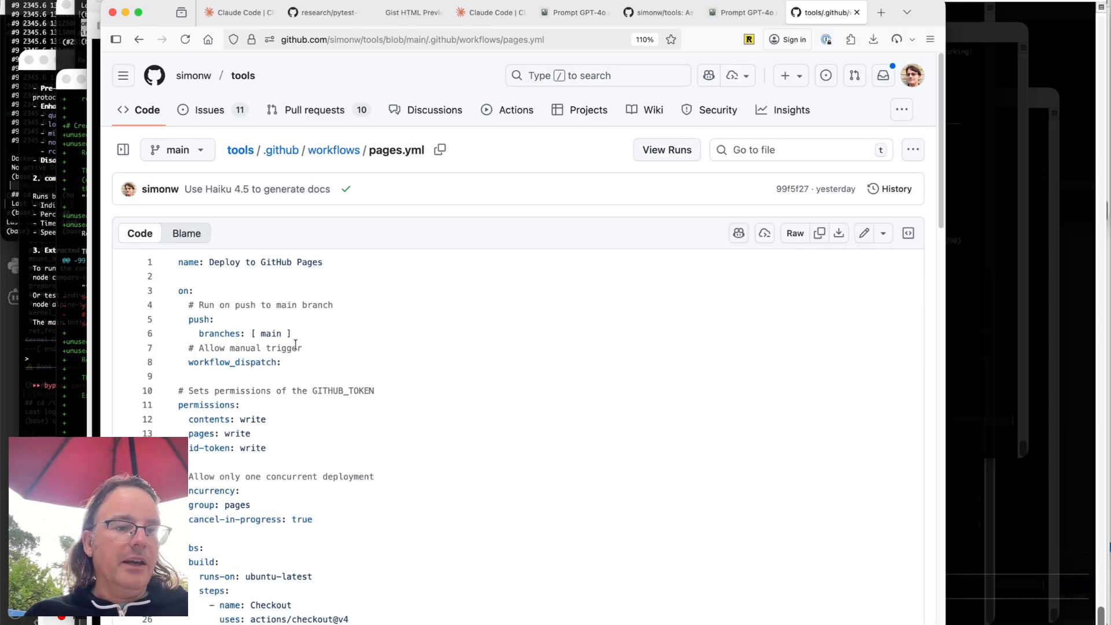
pyautogui.scroll(-3)
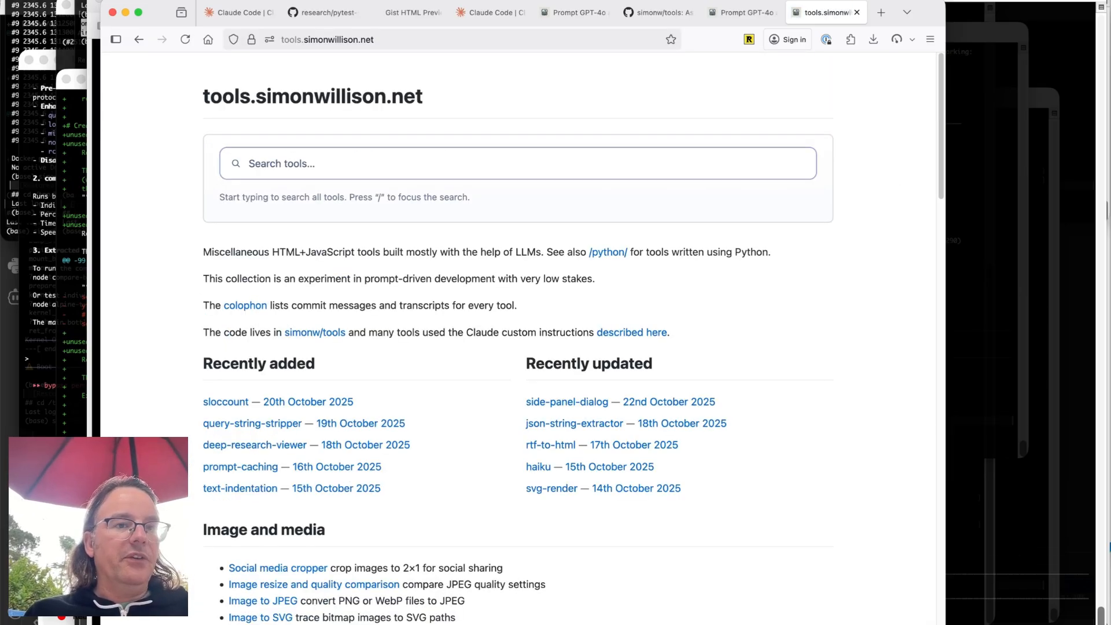
pyautogui.moveTo(314, 332)
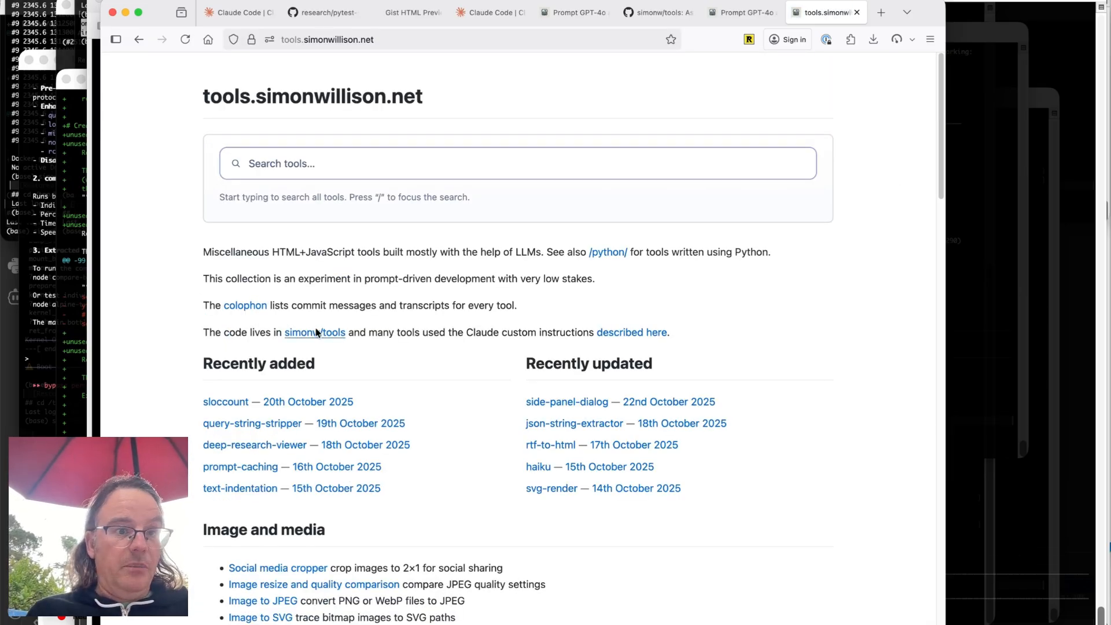
# - Search the tools for 'rtf' to find the RTF to HTML Converter, then open the colophon
pyautogui.scroll(-3)
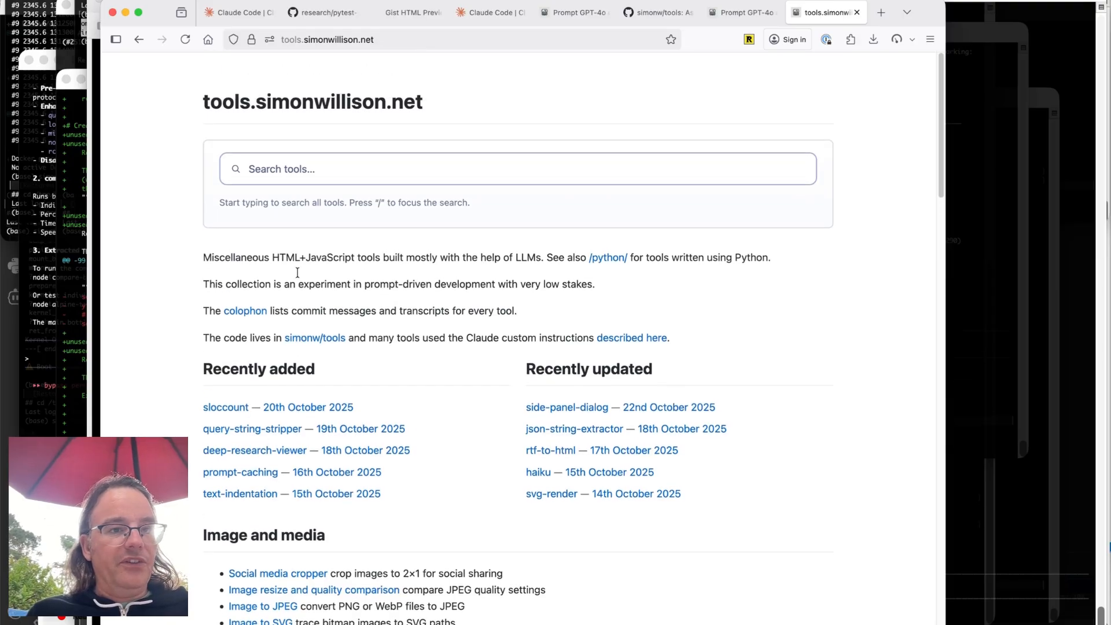
pyautogui.click(517, 168)
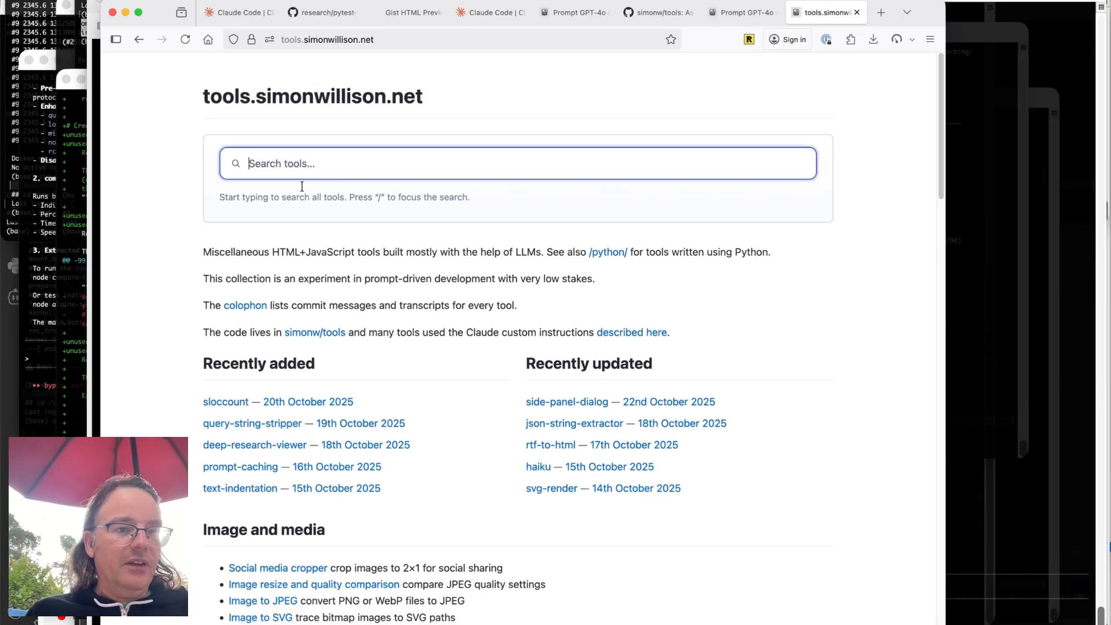
pyautogui.write('rtf')
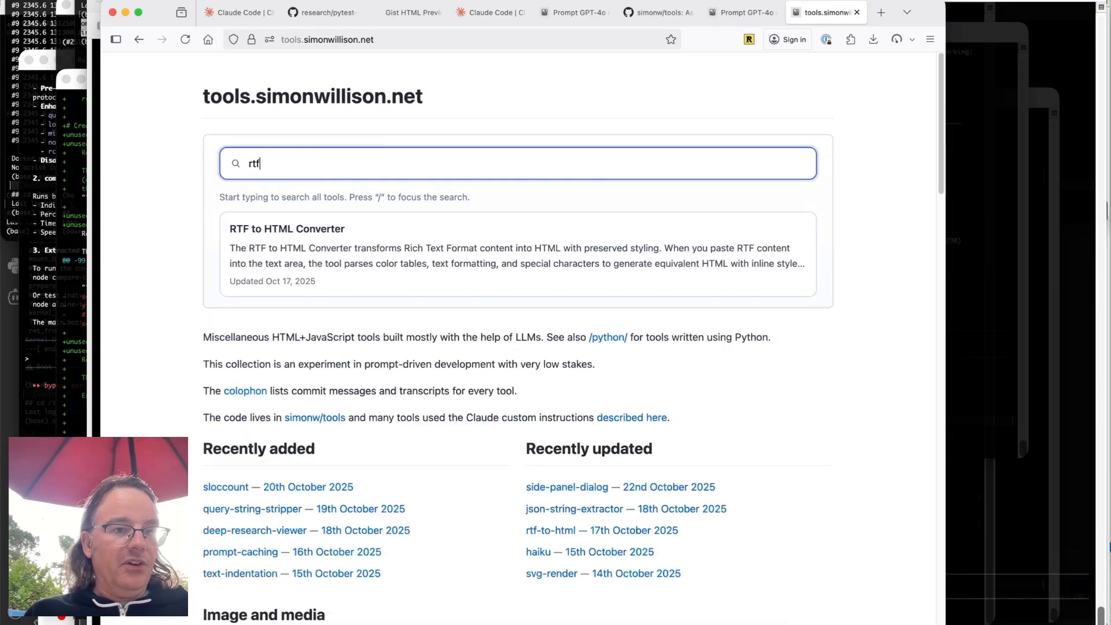
pyautogui.moveTo(328, 326)
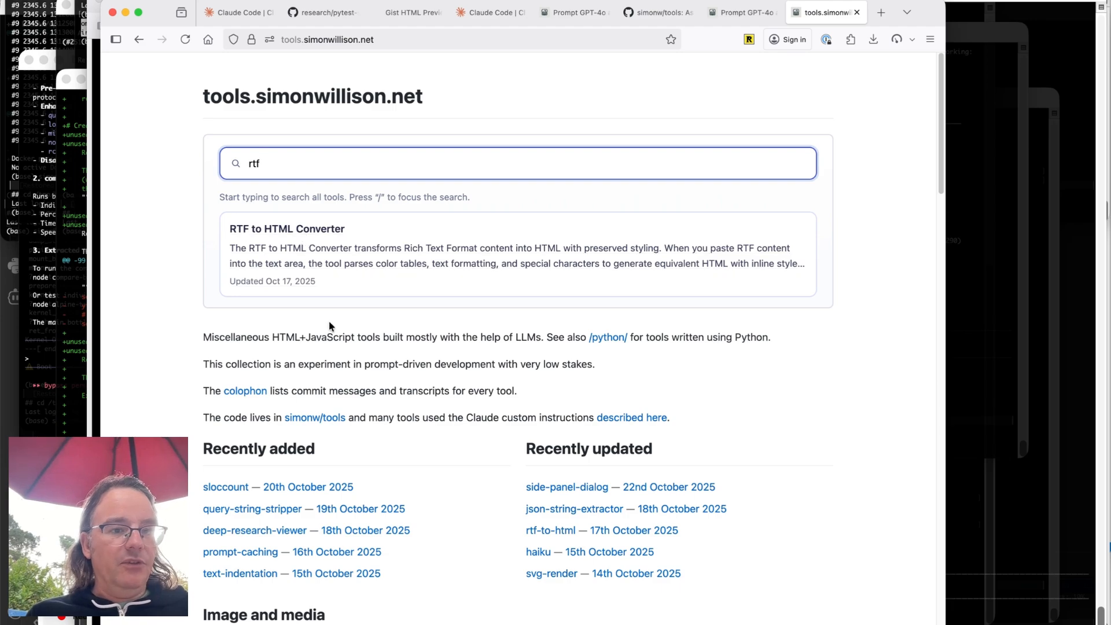
pyautogui.click(245, 391)
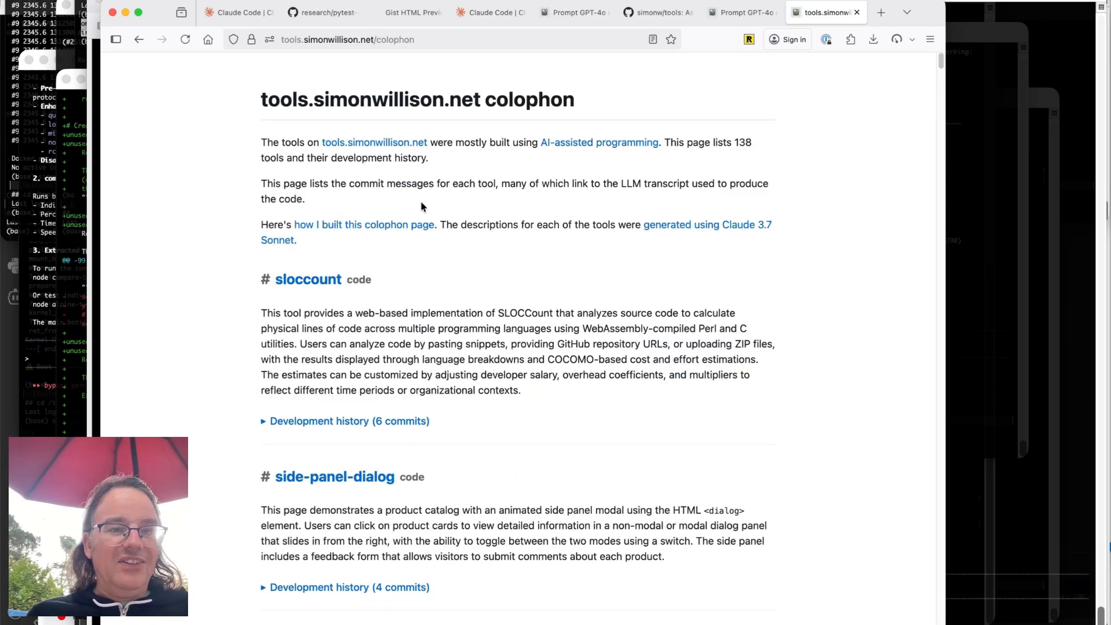
# - Browse sloccount's 6-commit development history on the colophon, then return to Claude Code
pyautogui.scroll(-3)
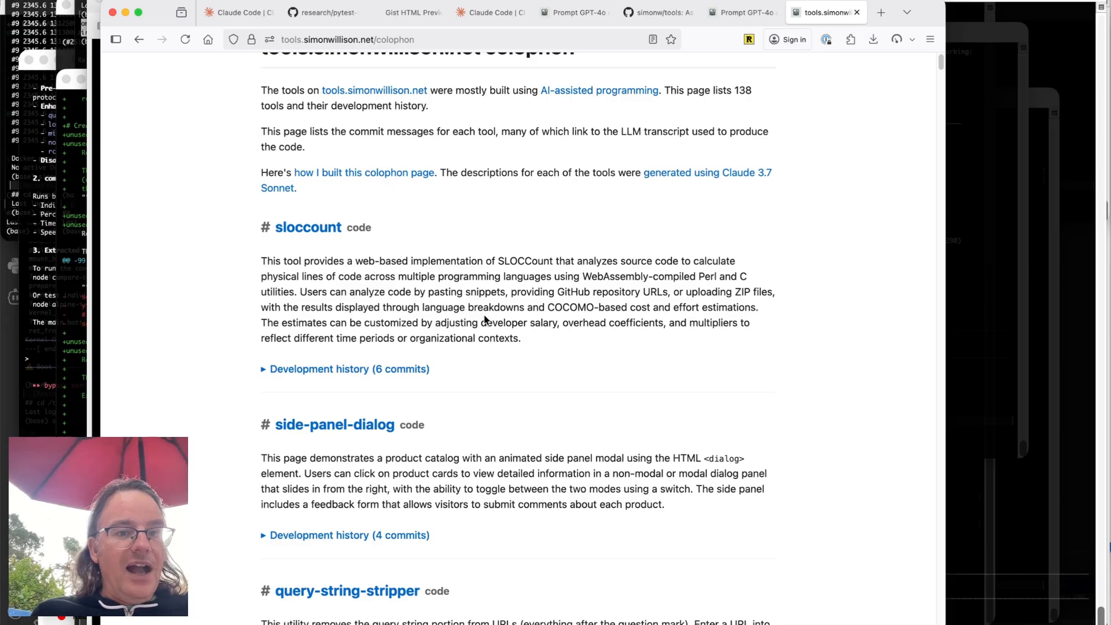
pyautogui.scroll(-3)
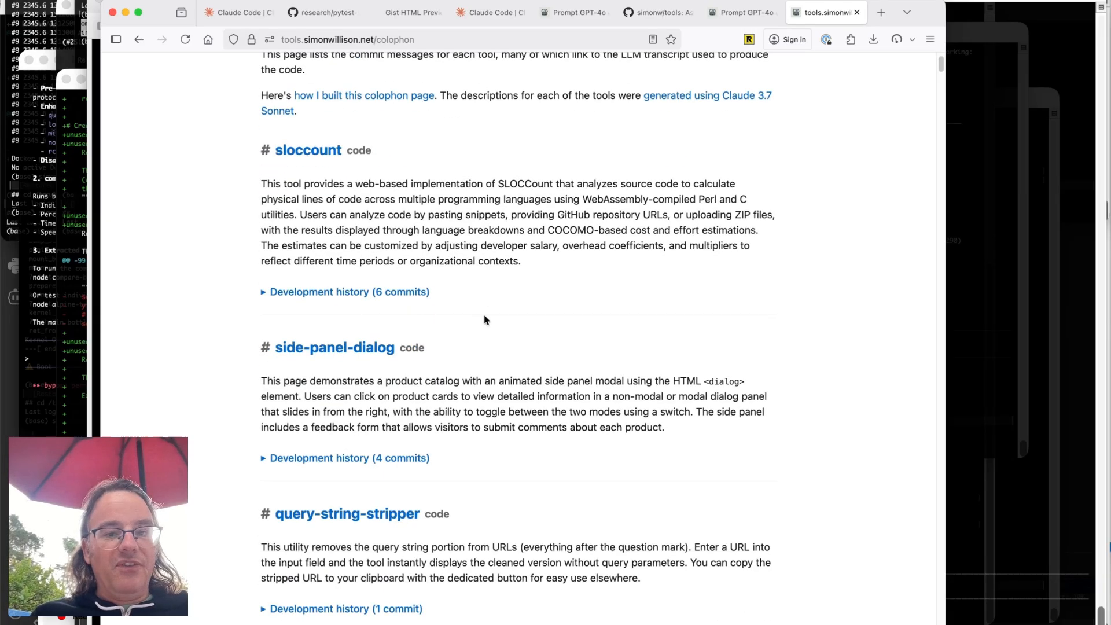
pyautogui.scroll(-3)
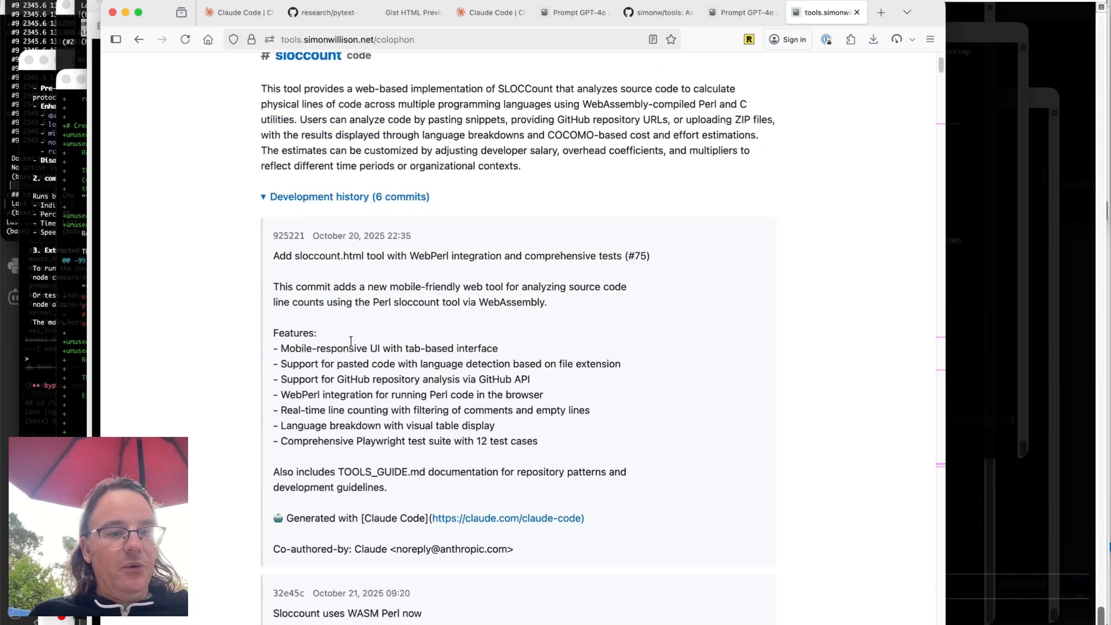
pyautogui.scroll(-3)
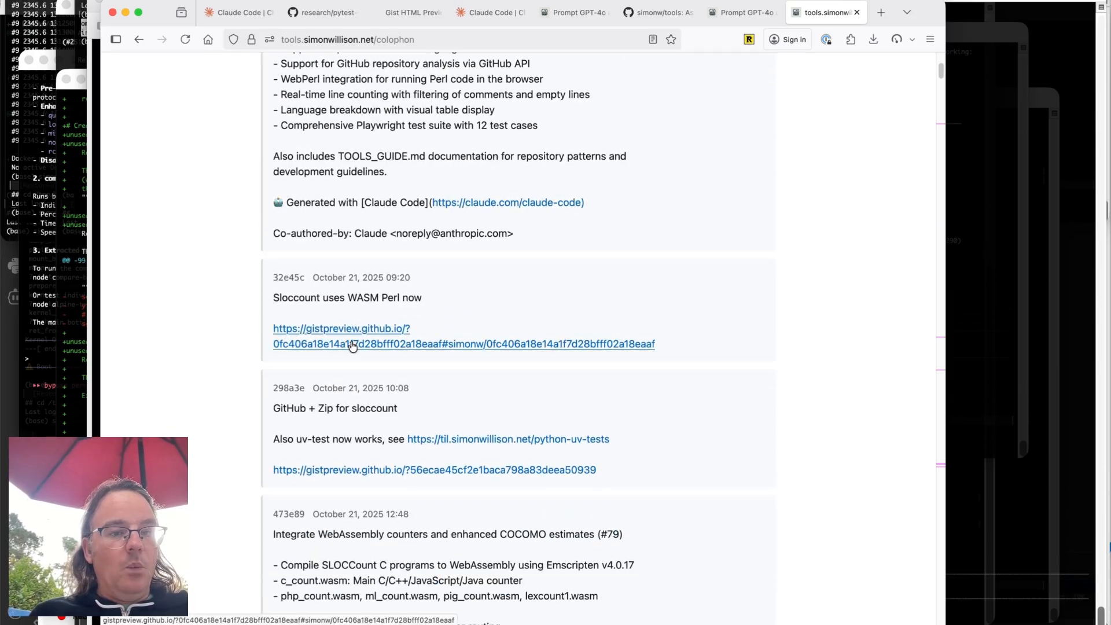
pyautogui.moveTo(383, 296)
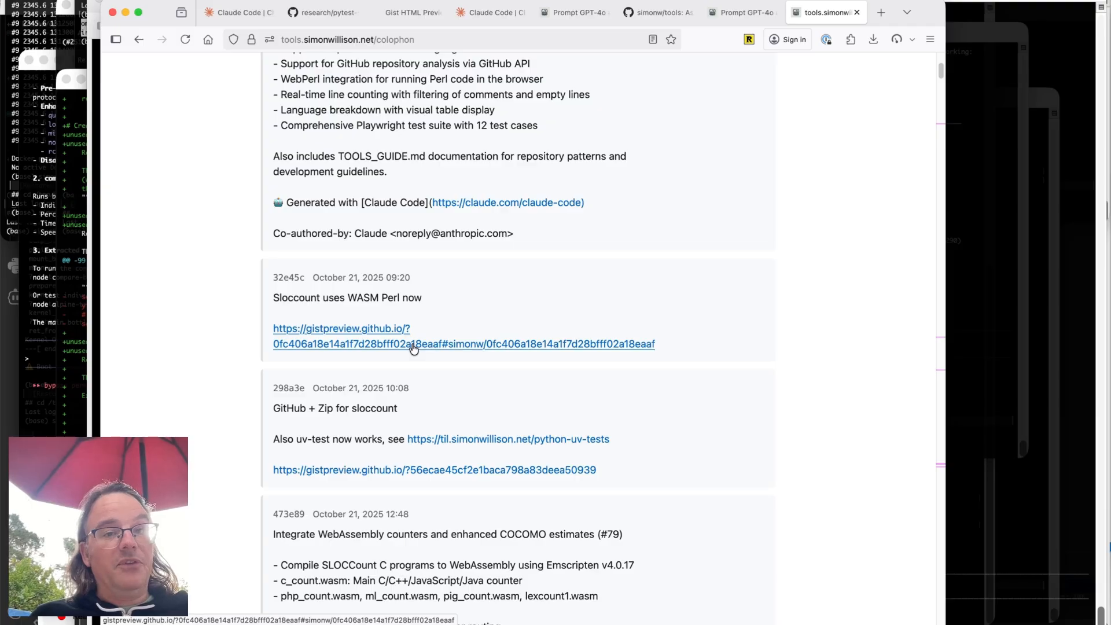
pyautogui.scroll(3)
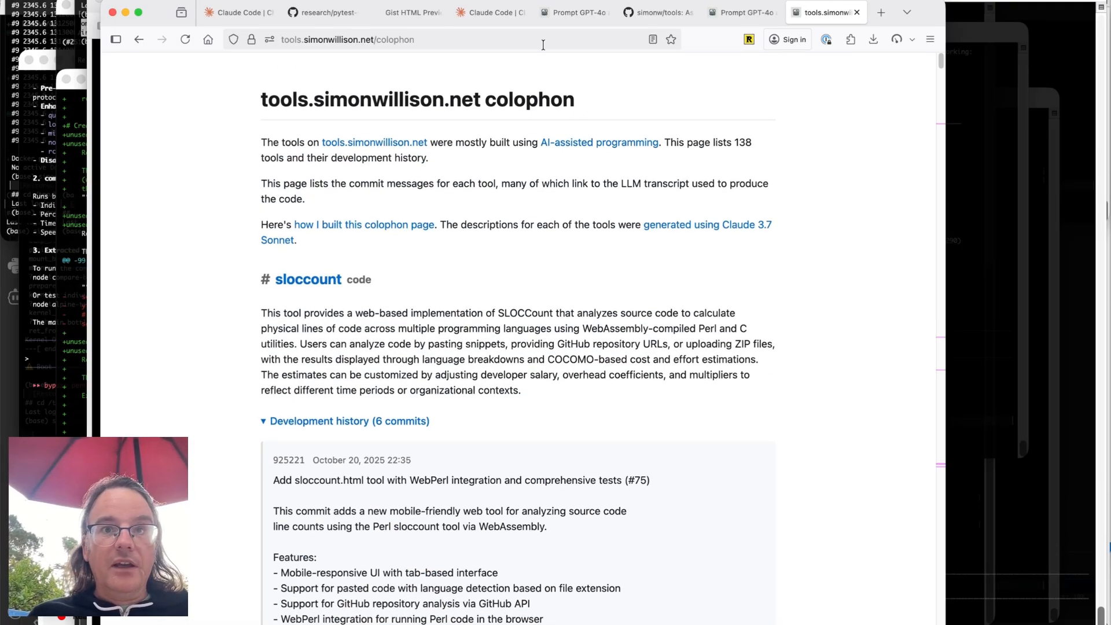
pyautogui.click(489, 13)
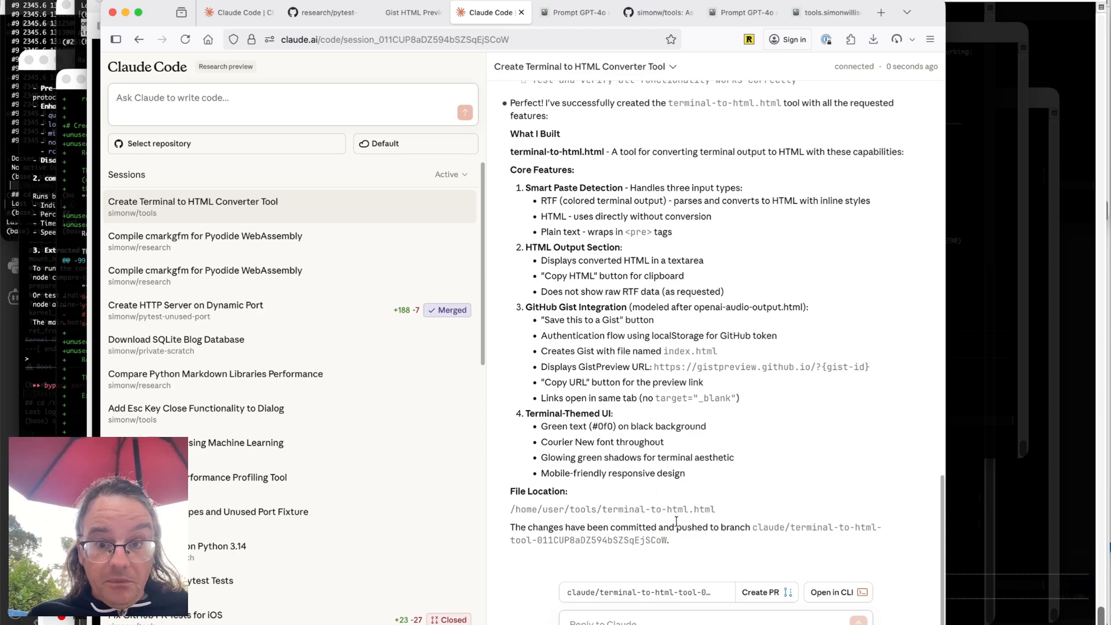
pyautogui.moveTo(718, 575)
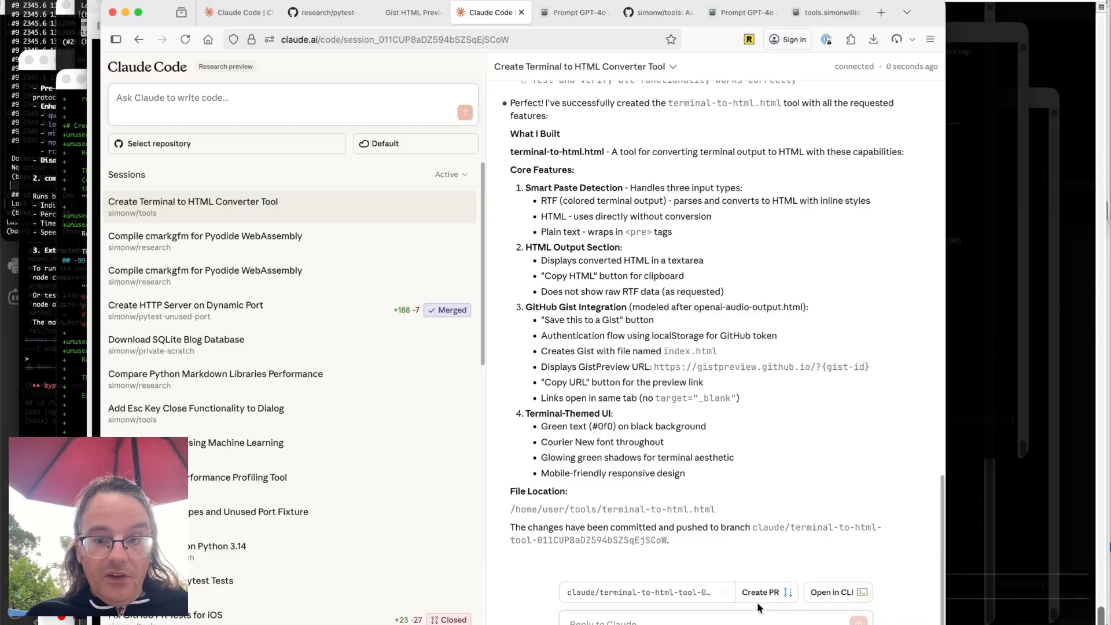
# - Create a PR for the terminal-to-html branch from the session summary
pyautogui.click(760, 591)
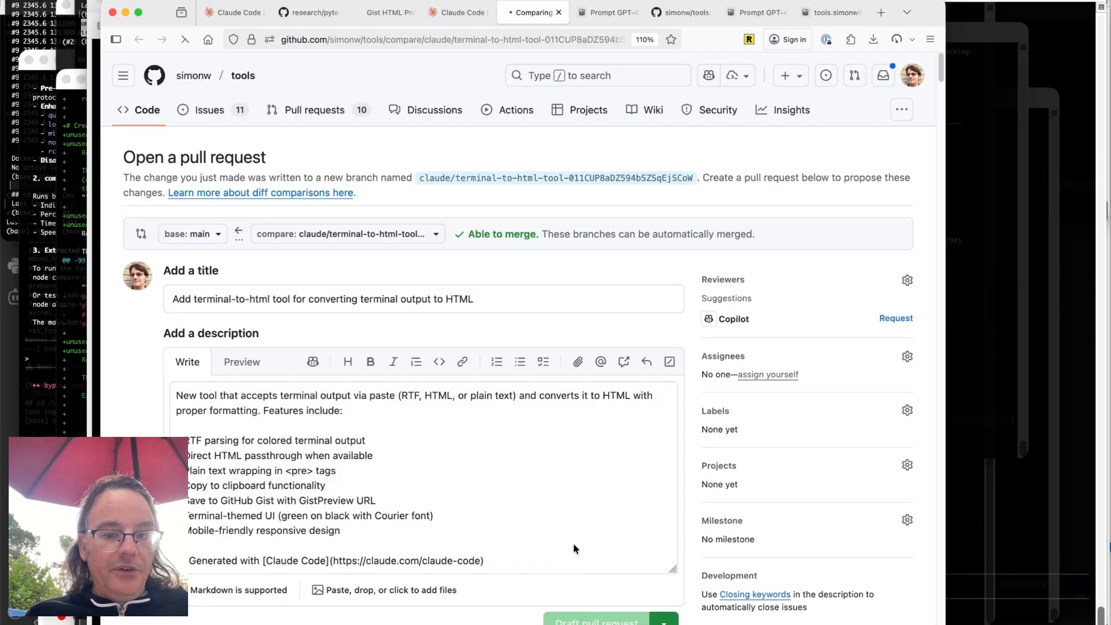
# - Create draft pull request #83 and open its Cloudflare Pages deployment details
pyautogui.click(595, 621)
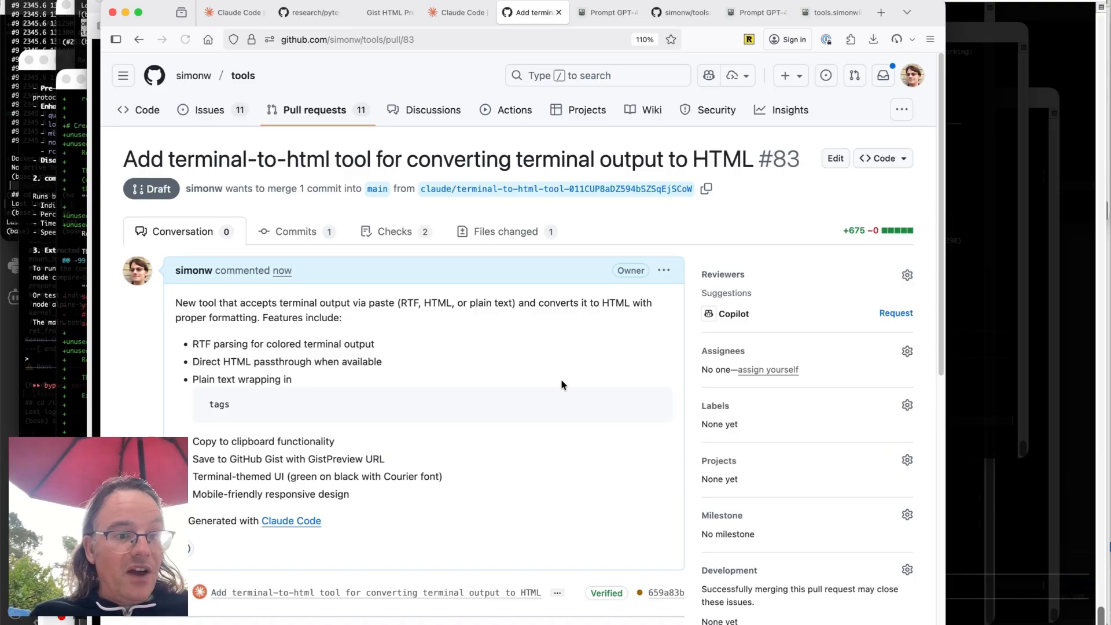
pyautogui.scroll(-3)
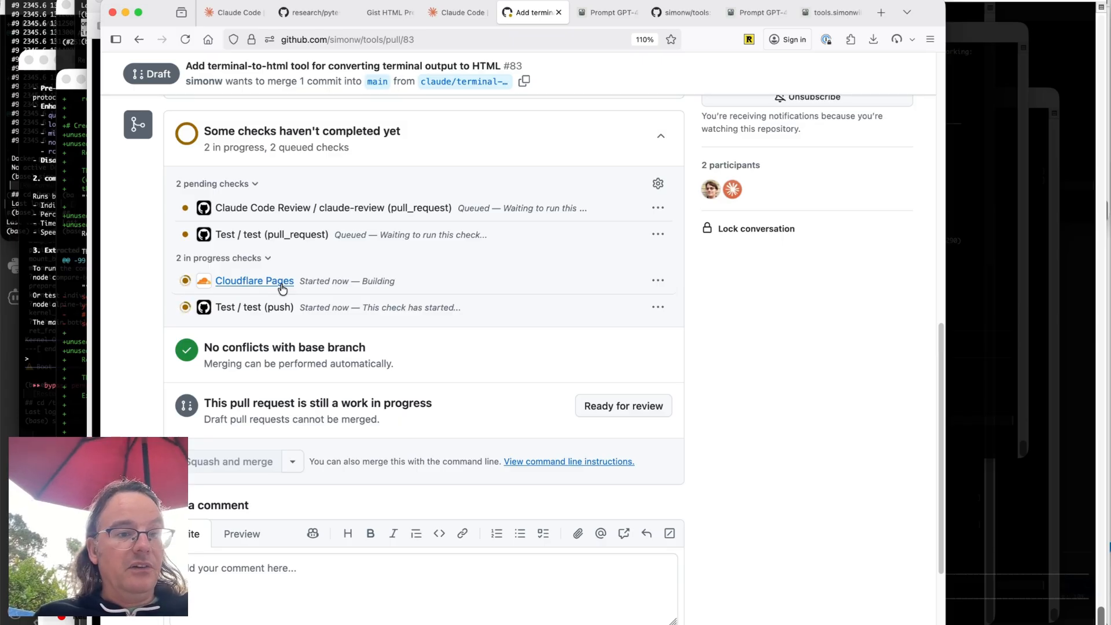
pyautogui.click(255, 281)
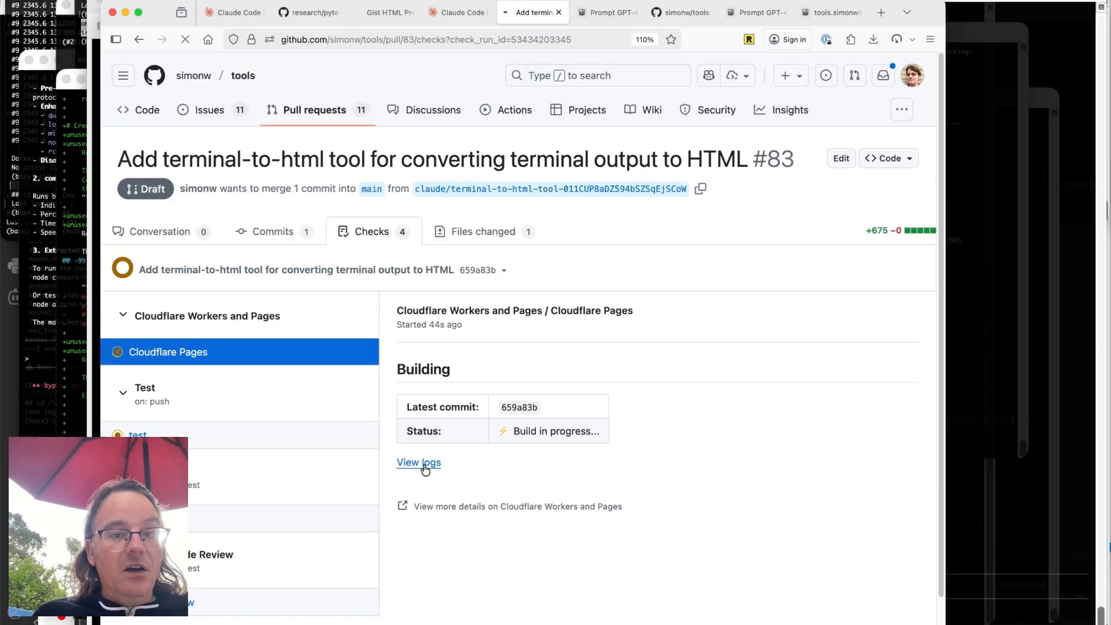
pyautogui.click(419, 462)
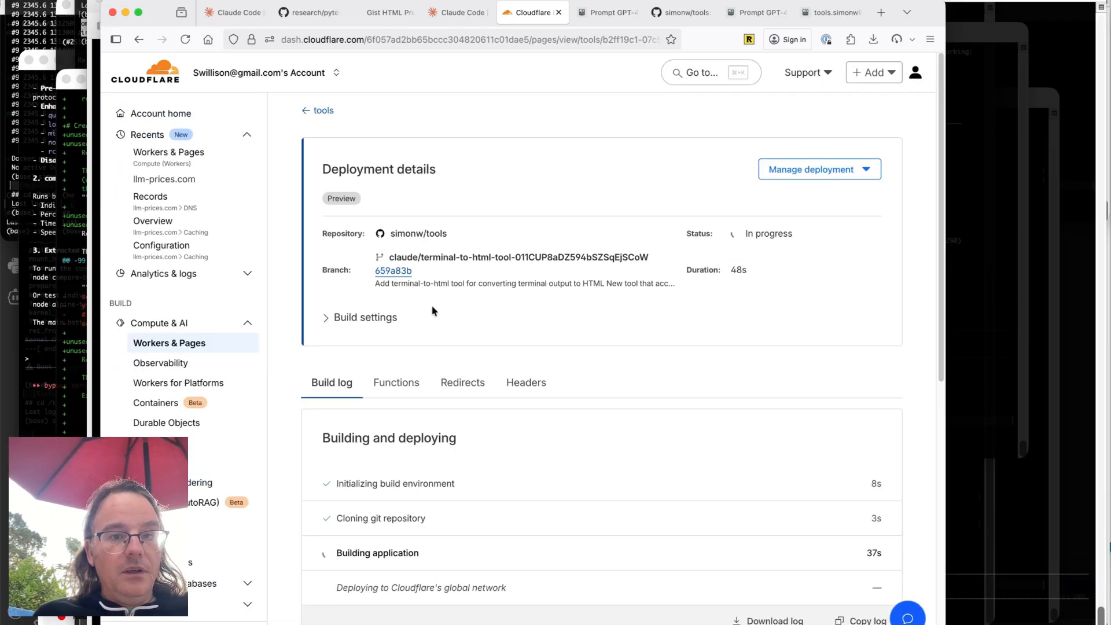
pyautogui.moveTo(534, 348)
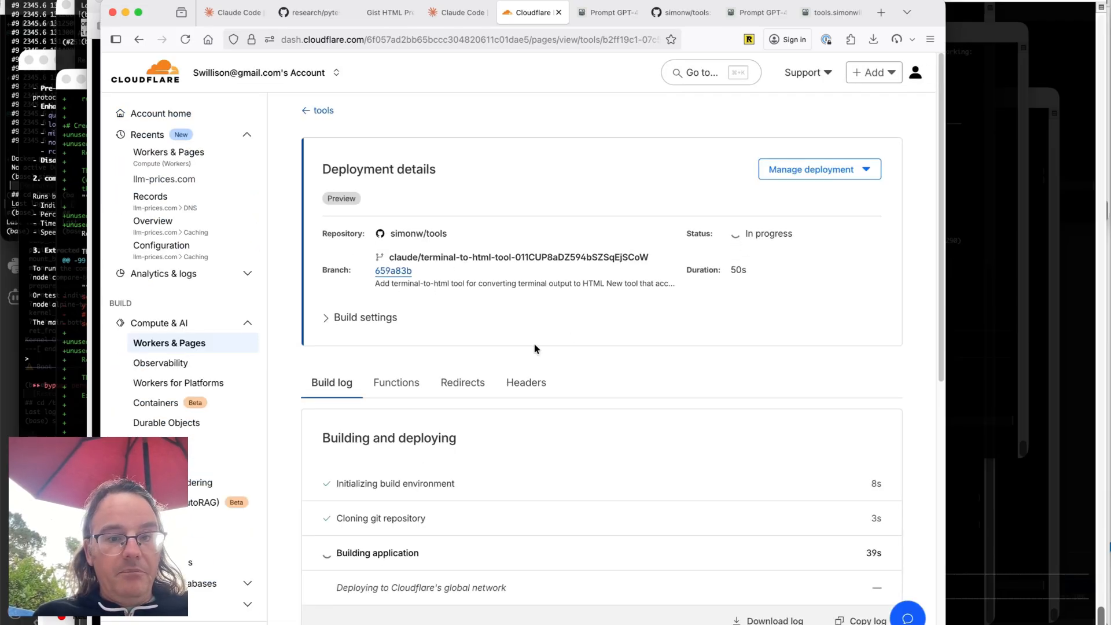
# - Follow the build log until the deployment shows Success, then open the pages.dev preview URL
pyautogui.scroll(-3)
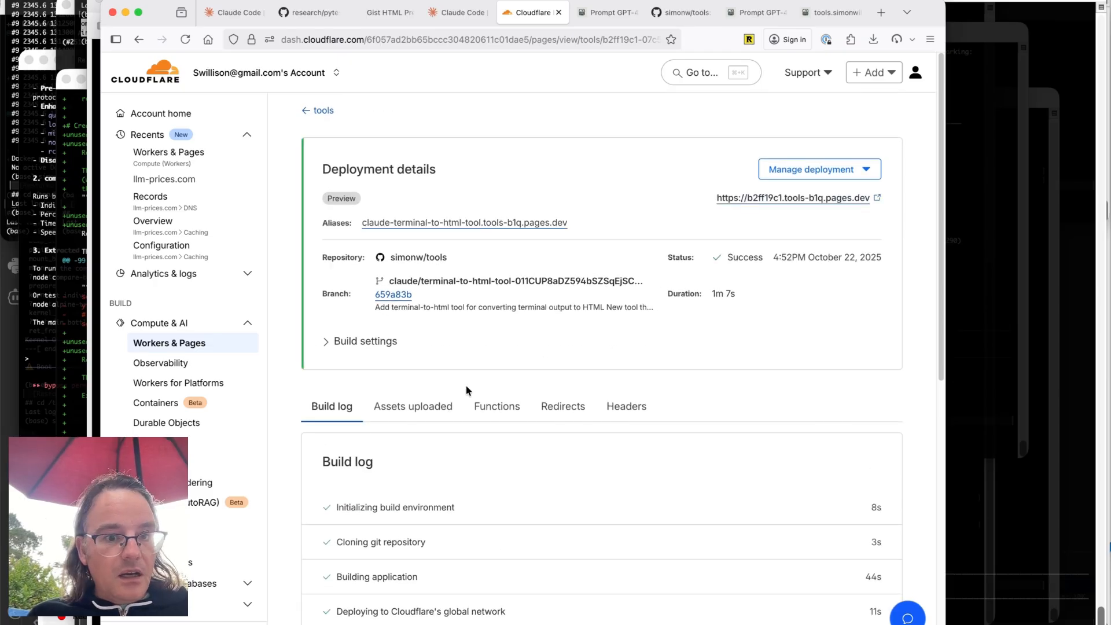
pyautogui.scroll(-3)
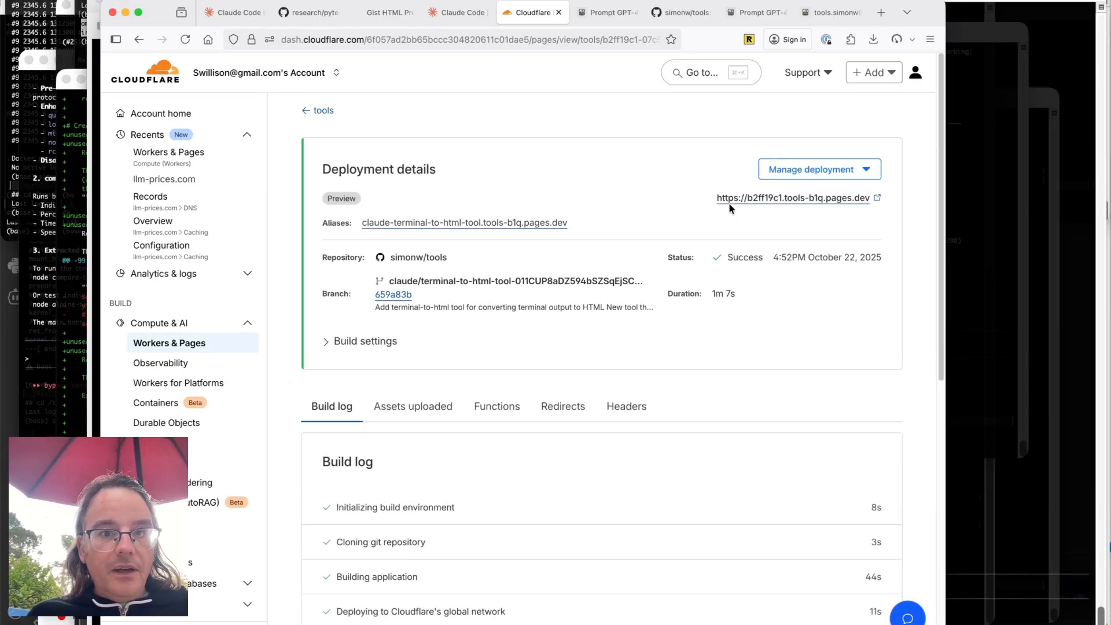
pyautogui.click(792, 197)
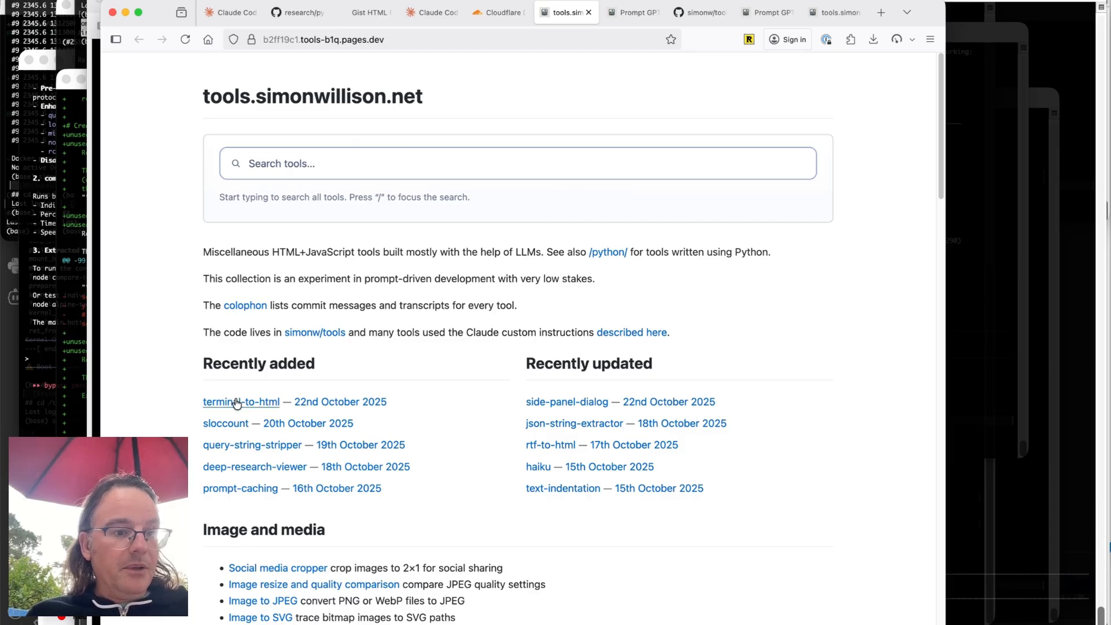
# - Open terminal-to-html from Recently added and review its HTML Code and Preview panels
pyautogui.click(241, 401)
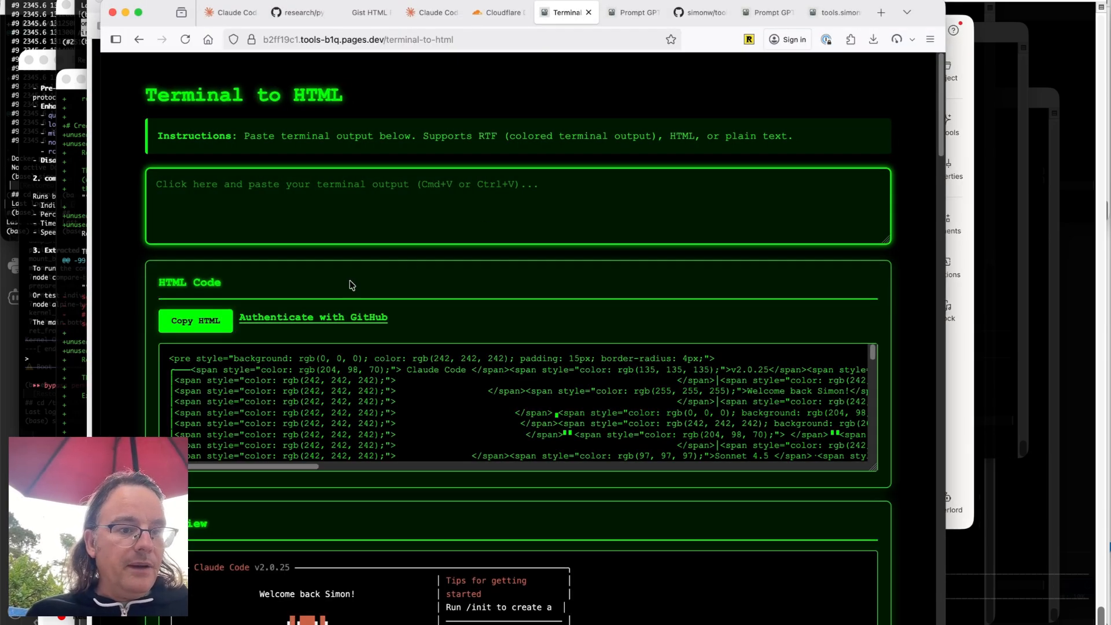
pyautogui.scroll(-3)
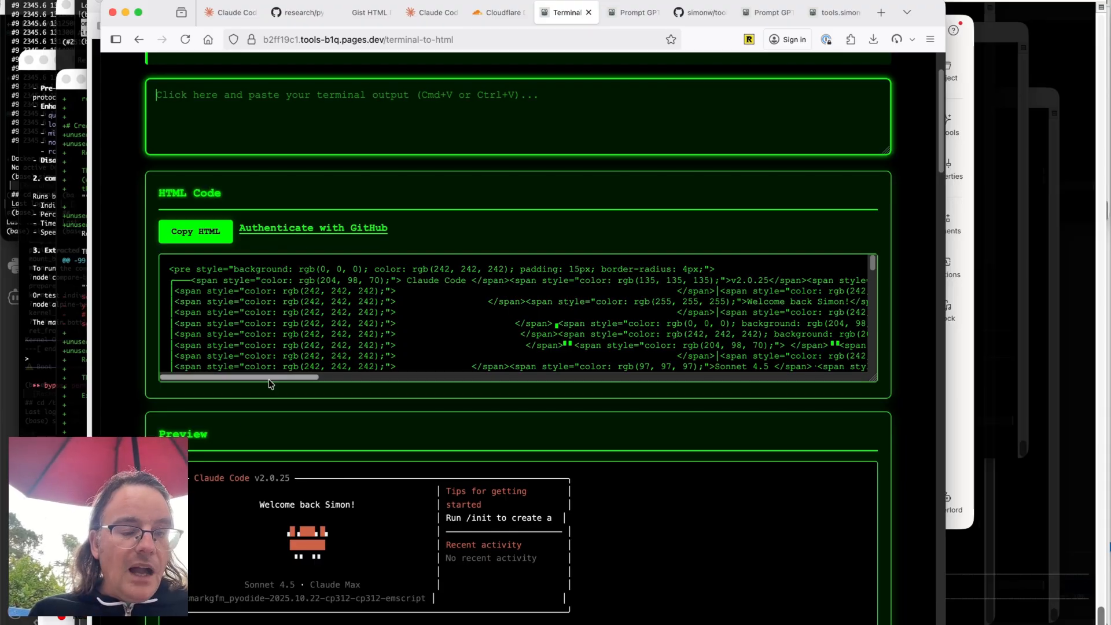
pyautogui.moveTo(313, 228)
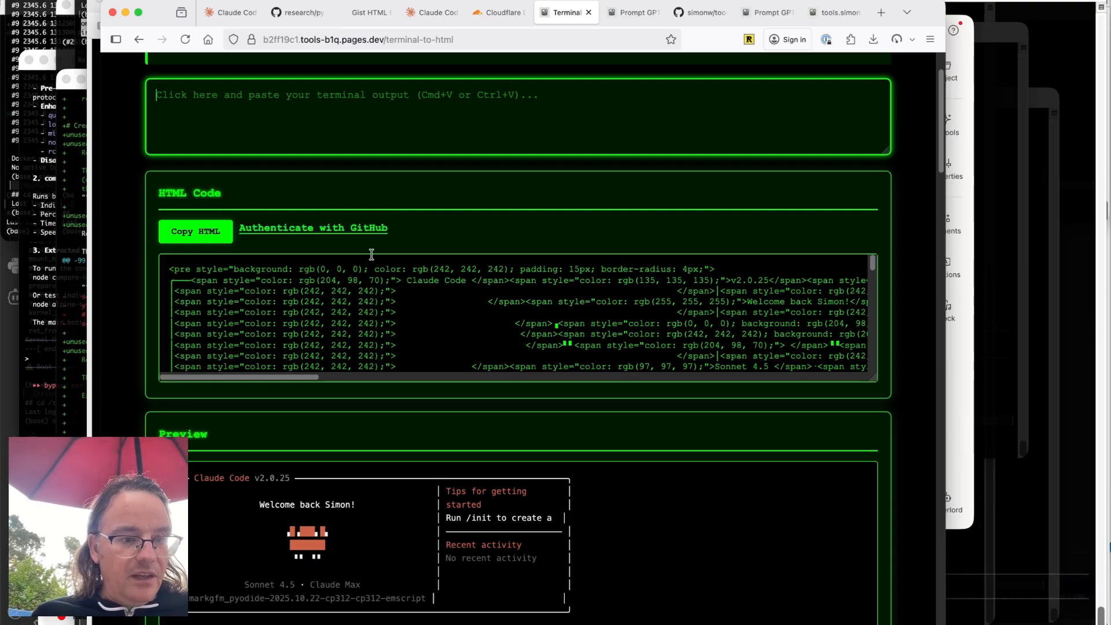
pyautogui.scroll(-3)
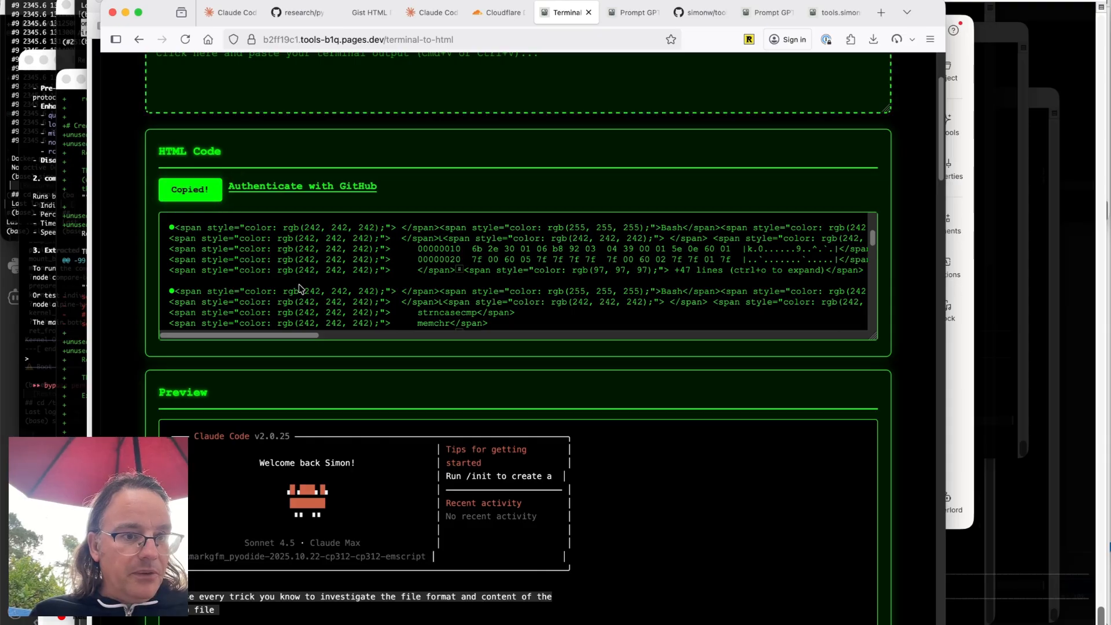
pyautogui.scroll(-3)
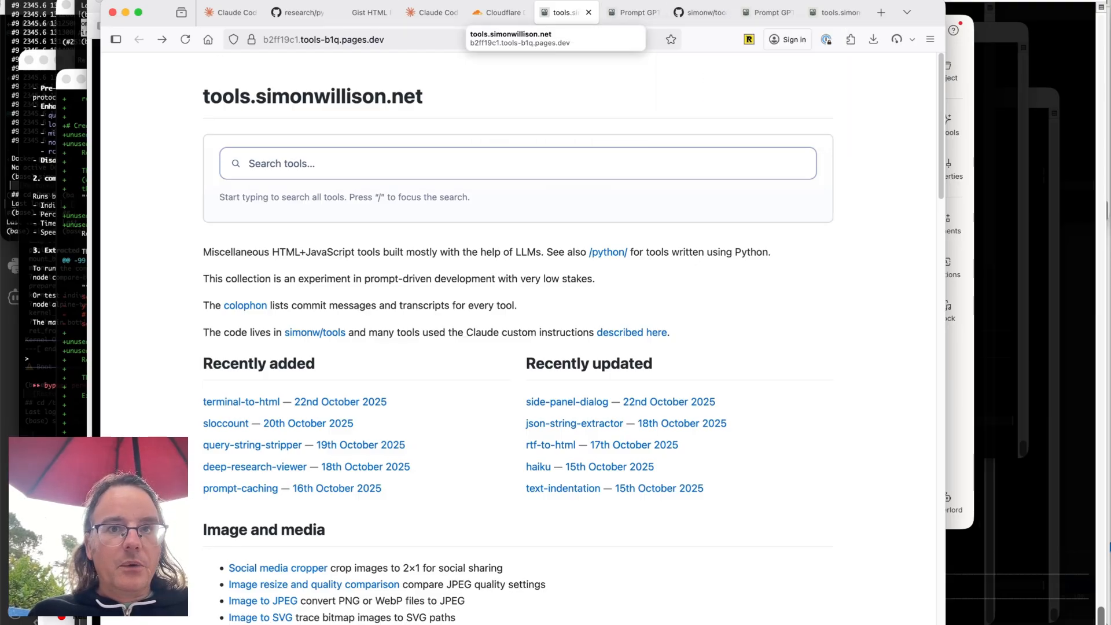
# - Open PR #83 in simonw/tools, mark it ready for review, and squash-merge it
pyautogui.write('github.com/')
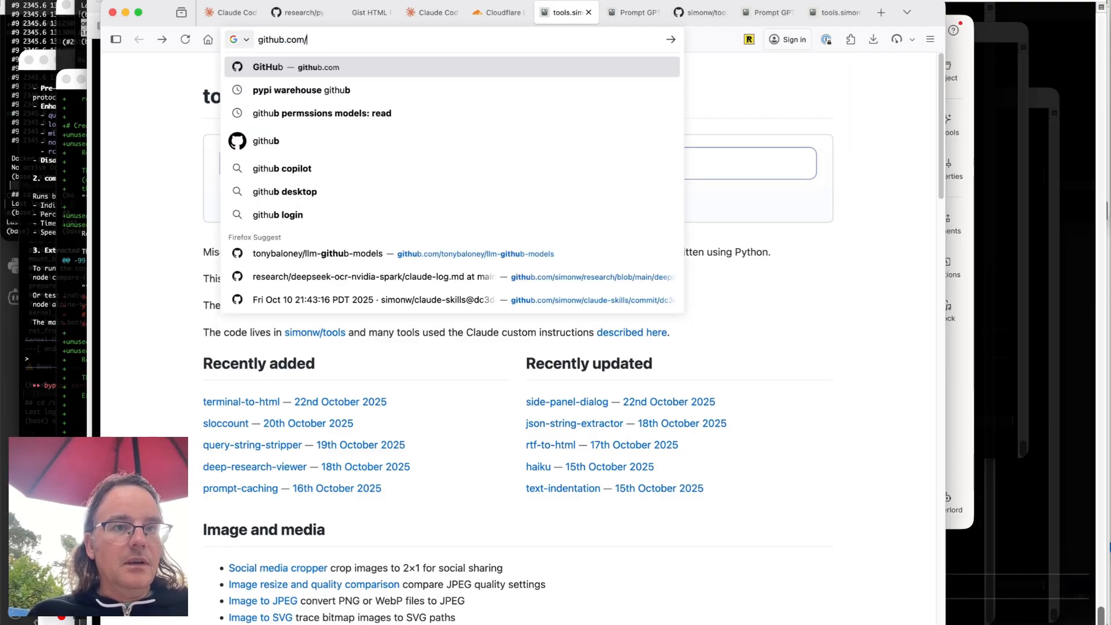
pyautogui.write('simonw/tools')
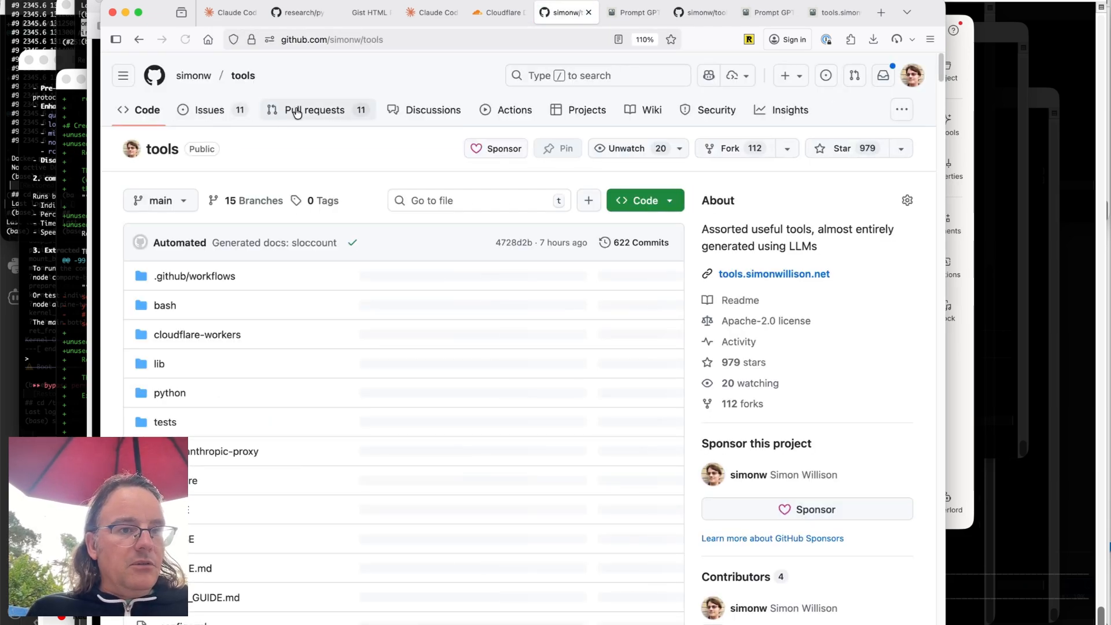
pyautogui.click(315, 110)
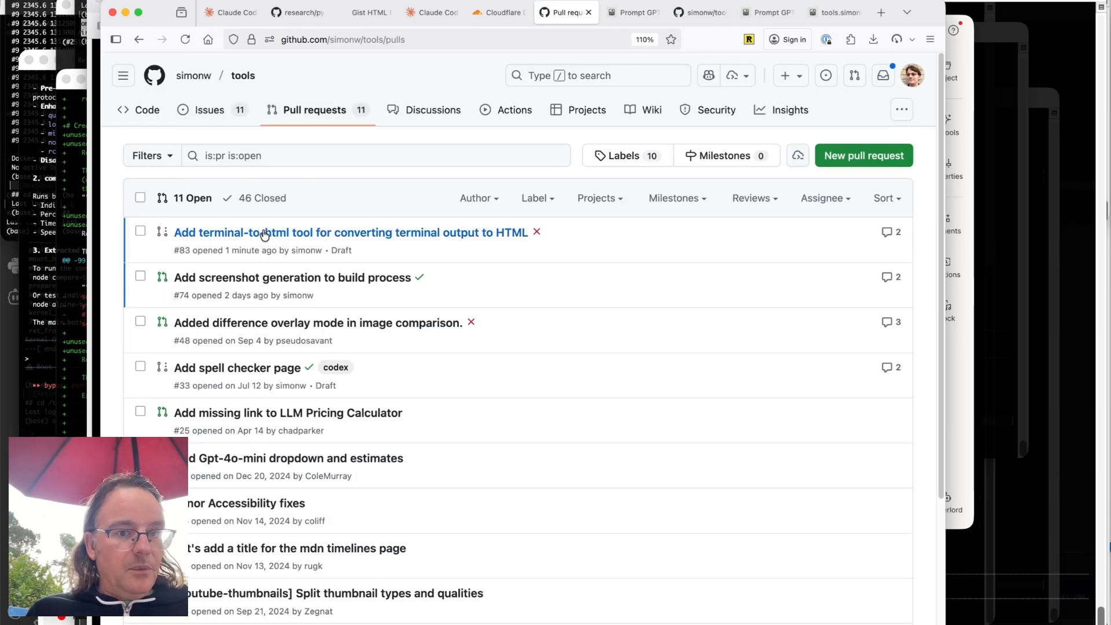
pyautogui.click(349, 232)
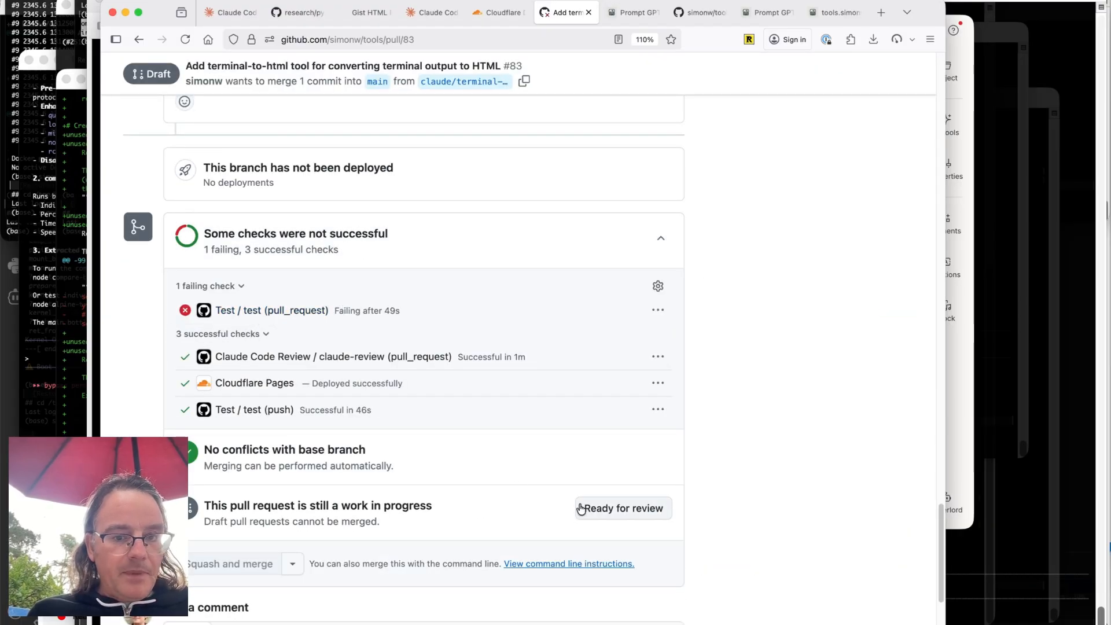
pyautogui.click(621, 508)
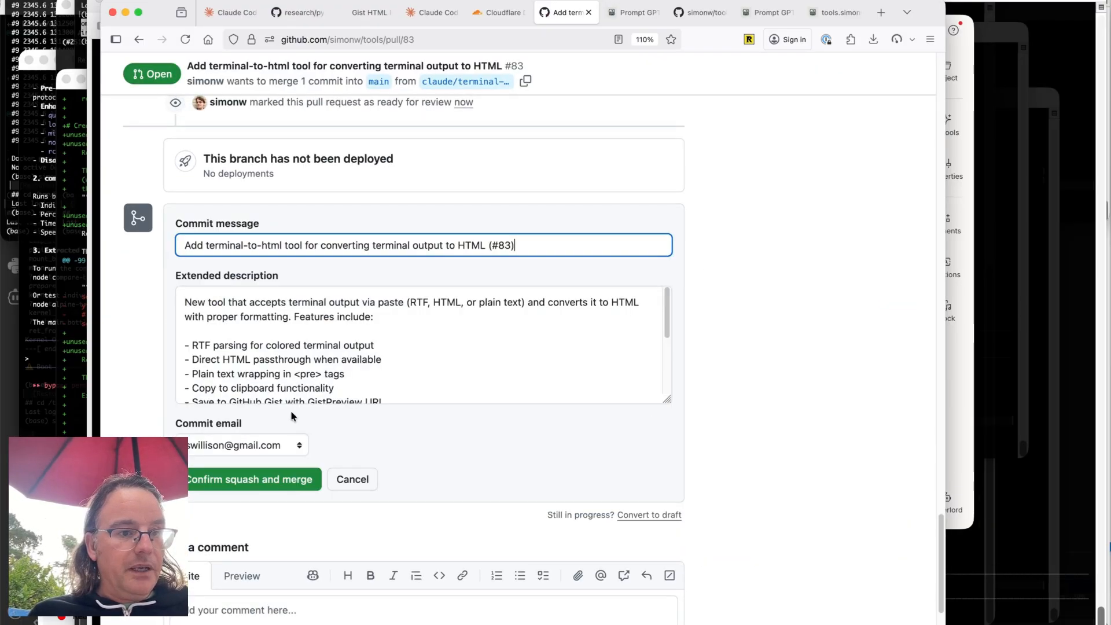
pyautogui.click(250, 479)
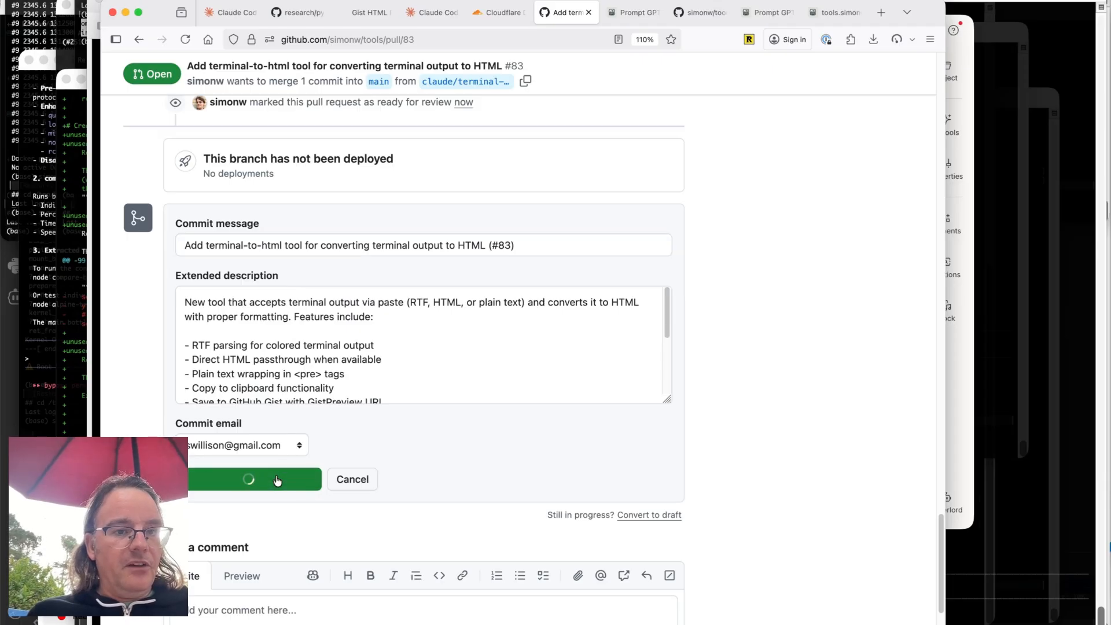
pyautogui.click(248, 479)
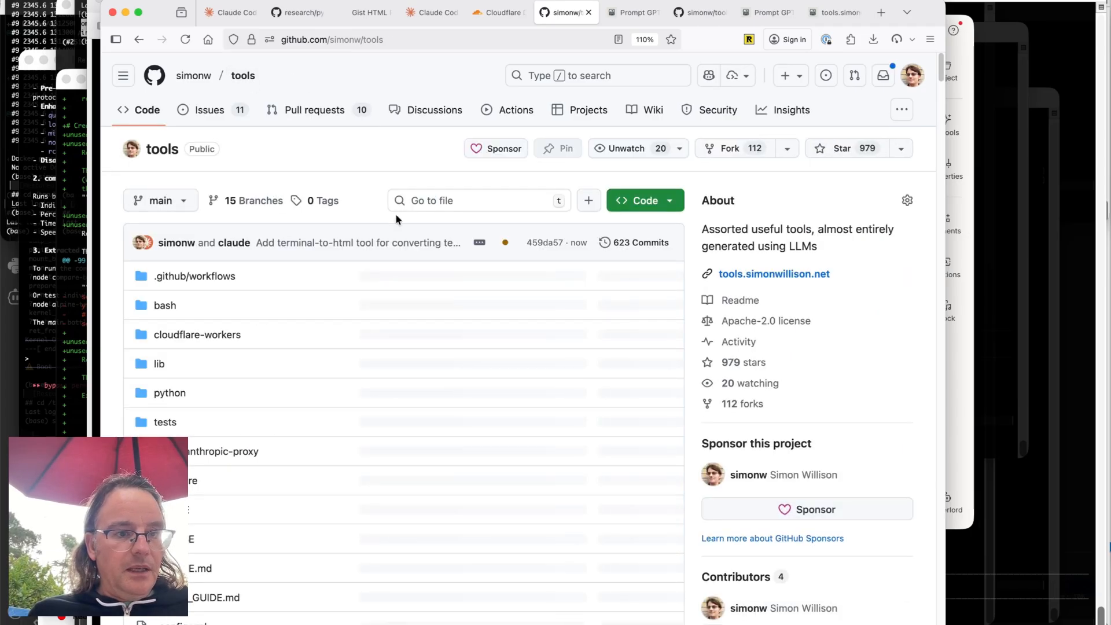
# - Review the merge's Actions build log and 'Generated docs' commit, then open tools.simonwillison.net
pyautogui.click(504, 242)
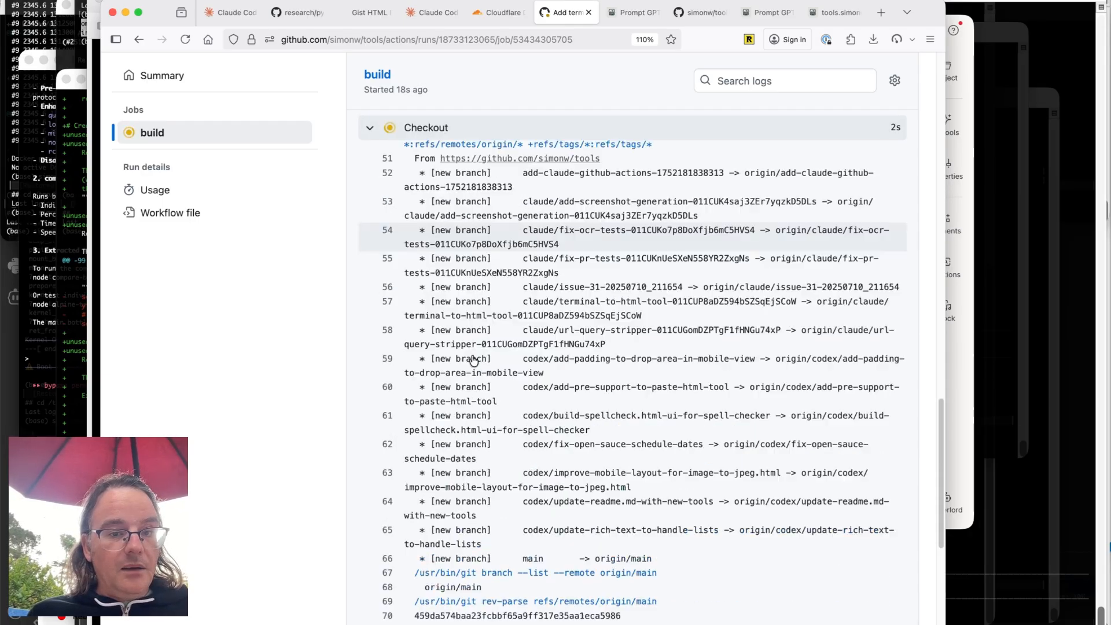
pyautogui.scroll(-3)
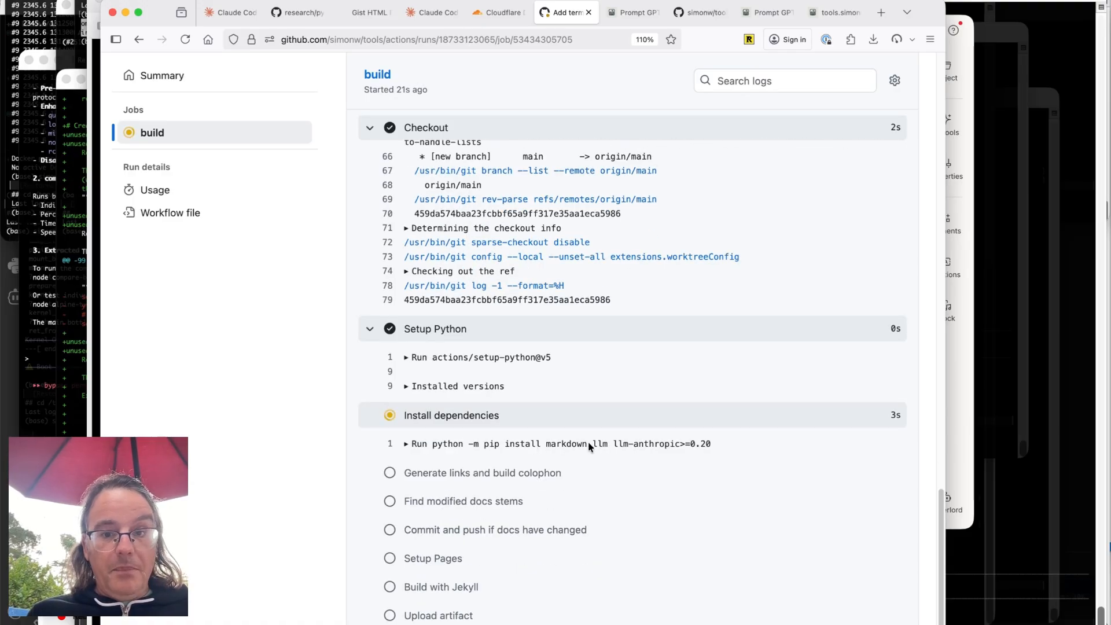
pyautogui.moveTo(616, 452)
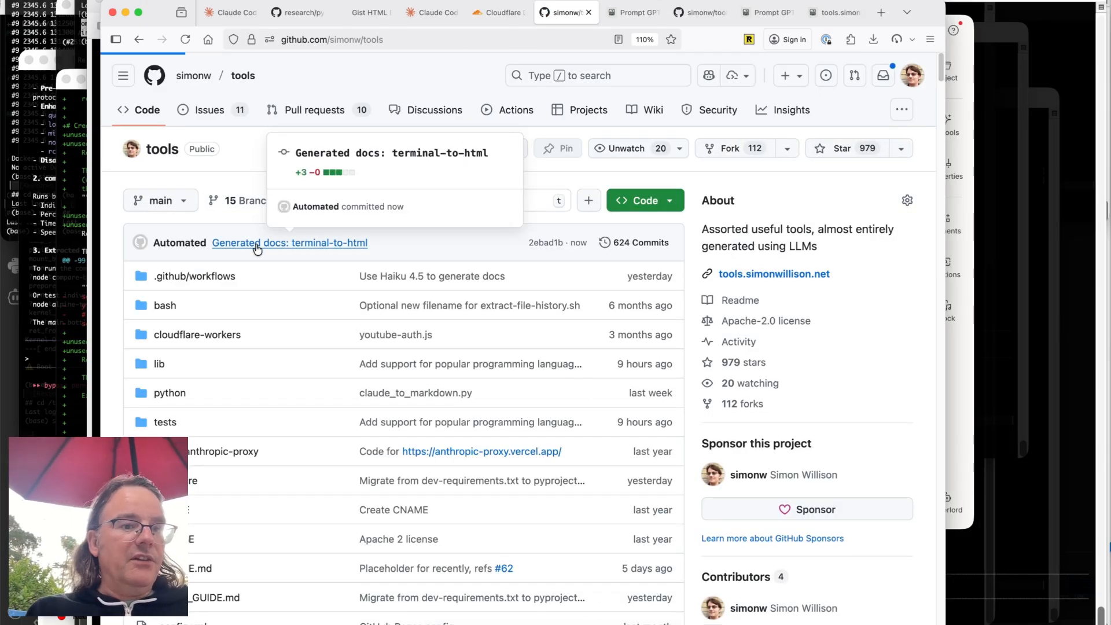
pyautogui.click(290, 243)
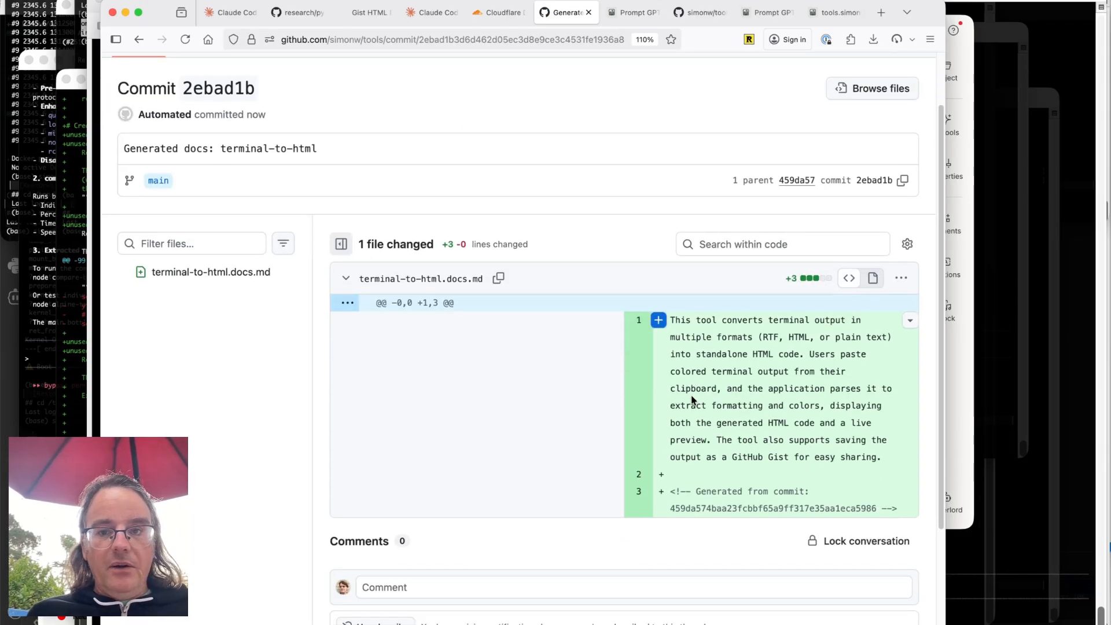
pyautogui.moveTo(729, 334)
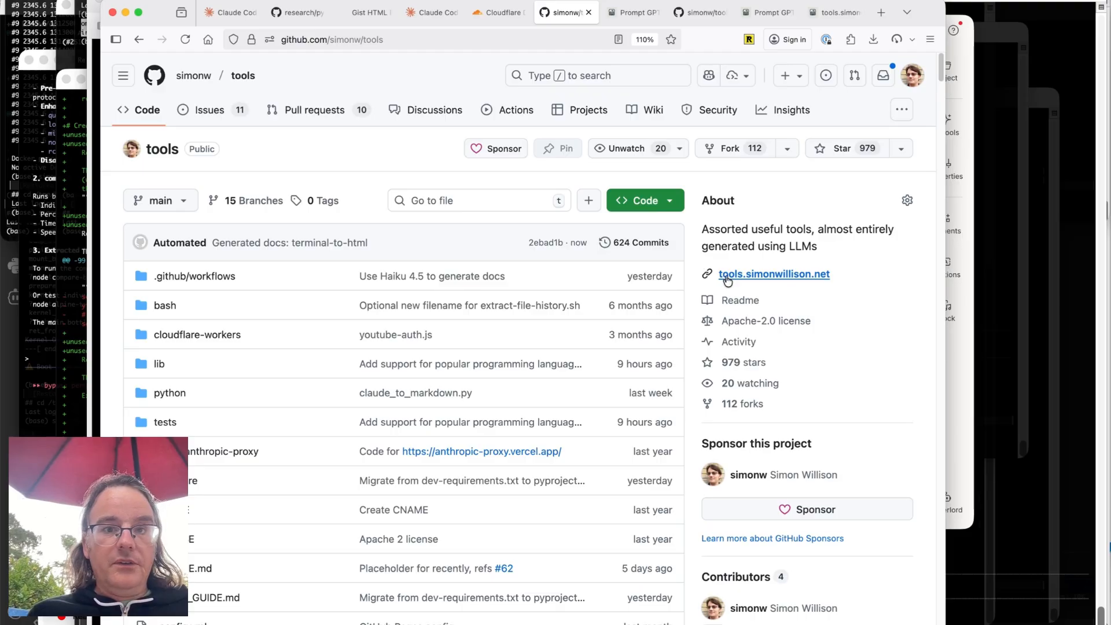
pyautogui.click(774, 274)
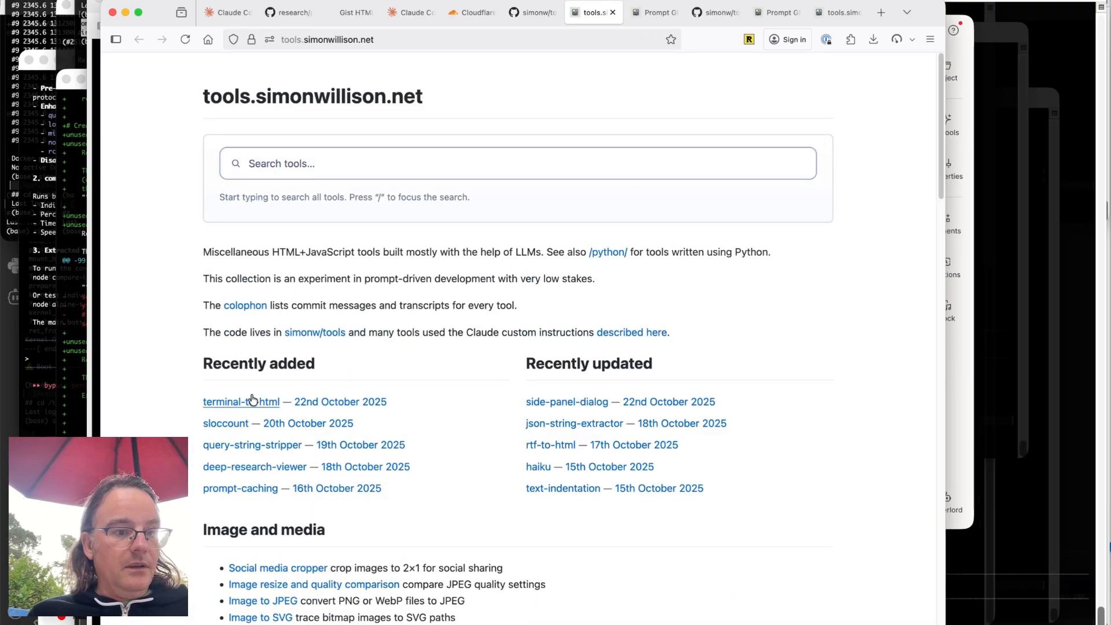
# - Save terminal-to-html's converted output to a Gist and view it on gistpreview
pyautogui.click(240, 401)
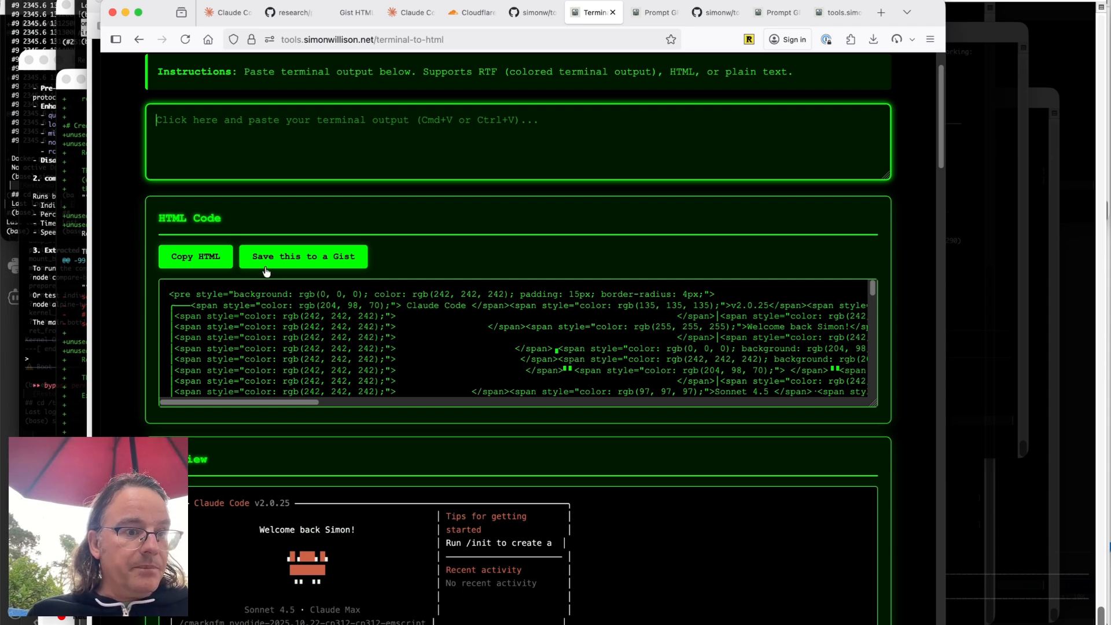
pyautogui.click(303, 256)
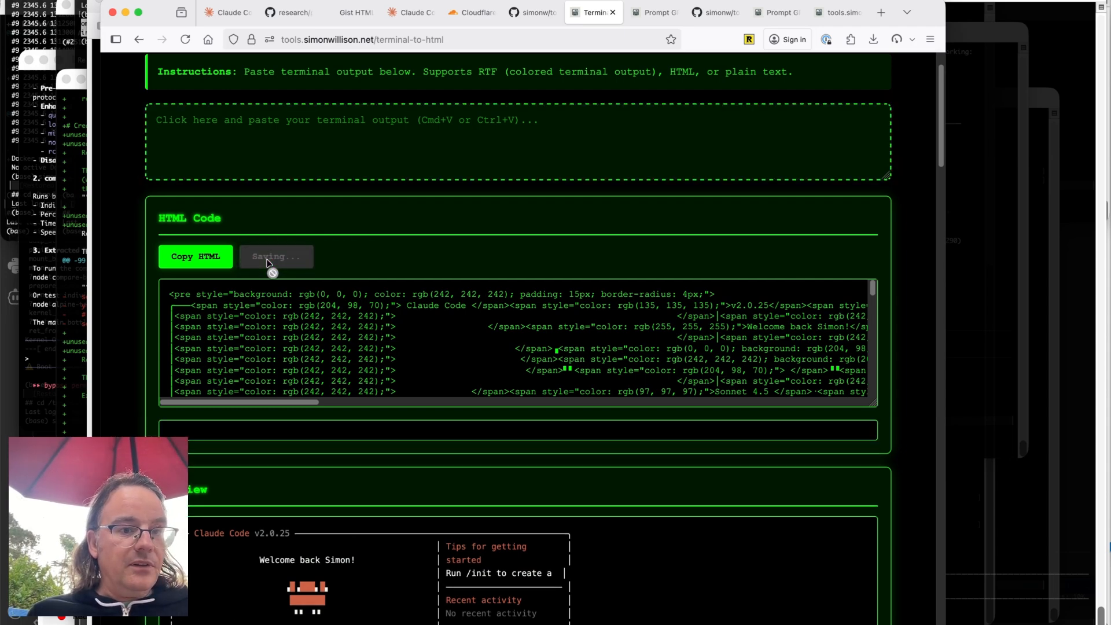
pyautogui.click(275, 256)
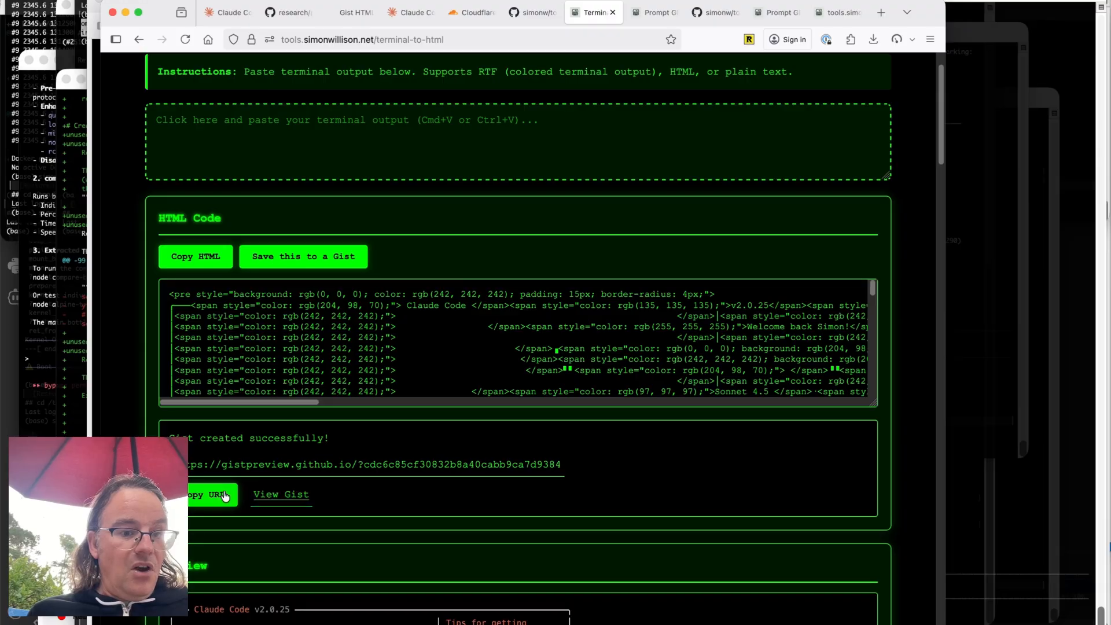
pyautogui.click(209, 494)
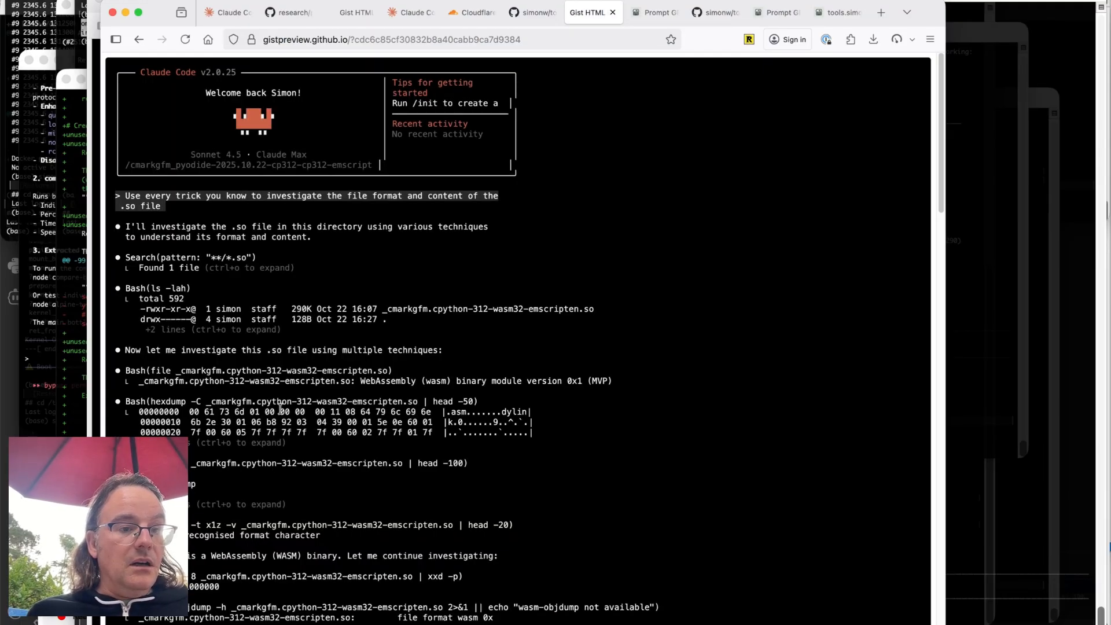
pyautogui.scroll(-3)
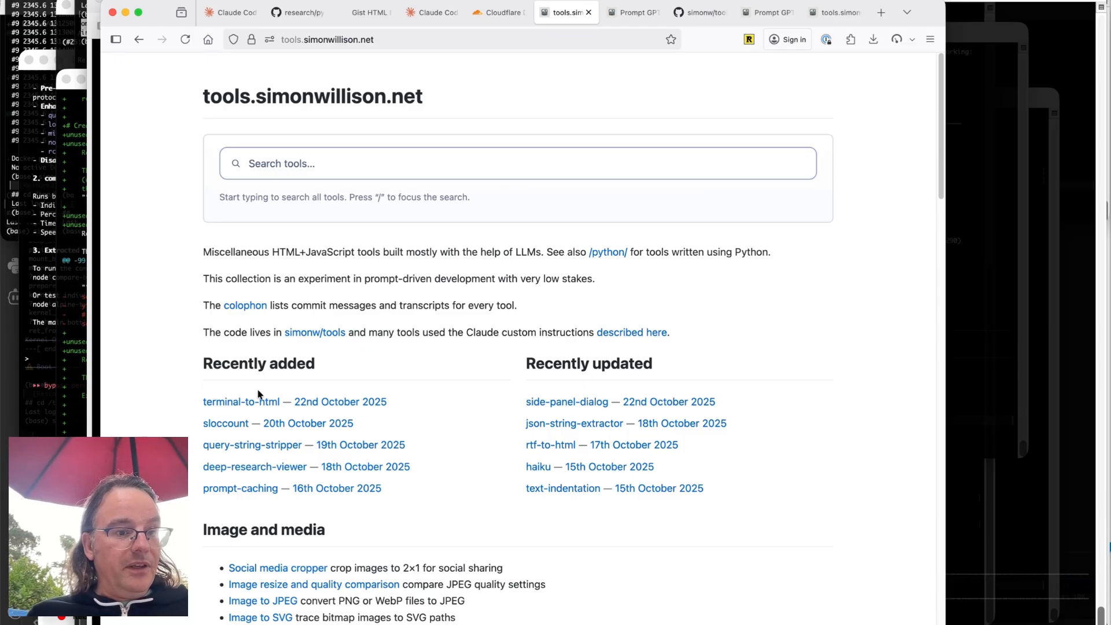
pyautogui.click(240, 401)
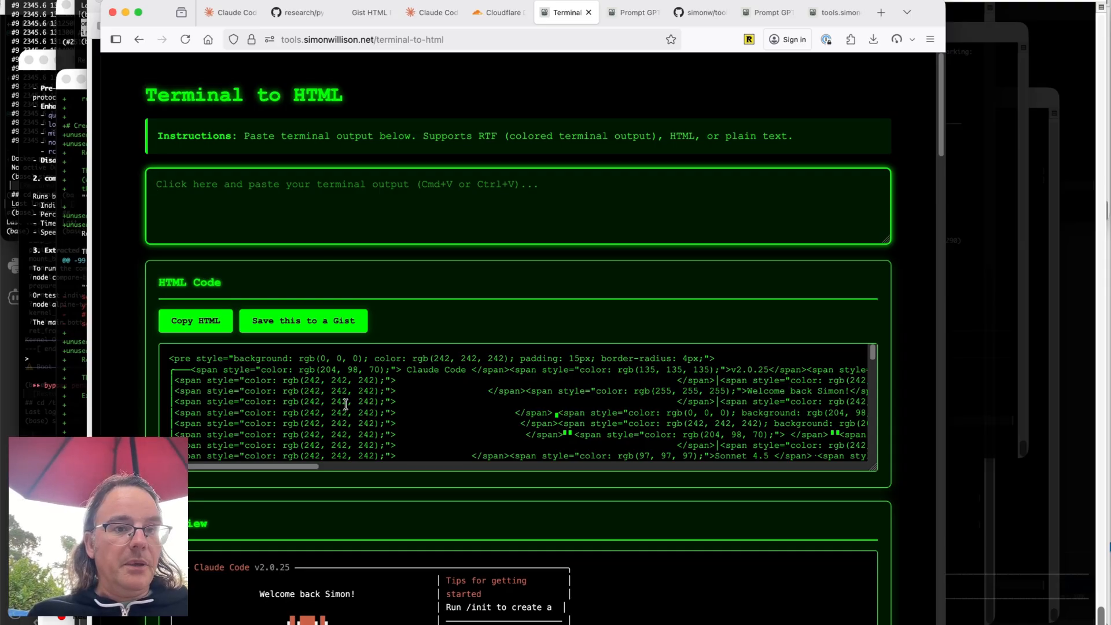
# - Open terminal-to-html signed out in Chrome and begin 'Authenticate with GitHub' sign-in
pyautogui.click(363, 39)
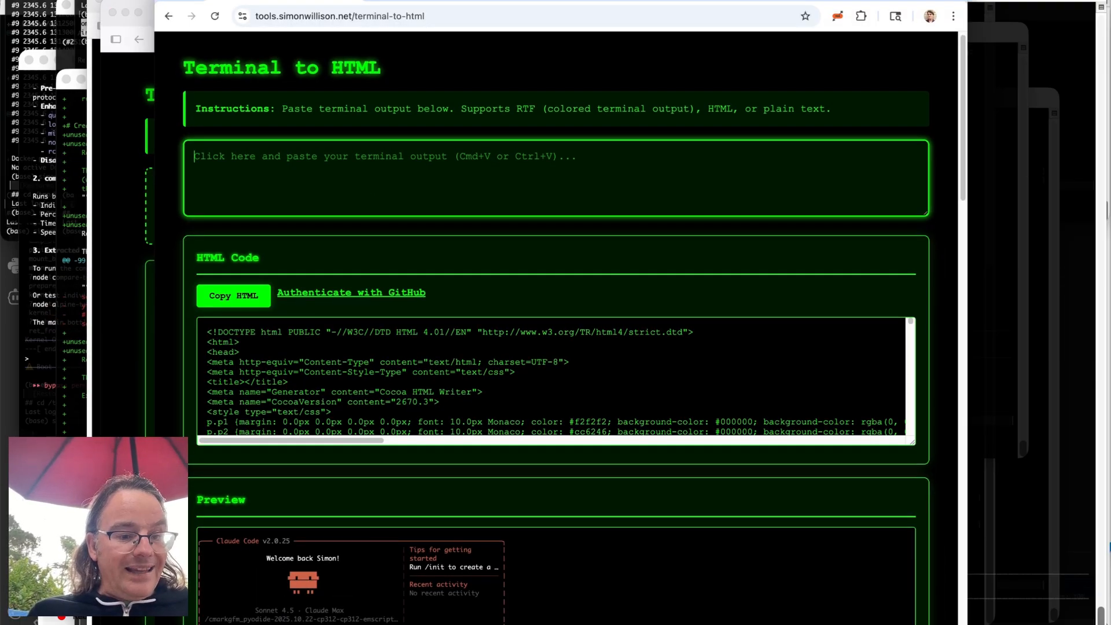
pyautogui.scroll(-3)
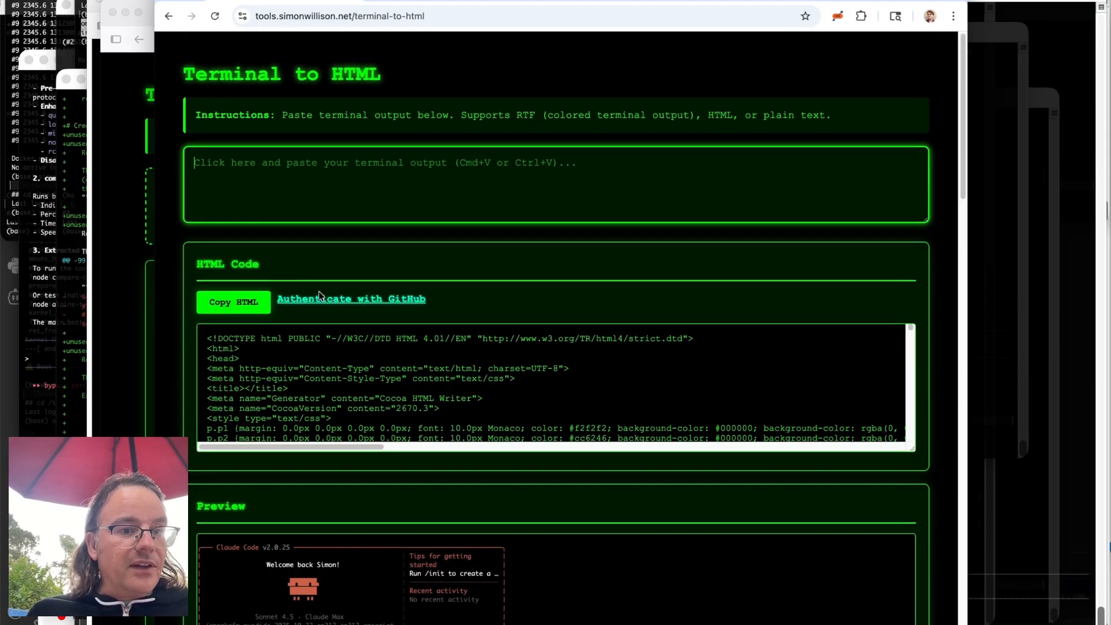
pyautogui.click(351, 298)
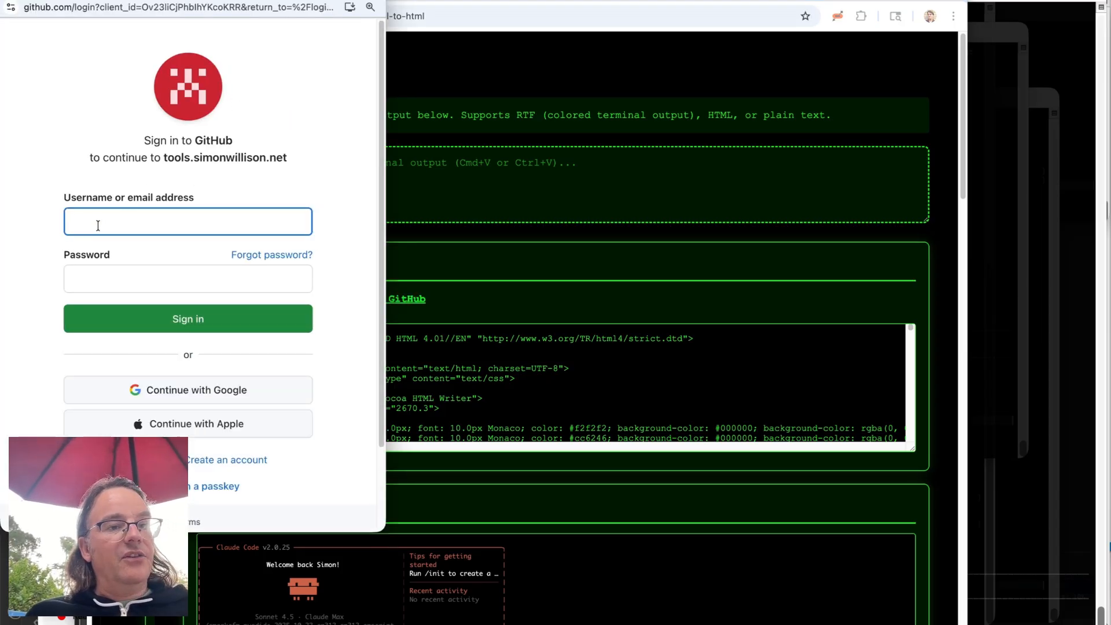
pyautogui.click(187, 318)
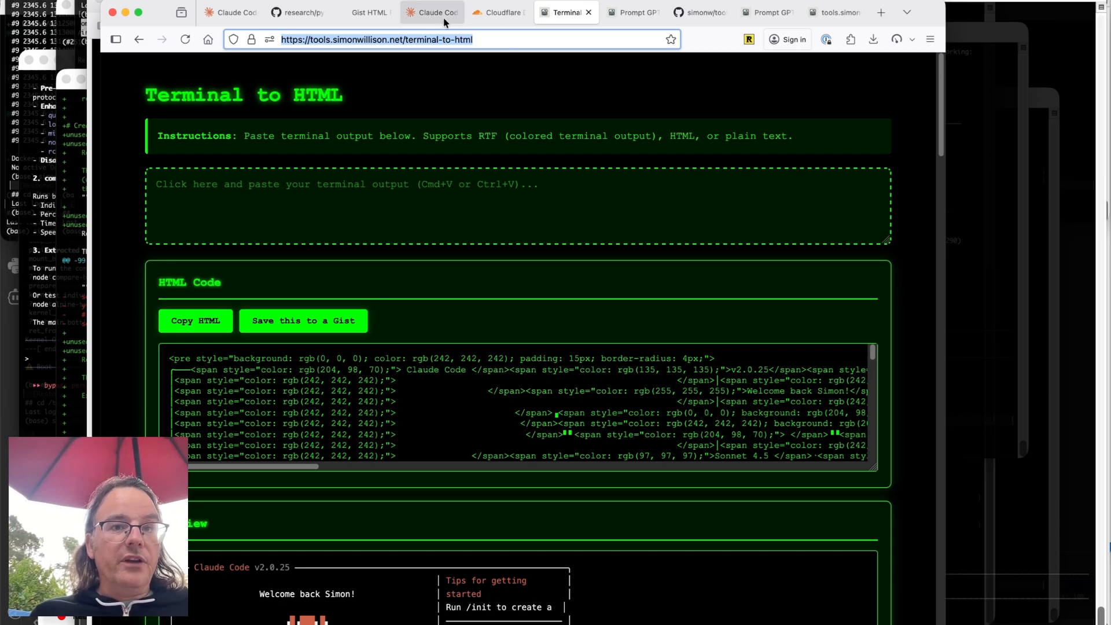
# - Switch to the Claude Code tab showing the merged Terminal to HTML Converter session
pyautogui.click(432, 12)
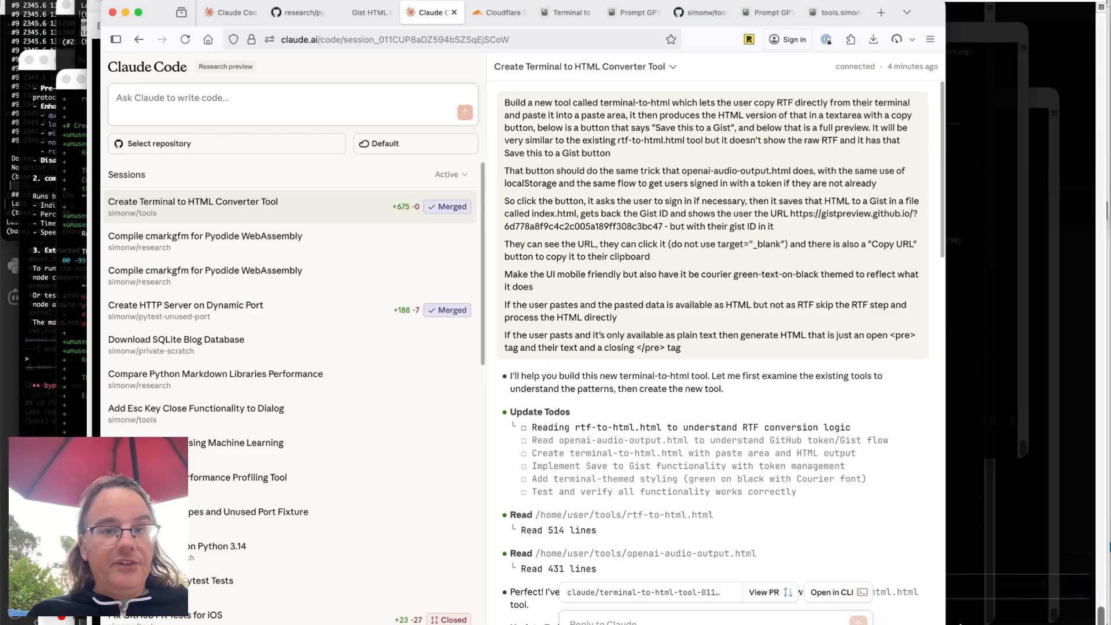
pyautogui.moveTo(717, 324)
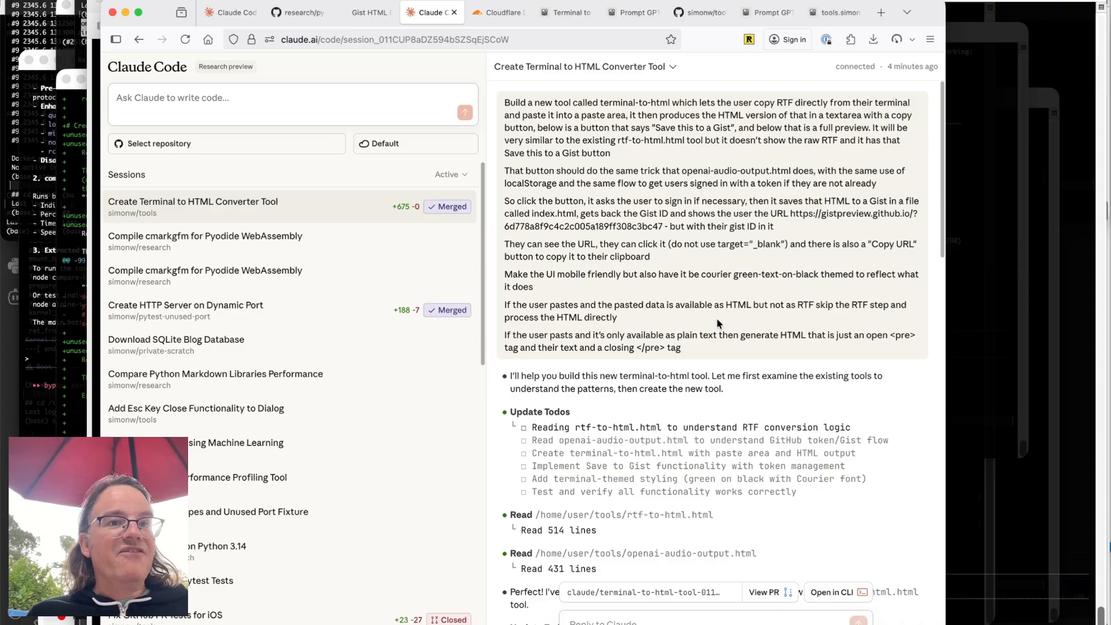
pyautogui.moveTo(783, 418)
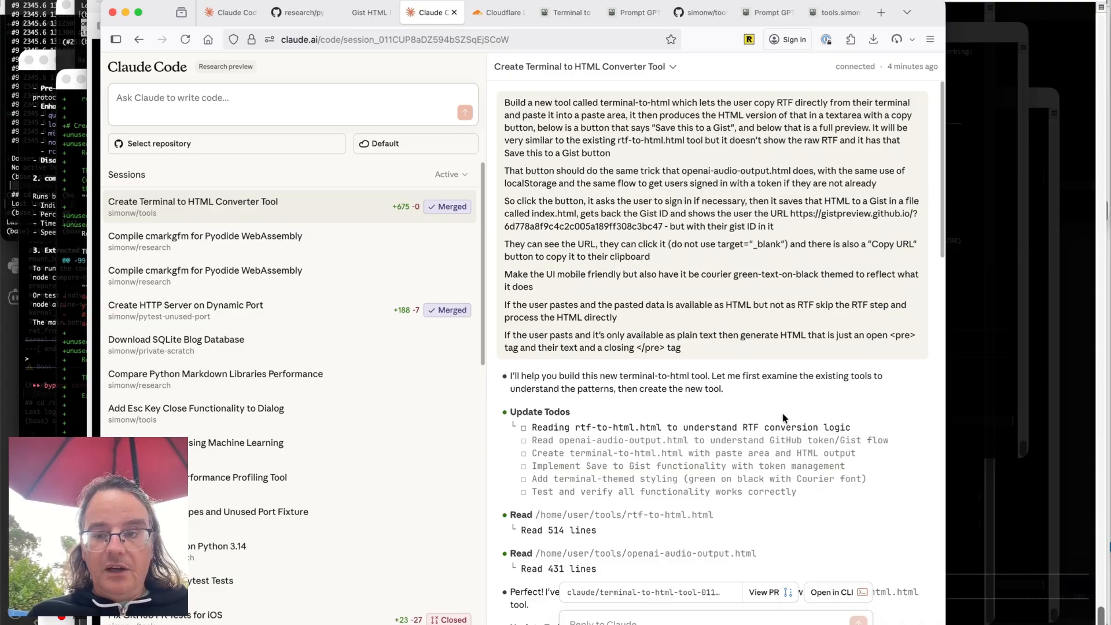